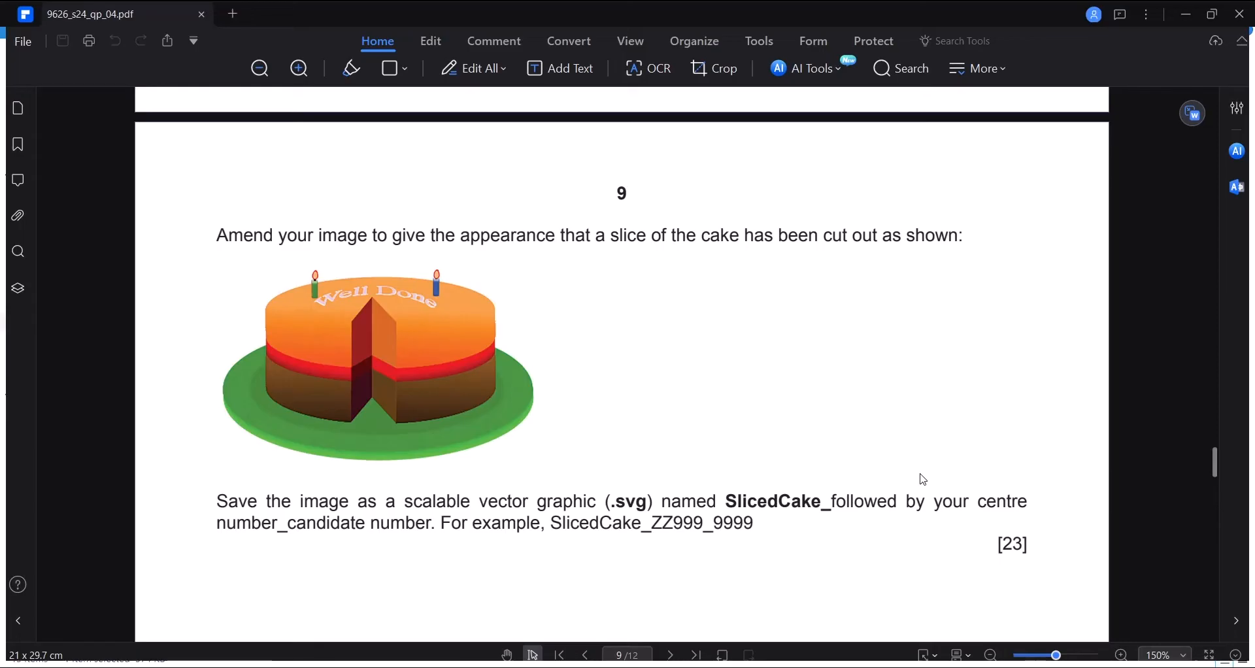
Scroll the question paper down to the Task 3 cake message animation brief
scroll("down", 3)
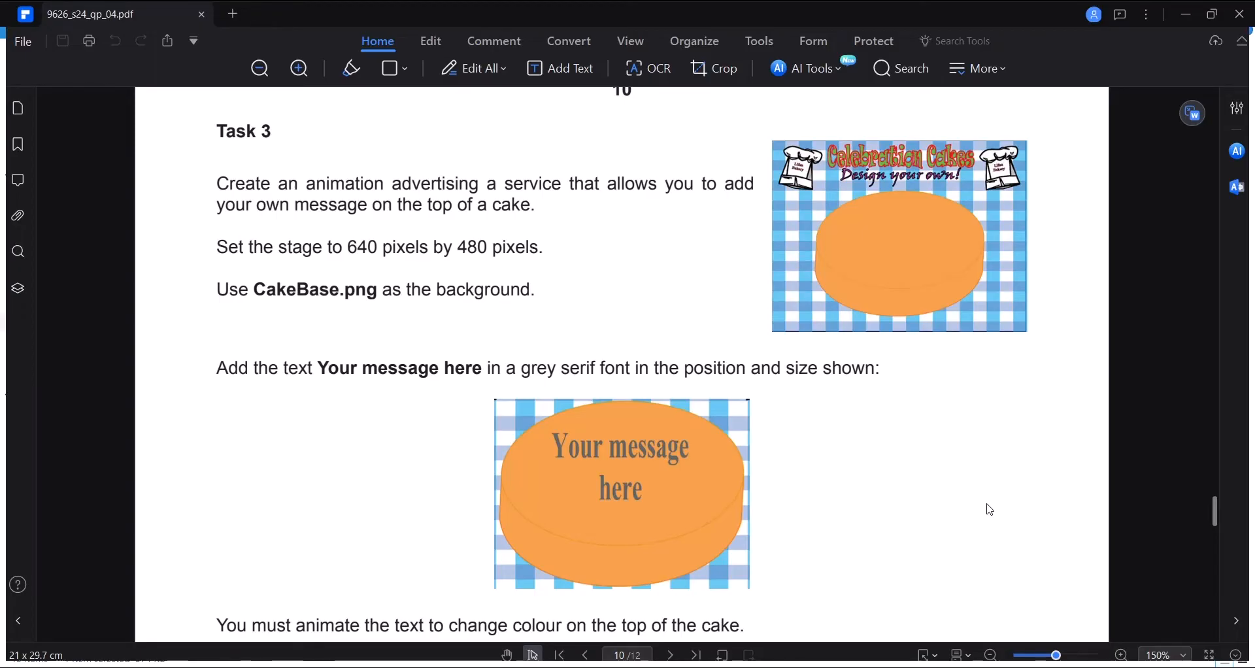
scroll("down", 3)
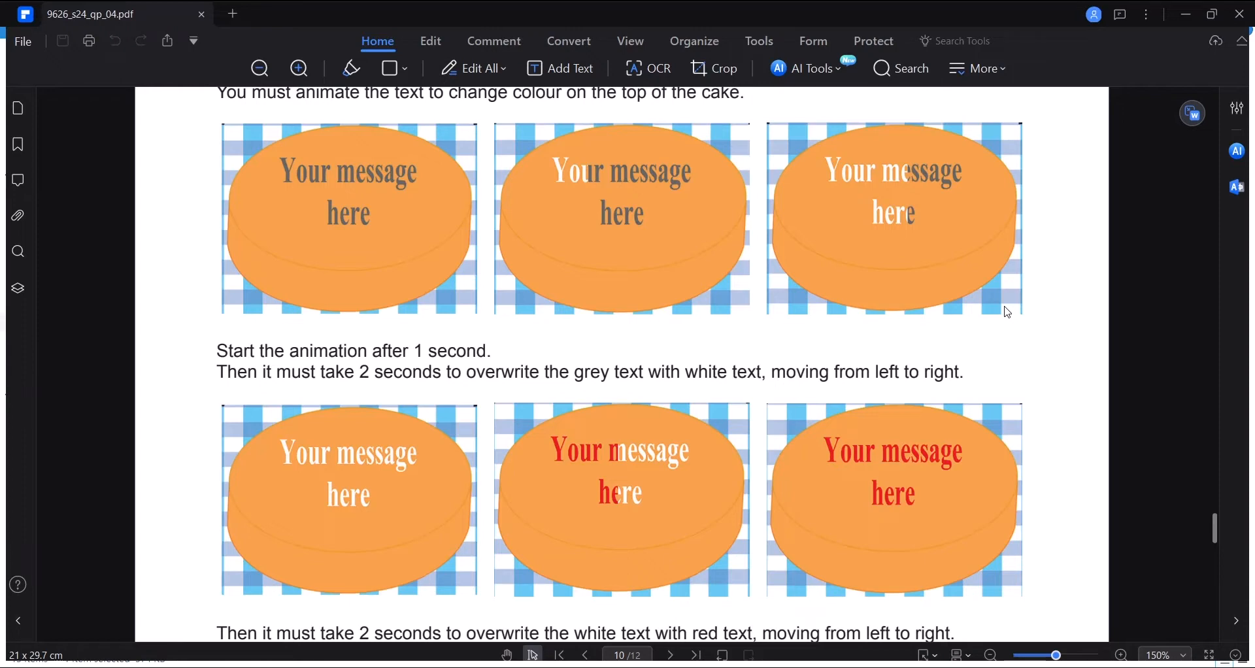
scroll("down", 3)
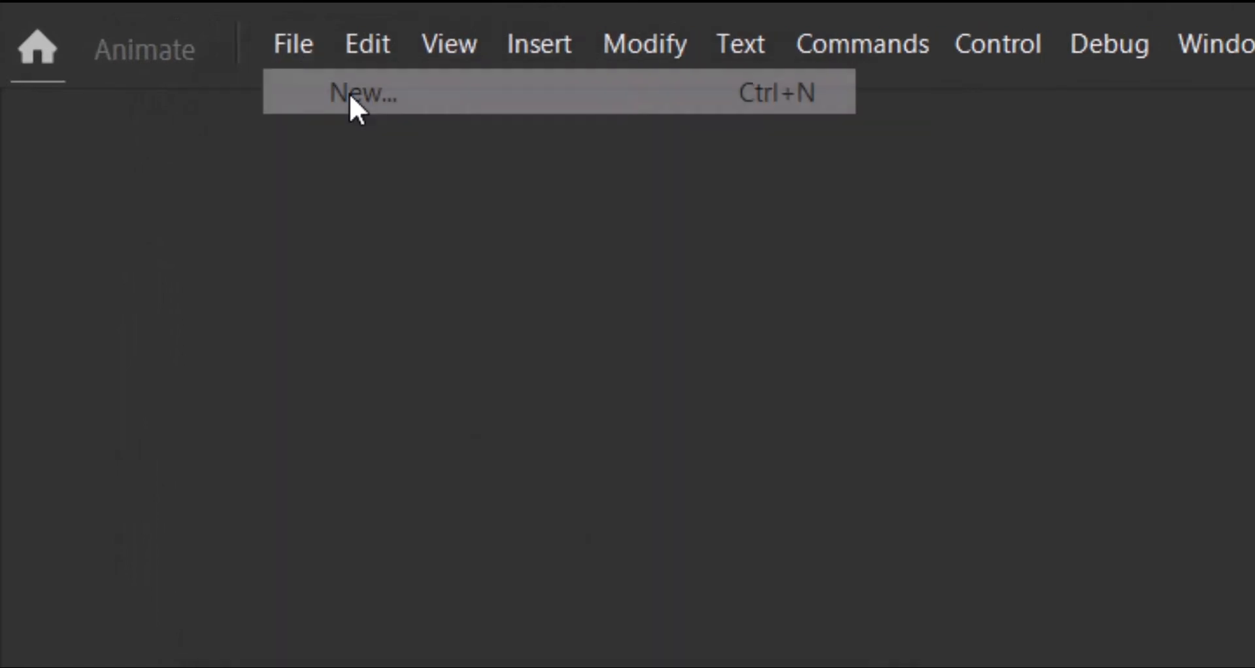
Create a new Animate document 640 px wide by 480 px high
left_click(362, 93)
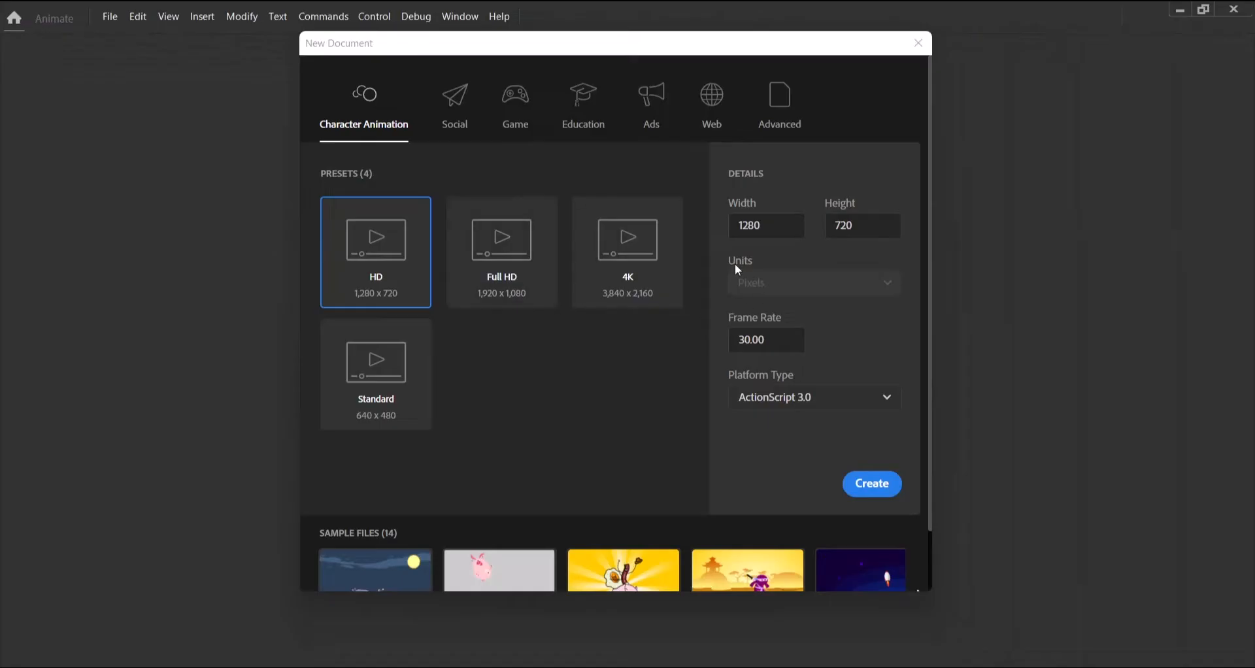
left_click(765, 225)
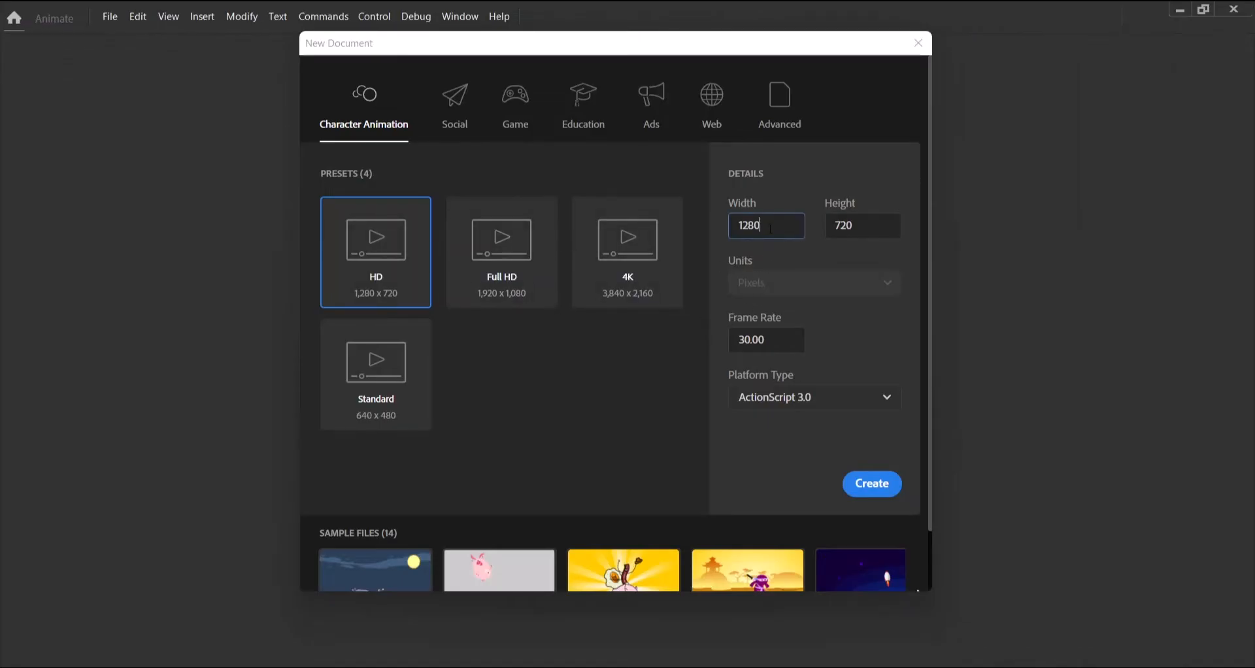
key("ctrl+a")
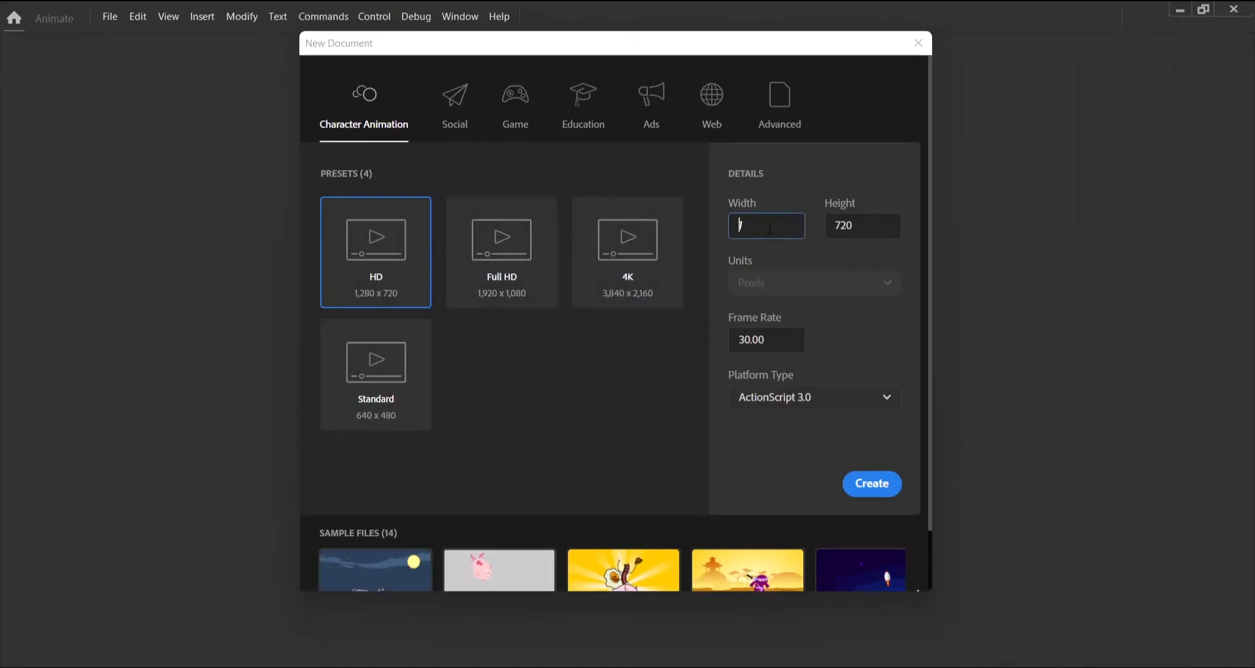
type("6")
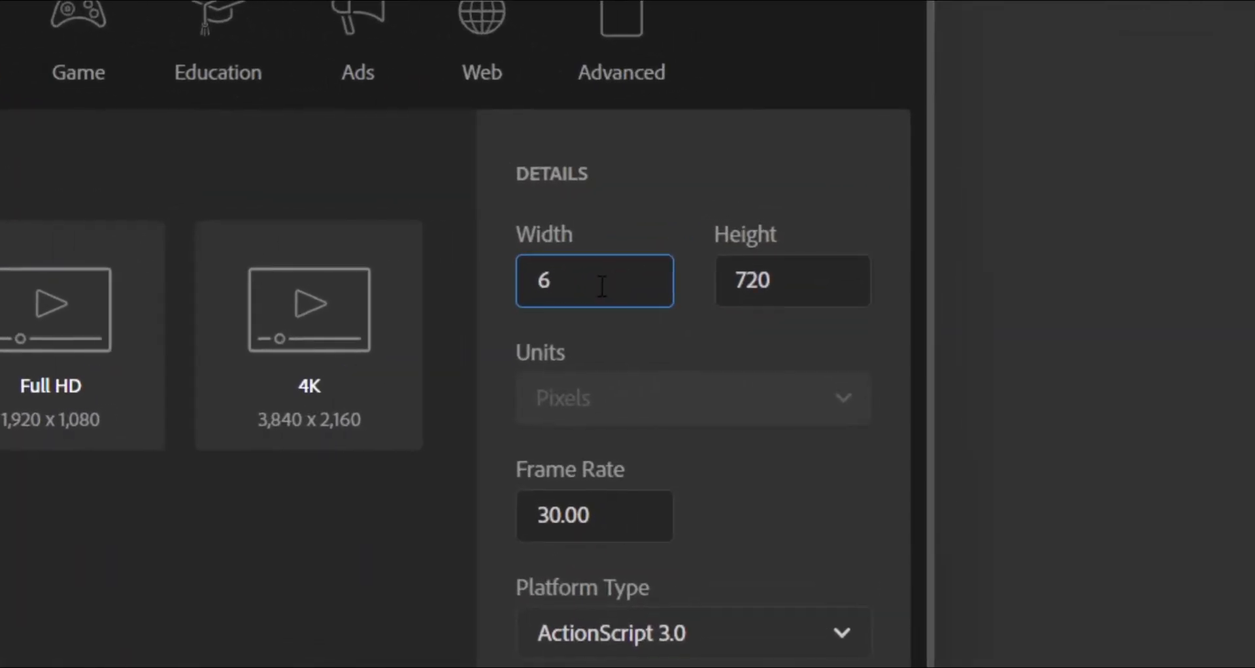
type("40")
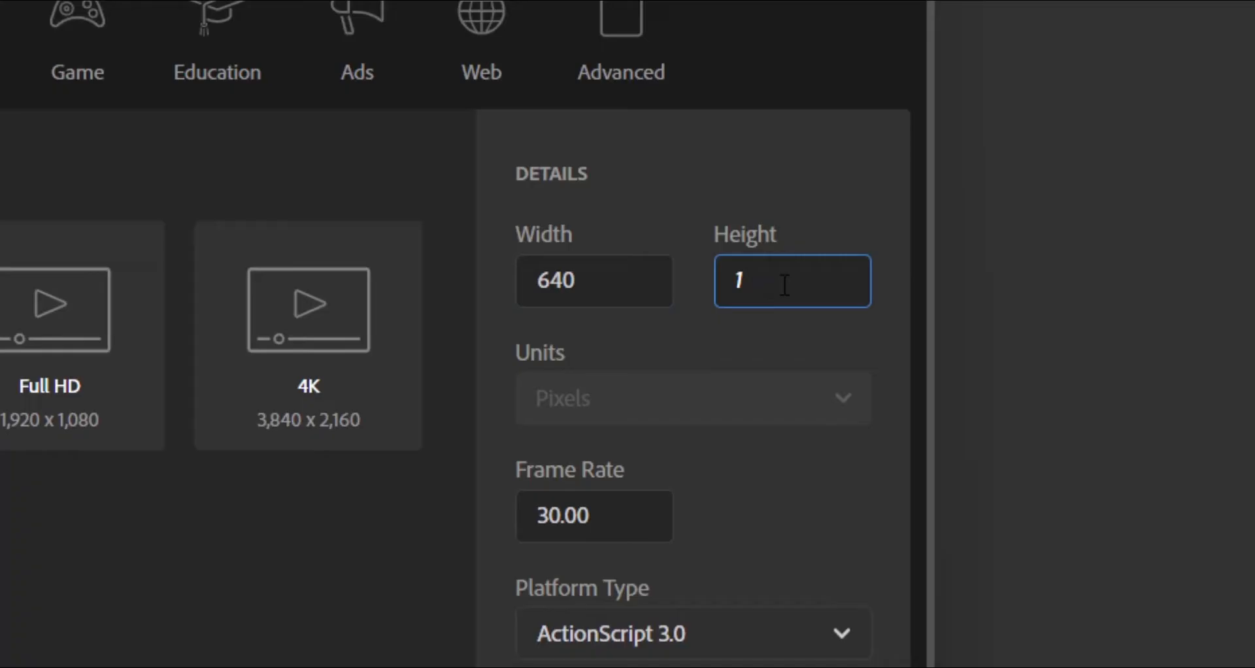
type("480")
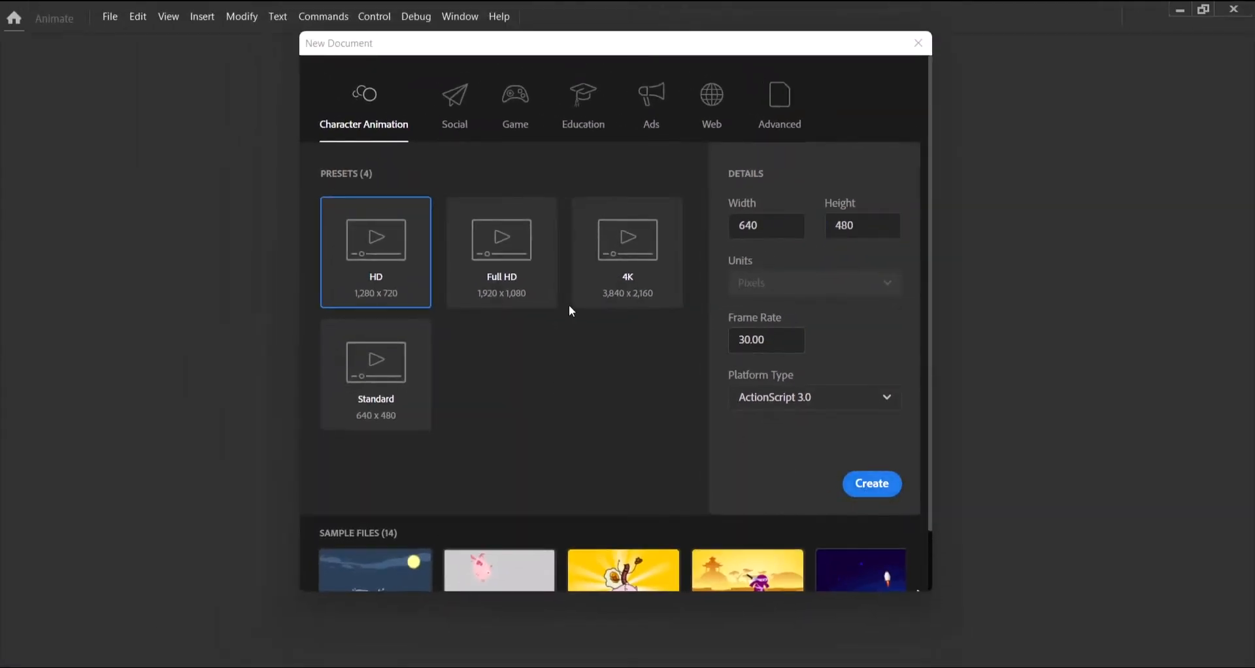
left_click(871, 483)
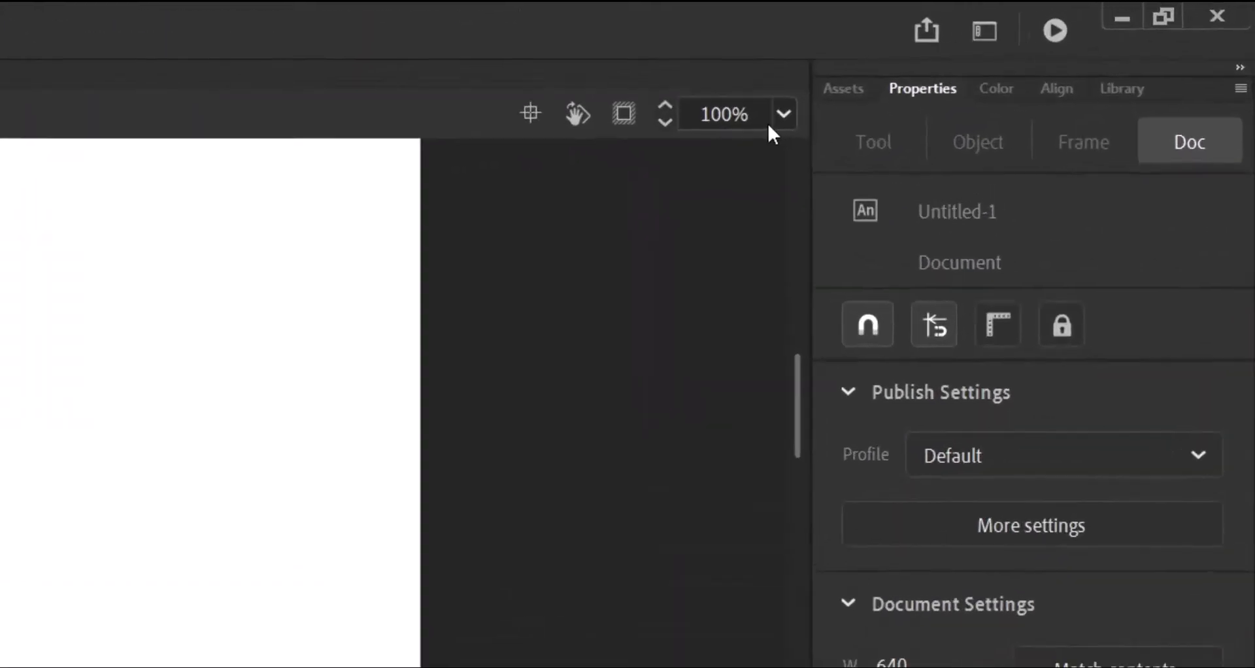
Zoom the stage to Fit in Window and switch to the Basic workspace layout
left_click(784, 113)
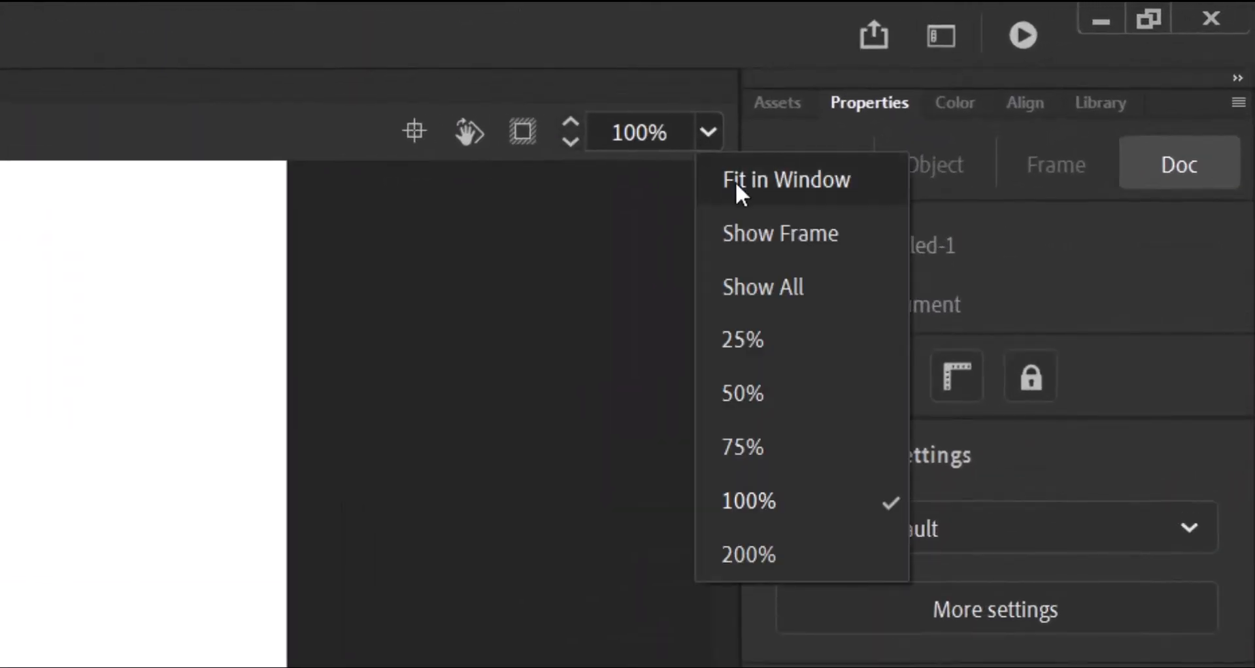
left_click(786, 179)
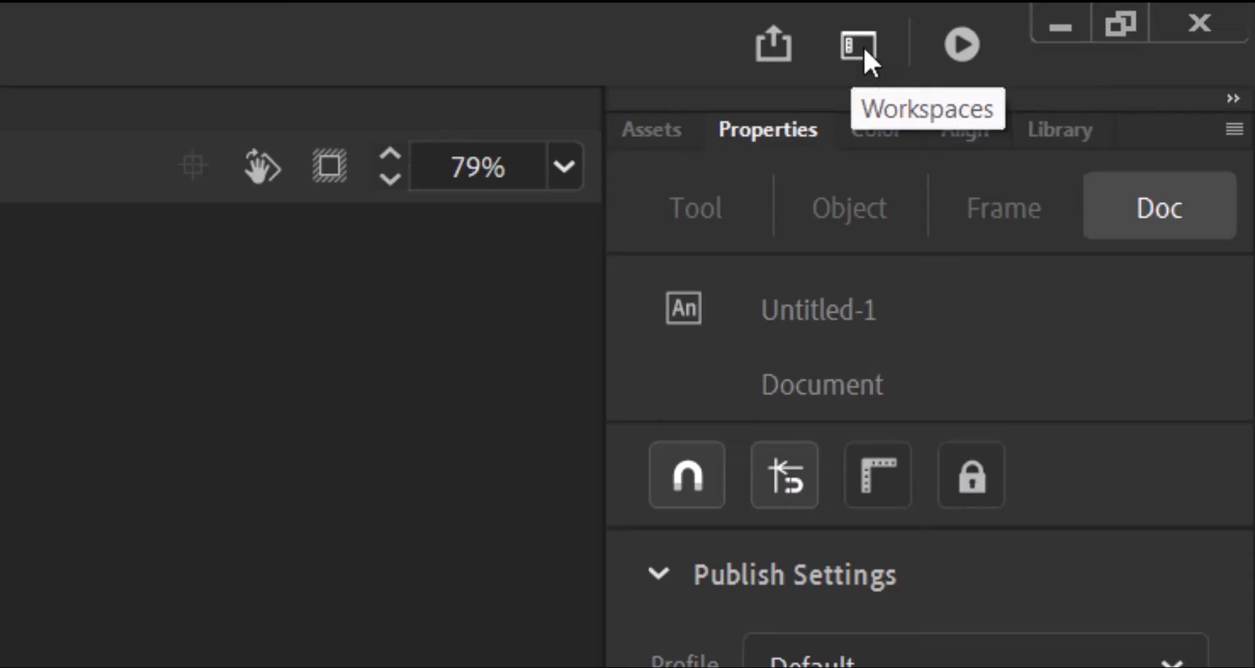
left_click(857, 45)
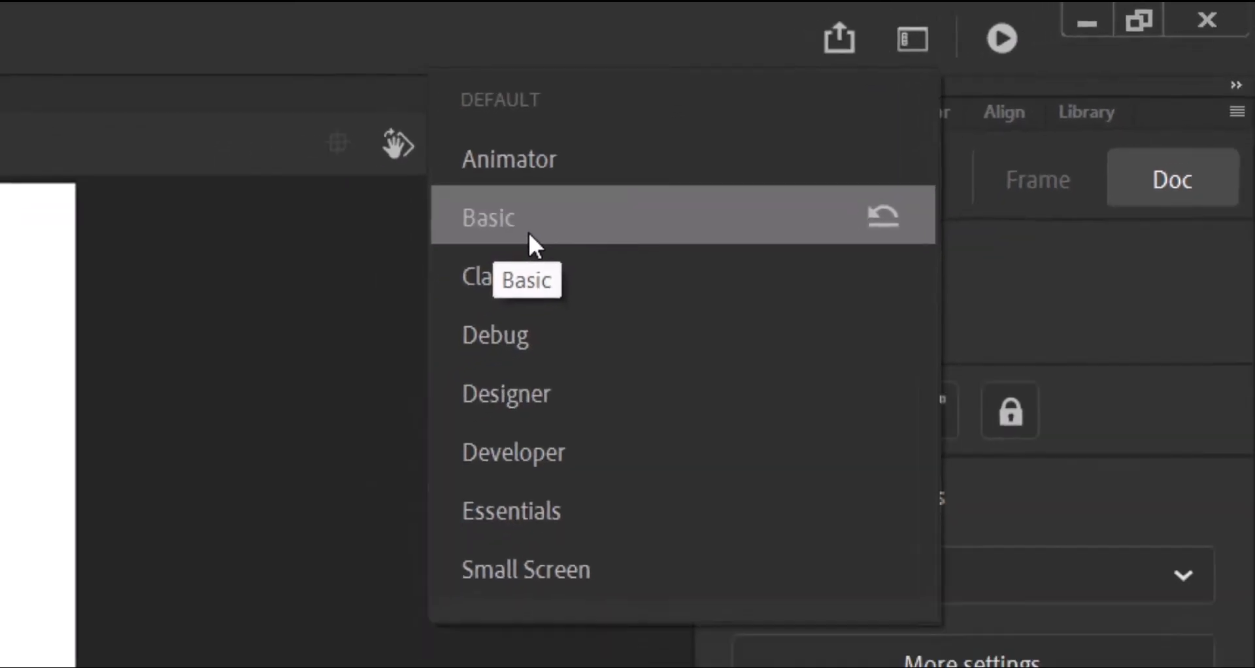
left_click(488, 217)
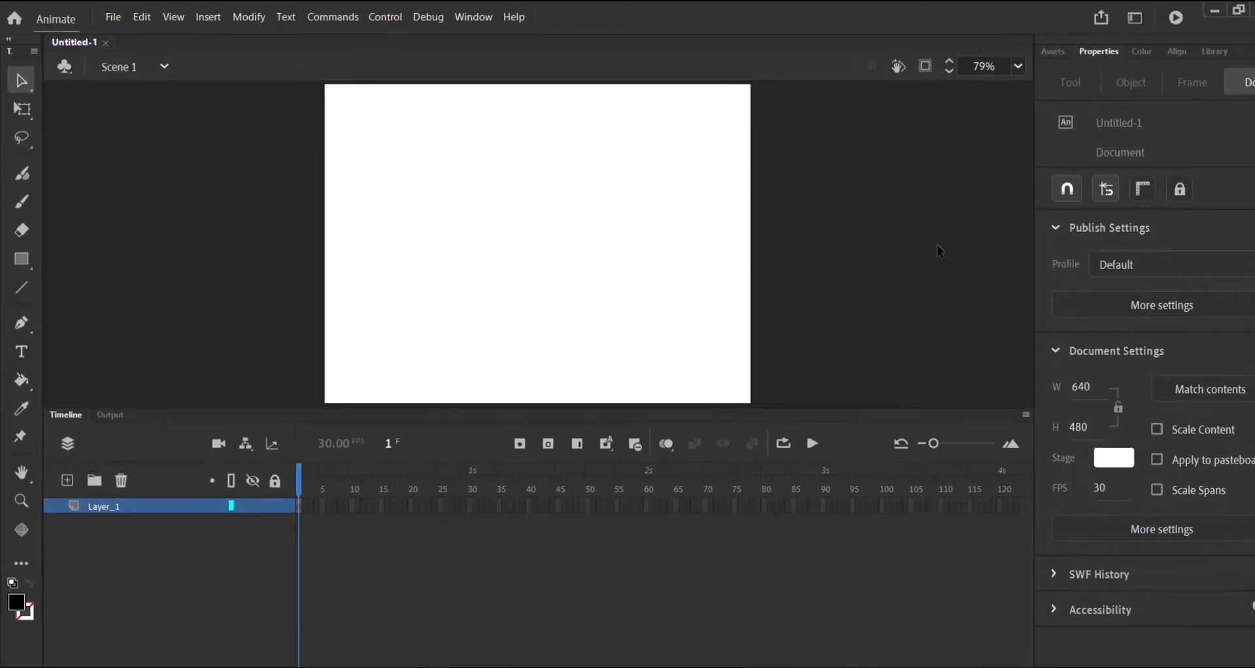
Import CakeBase.png onto the stage as the background image
left_click(113, 15)
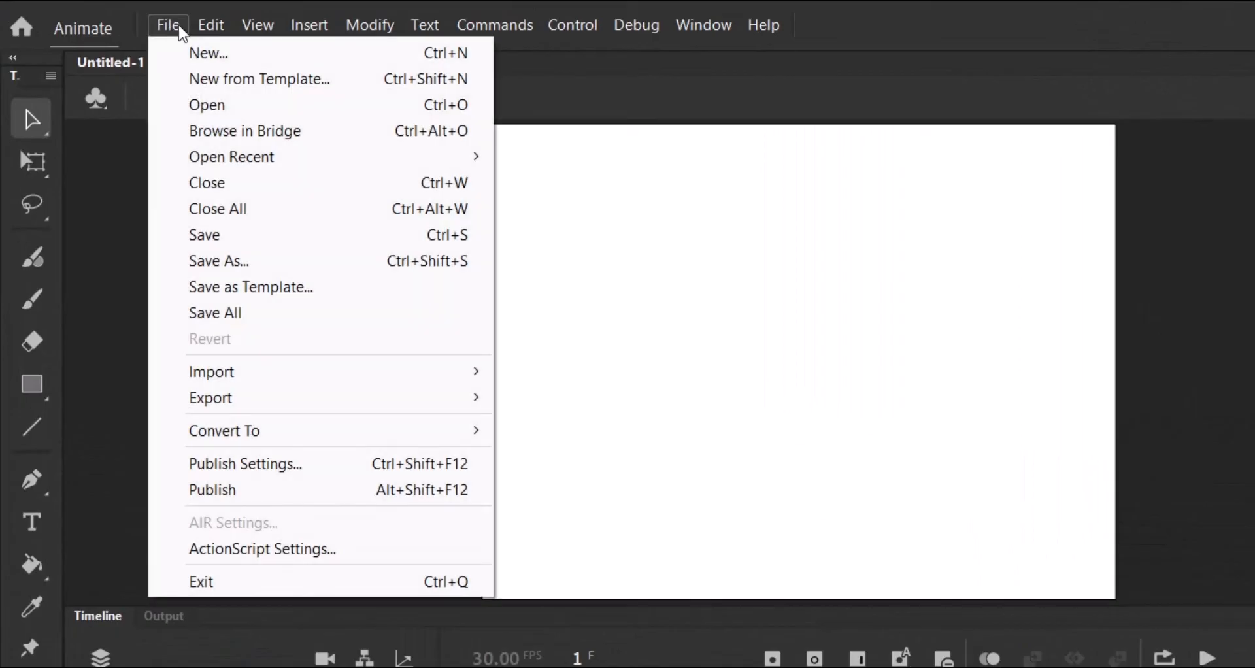
mouse_move(212, 371)
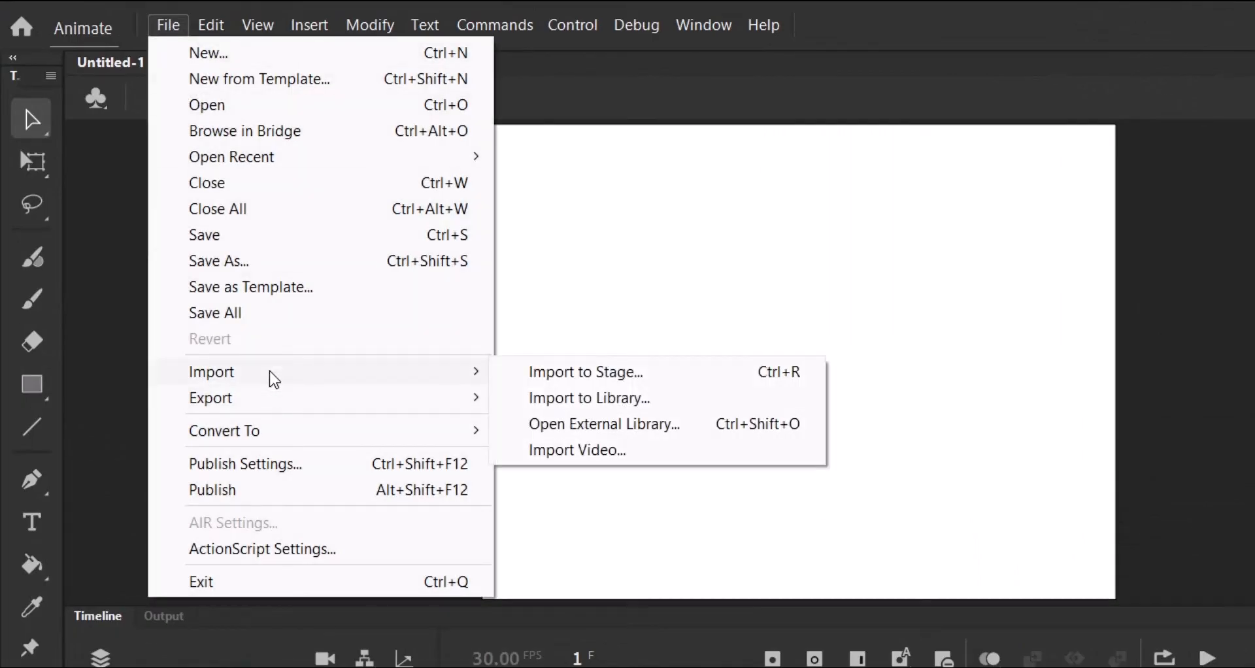
mouse_move(615, 385)
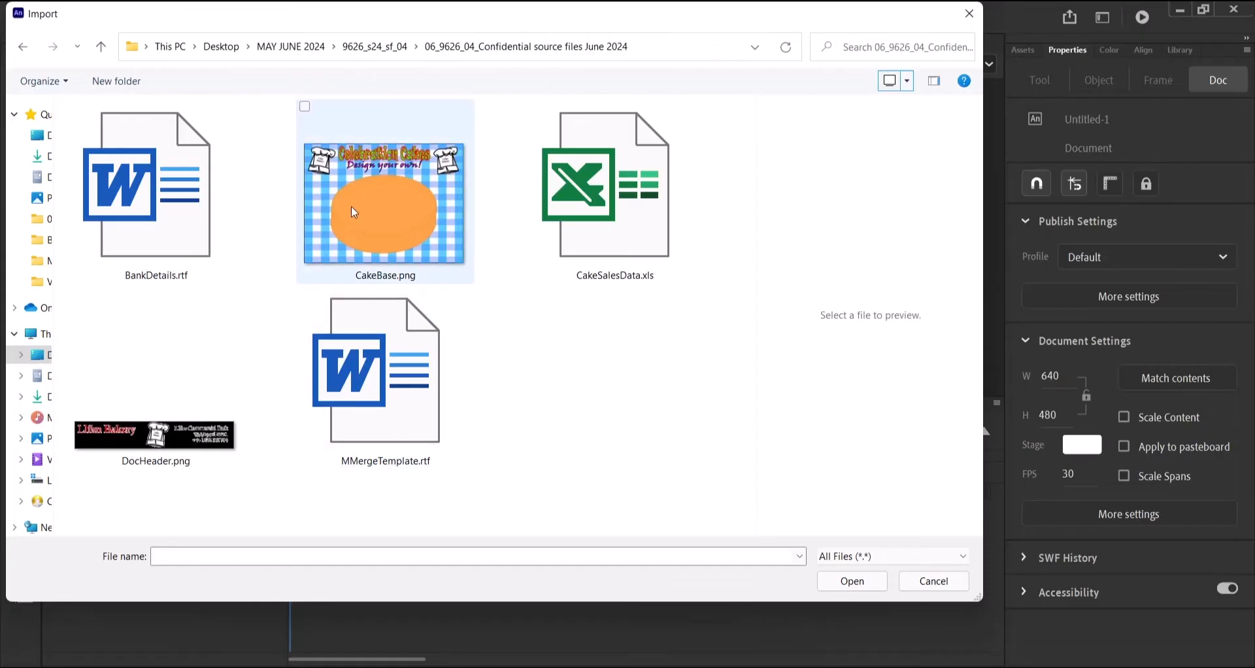
left_click(384, 192)
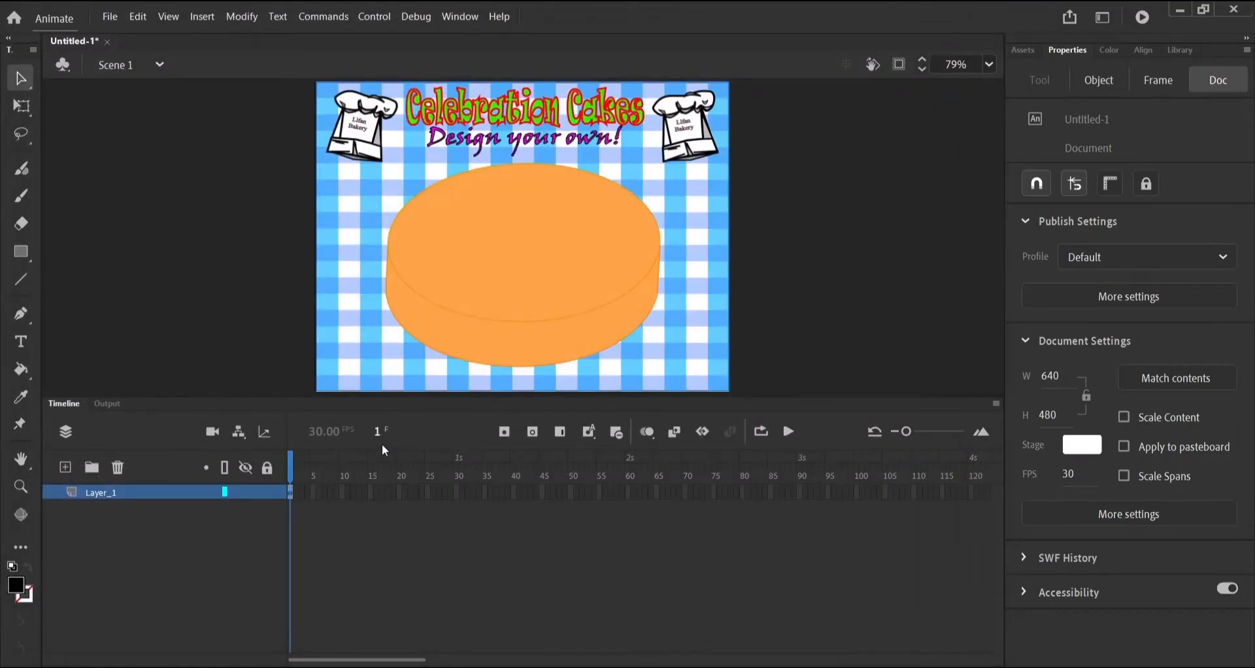
mouse_move(344, 298)
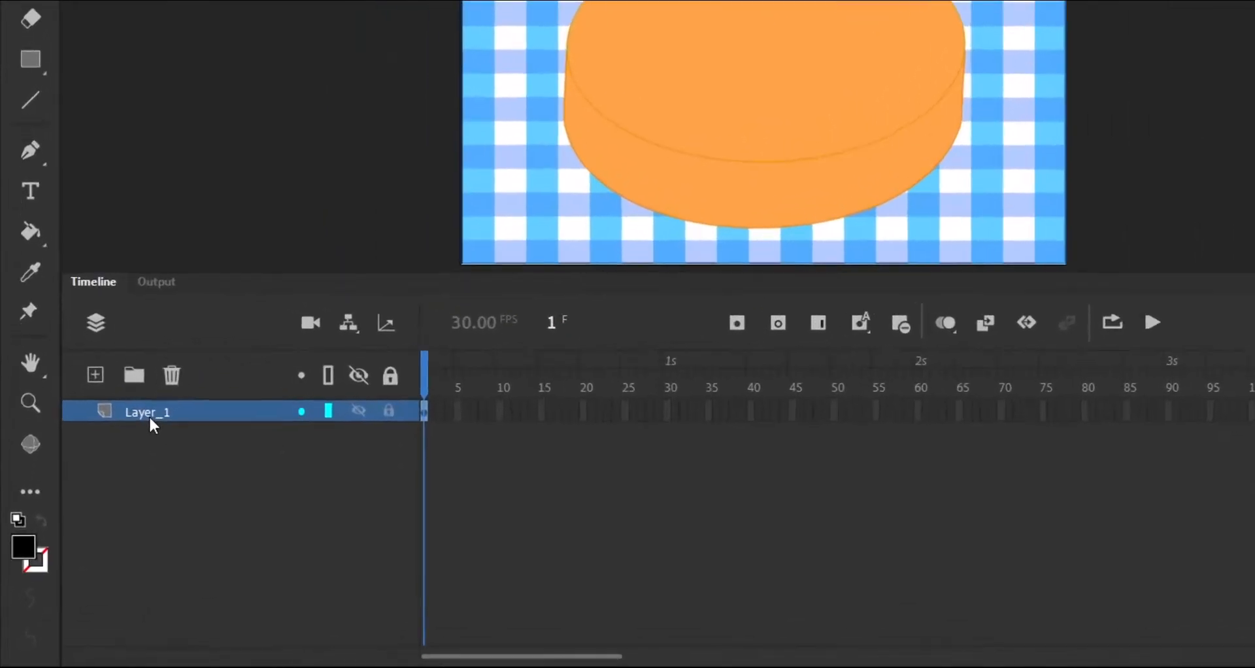
Rename Layer_1 to CakeBase and add a new layer above it
double_click(146, 412)
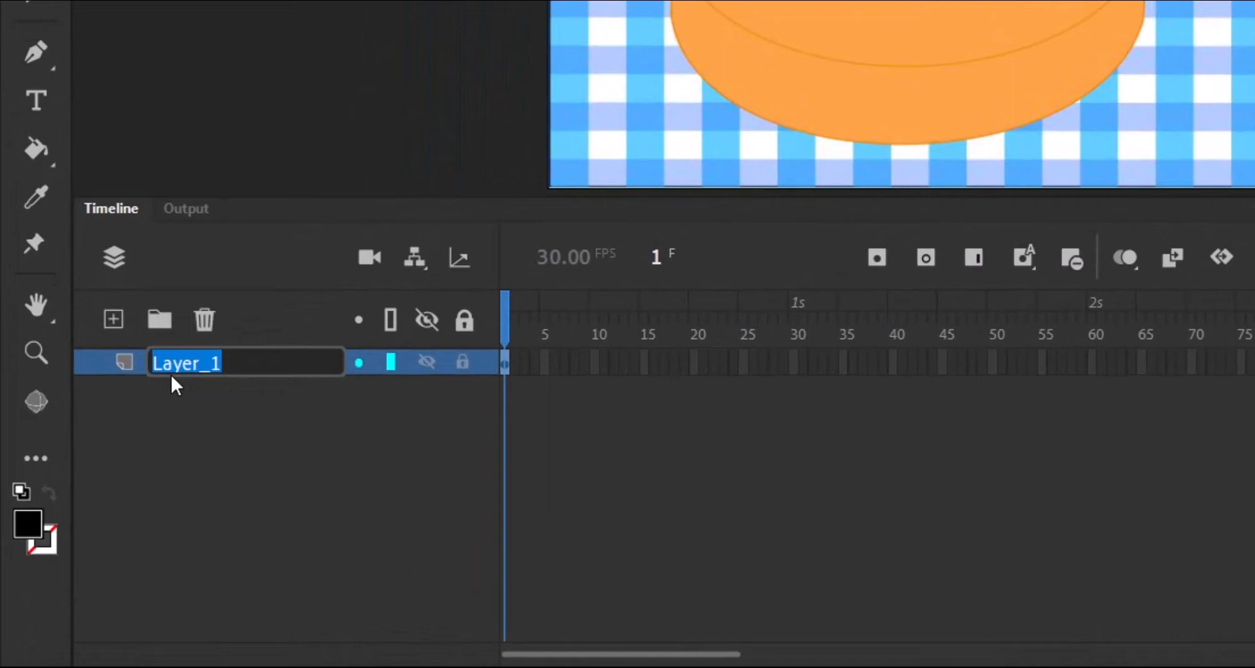
mouse_move(198, 384)
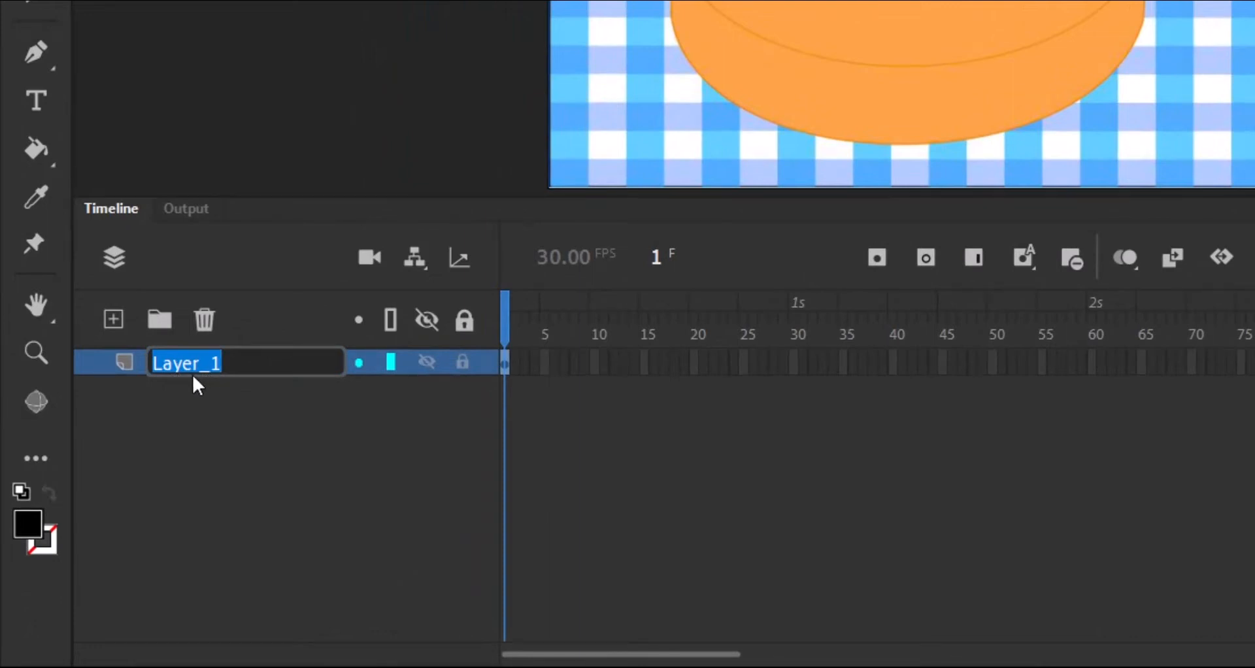
type("Ca")
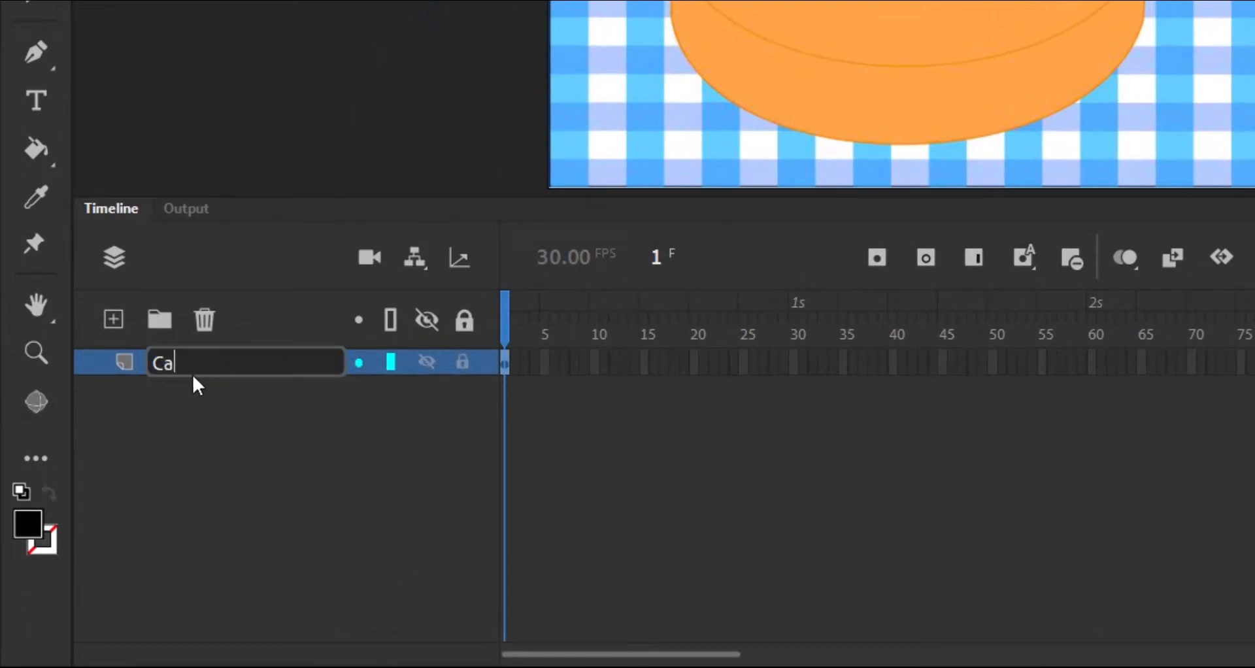
type("ke")
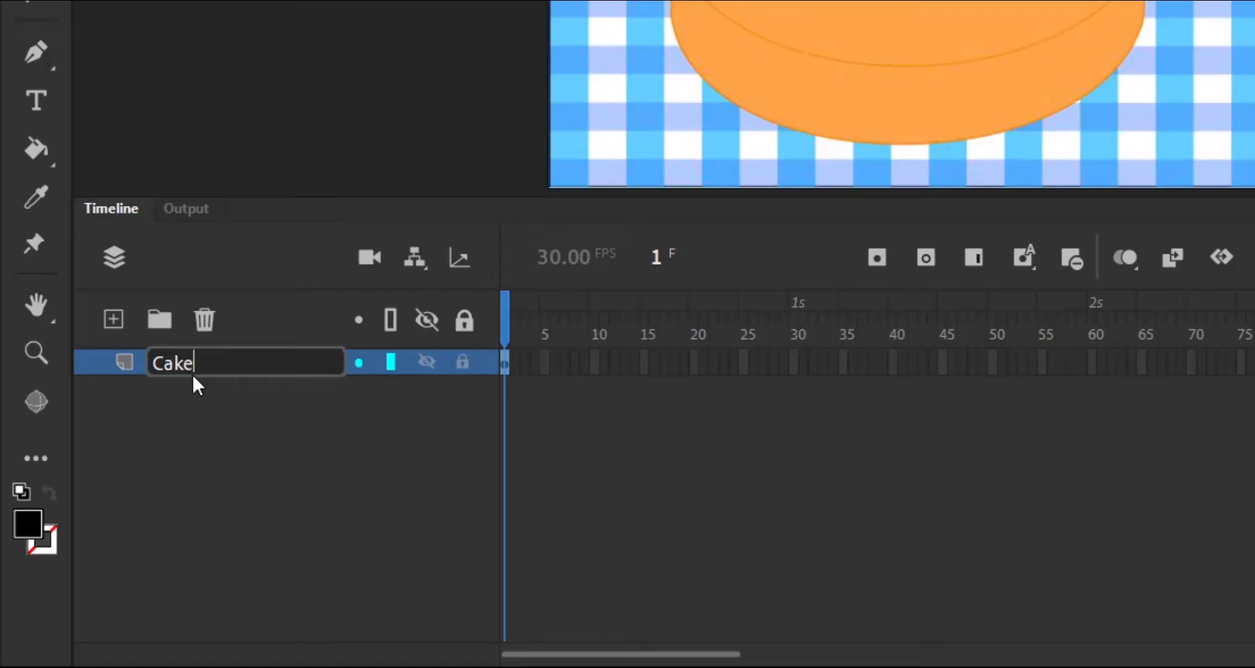
type("Base")
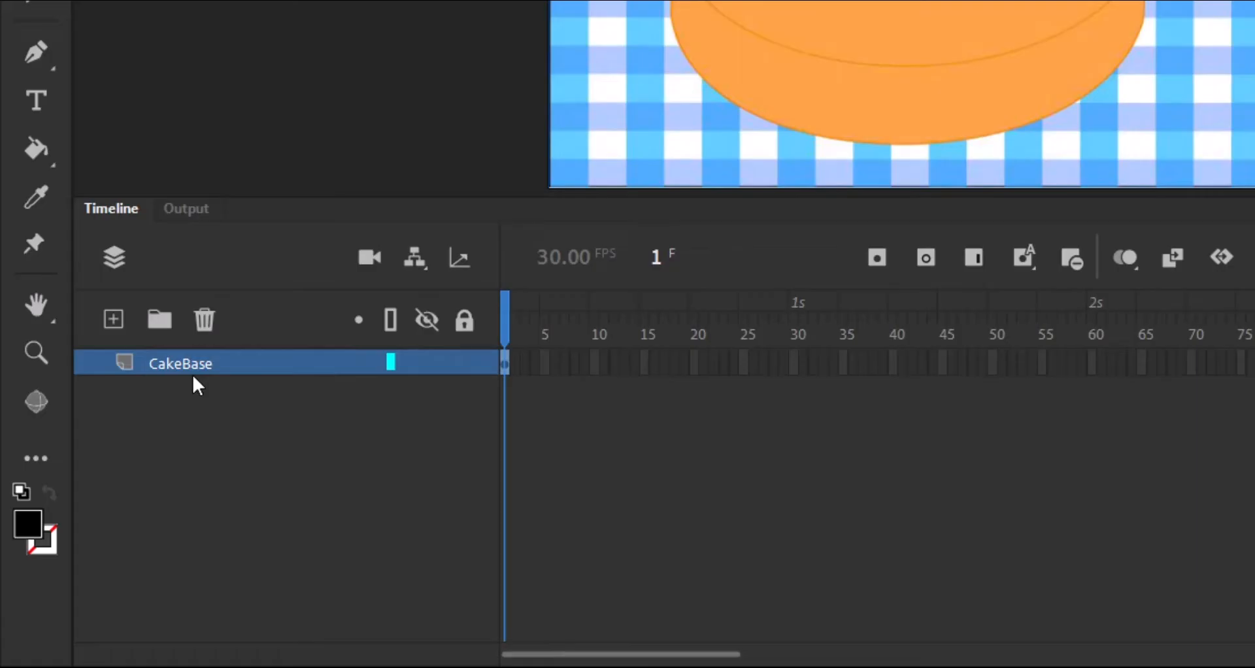
mouse_move(155, 359)
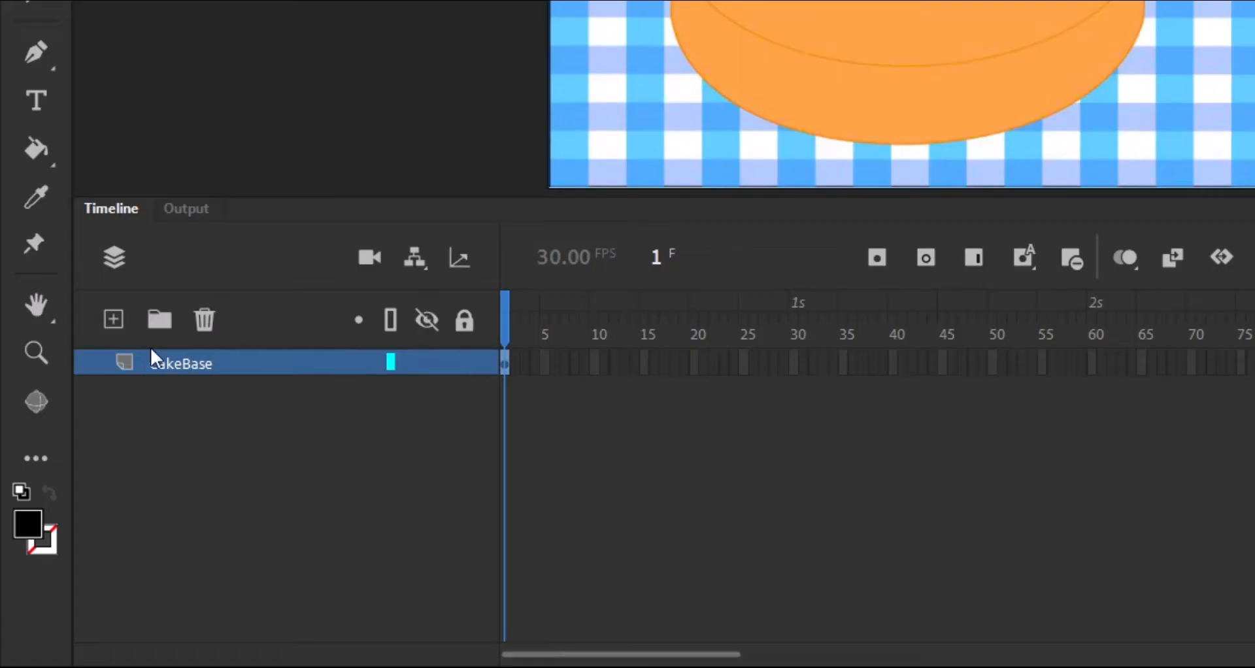
left_click(112, 319)
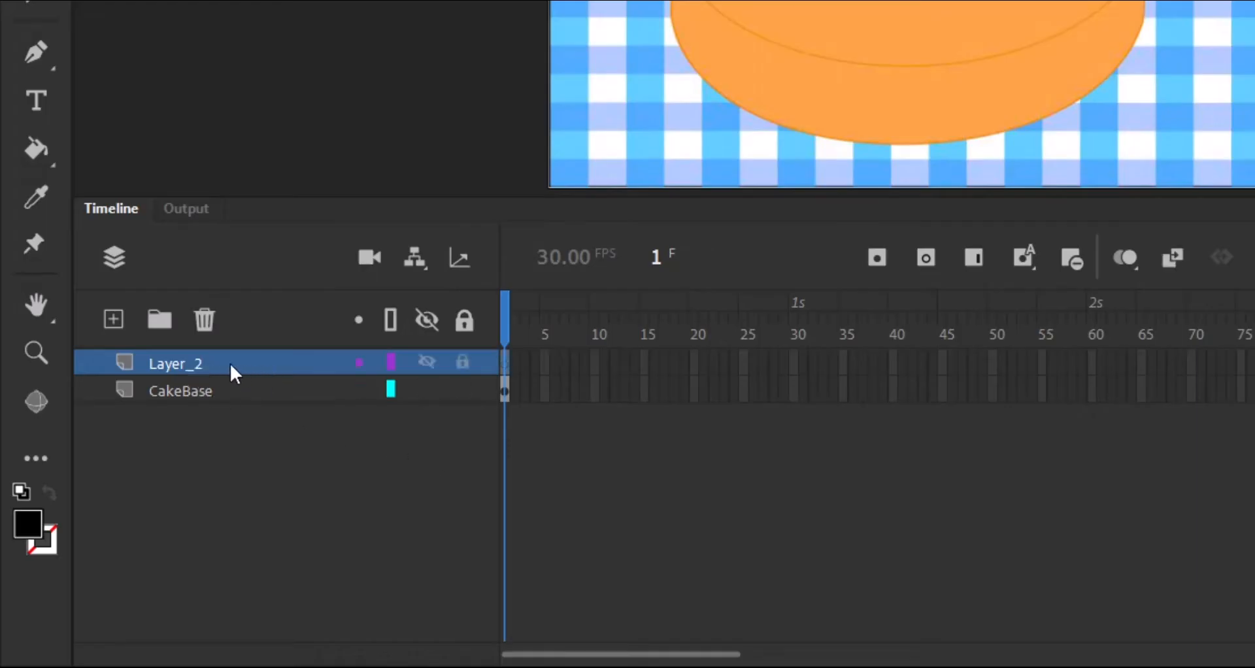
Set the Text tool to Times New Roman at 40 pt on Layer_2
left_click(36, 100)
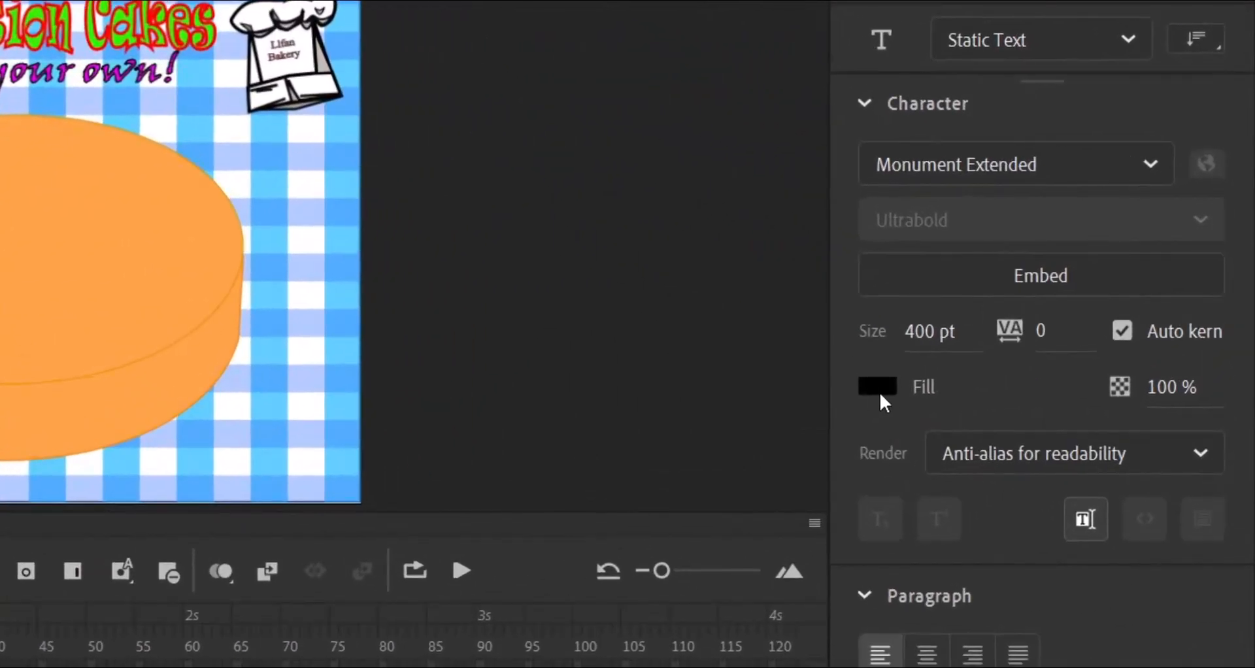
left_click(876, 387)
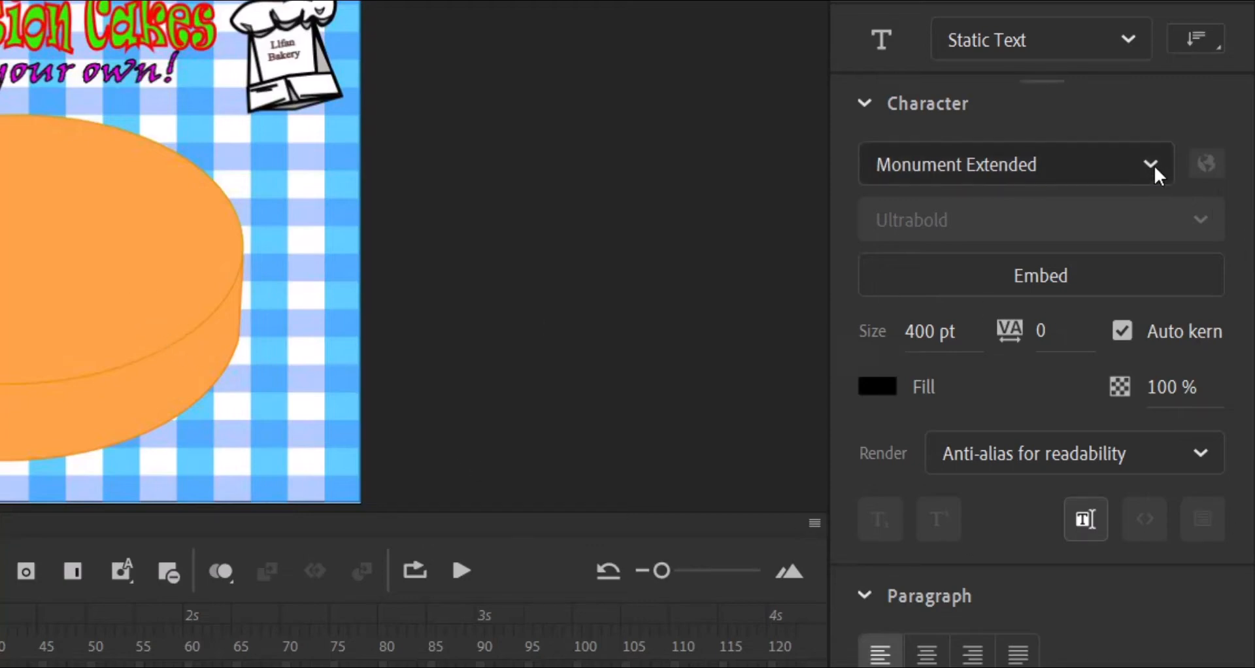
left_click(1150, 164)
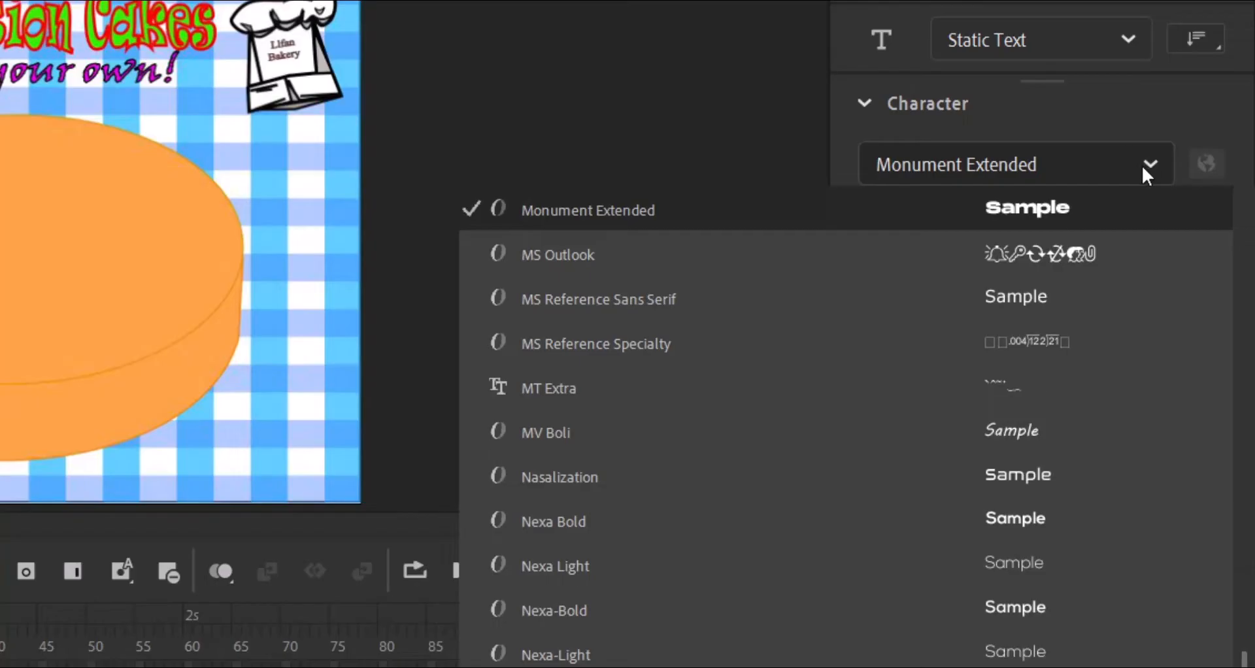
left_click(1012, 163)
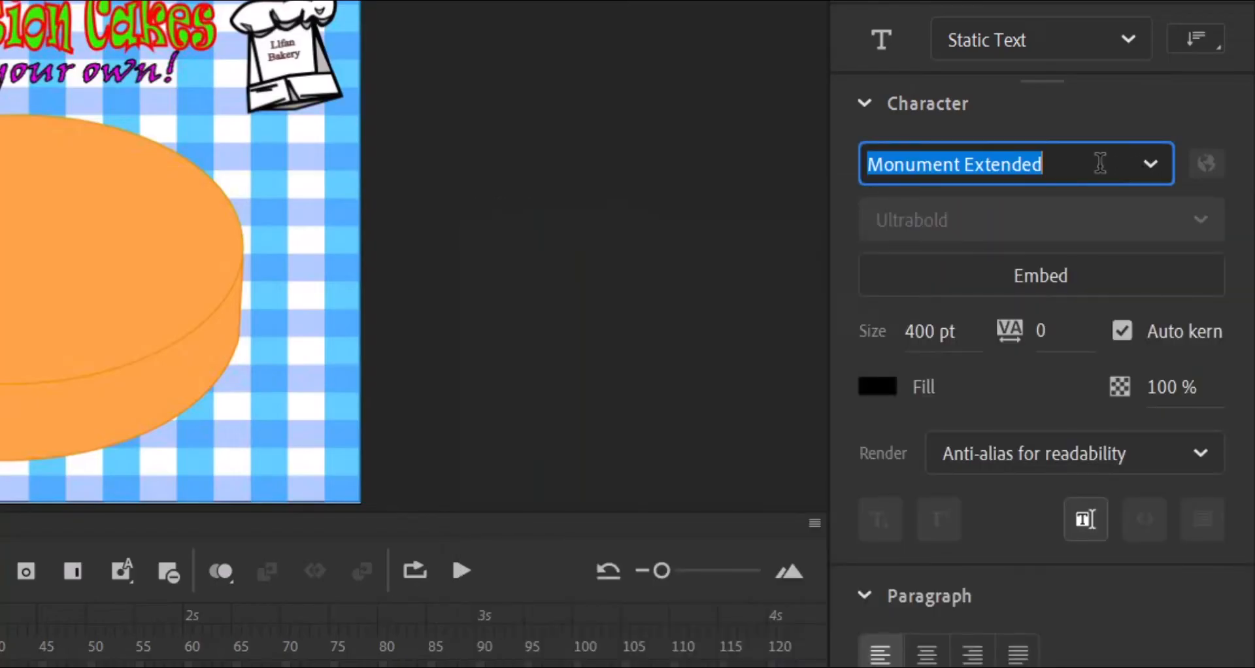
type("Times New Roman")
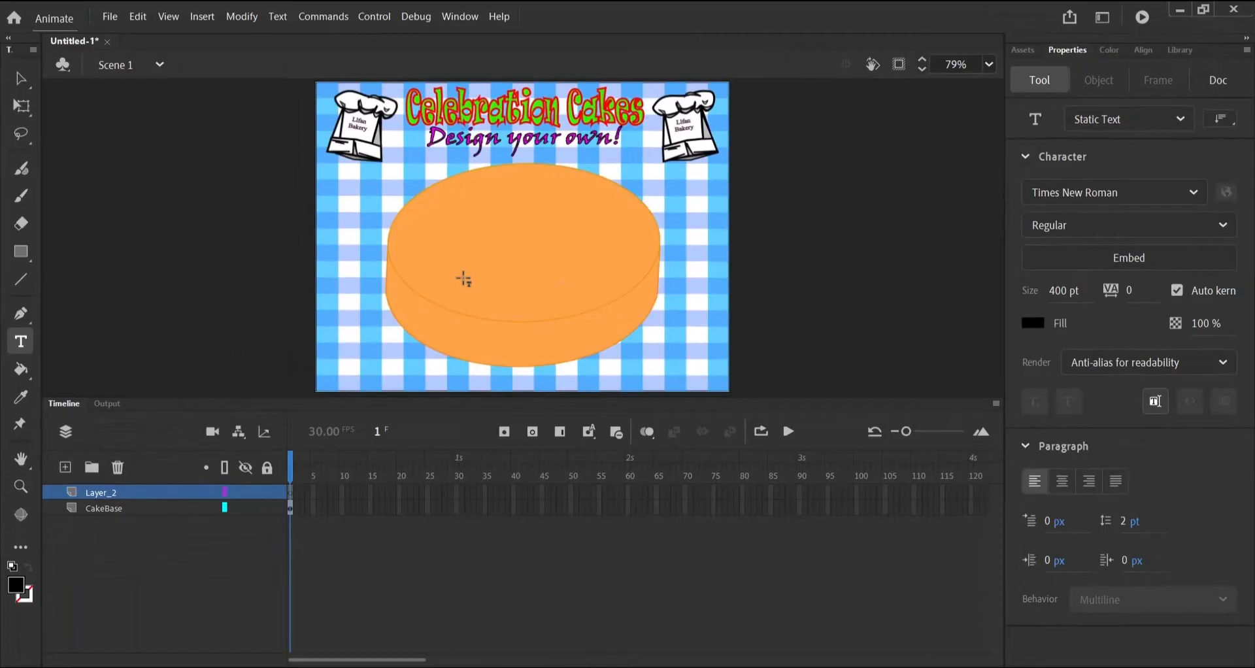
double_click(1067, 290)
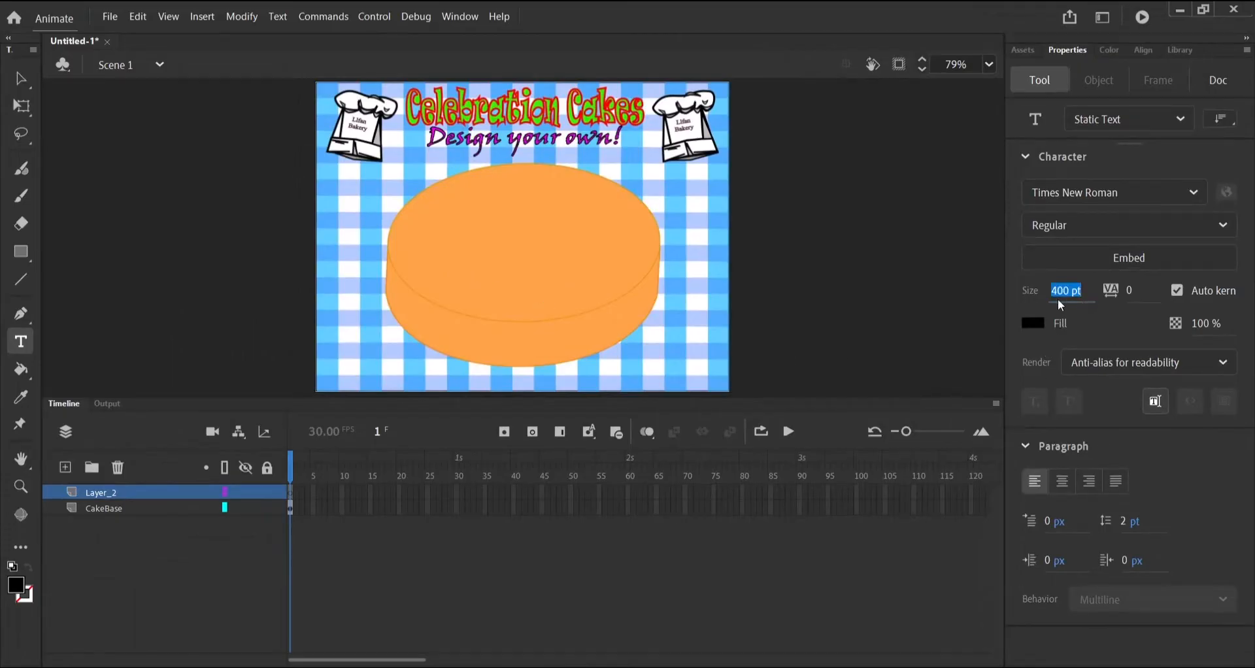
type("40")
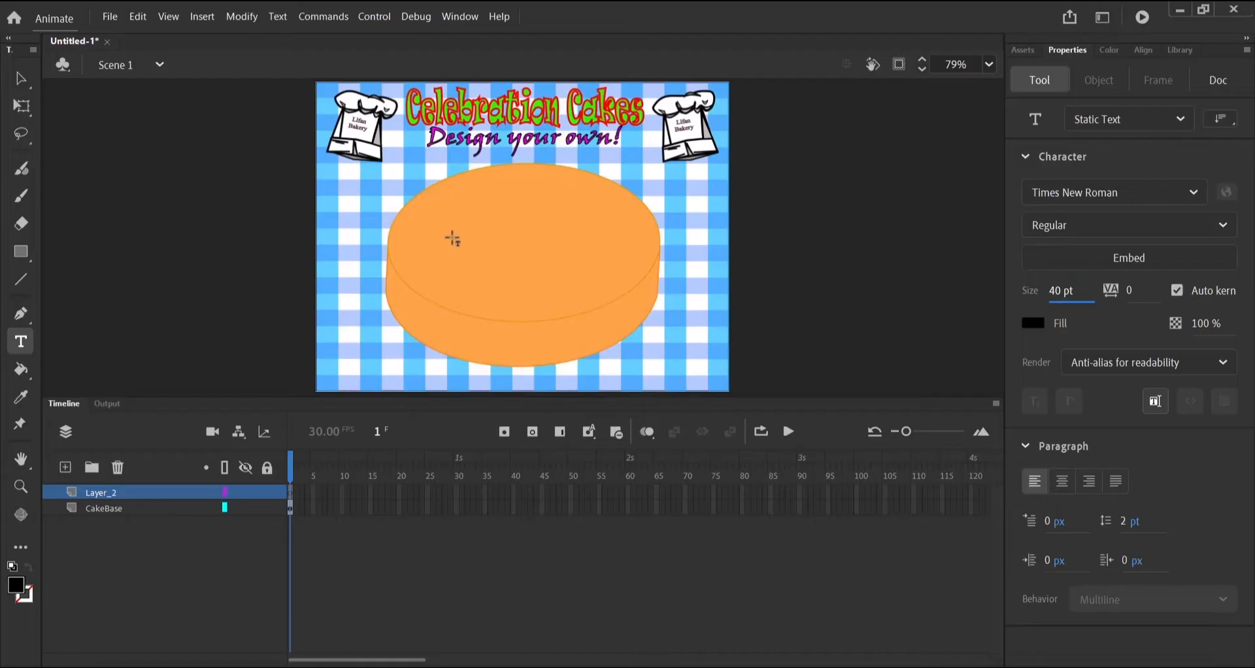
Add a bold 'Your message here' text block on top of the cake
left_click(449, 222)
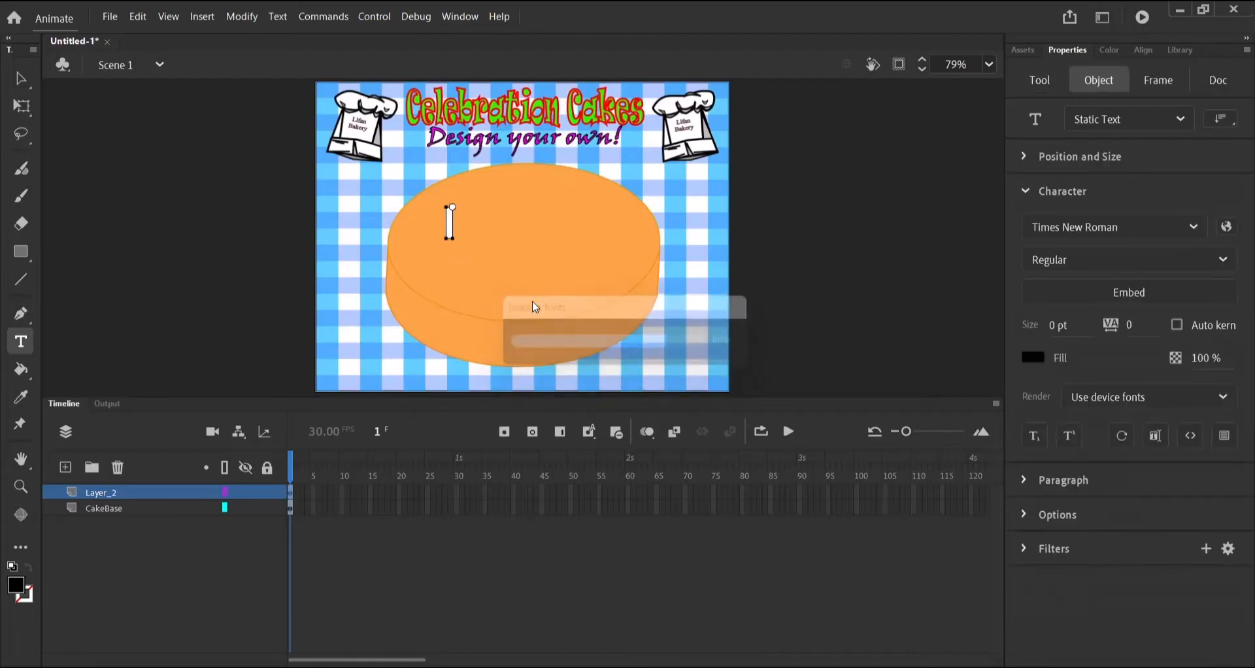
type("Your me")
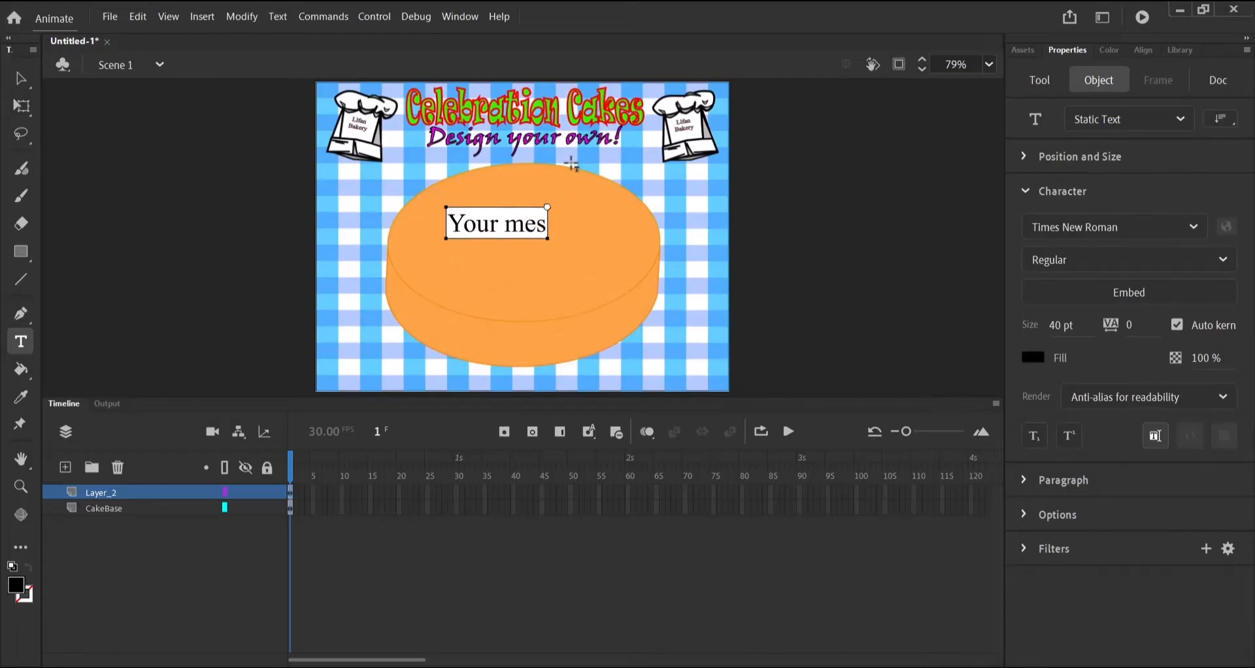
type("sage")
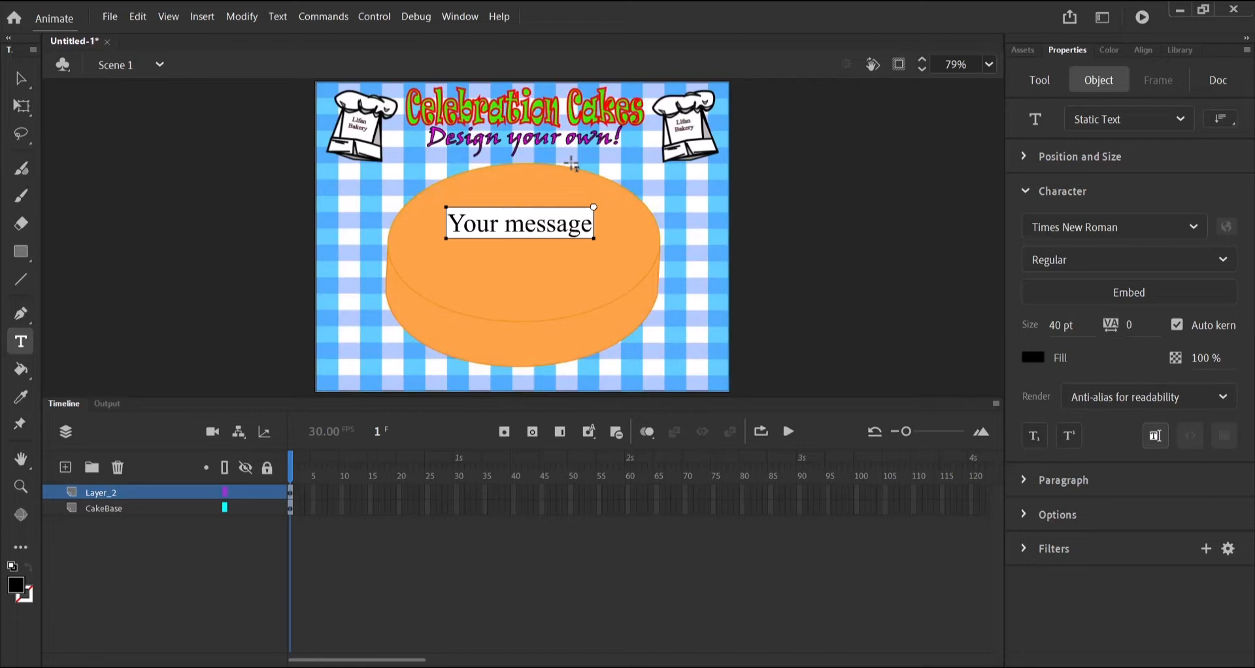
type("here")
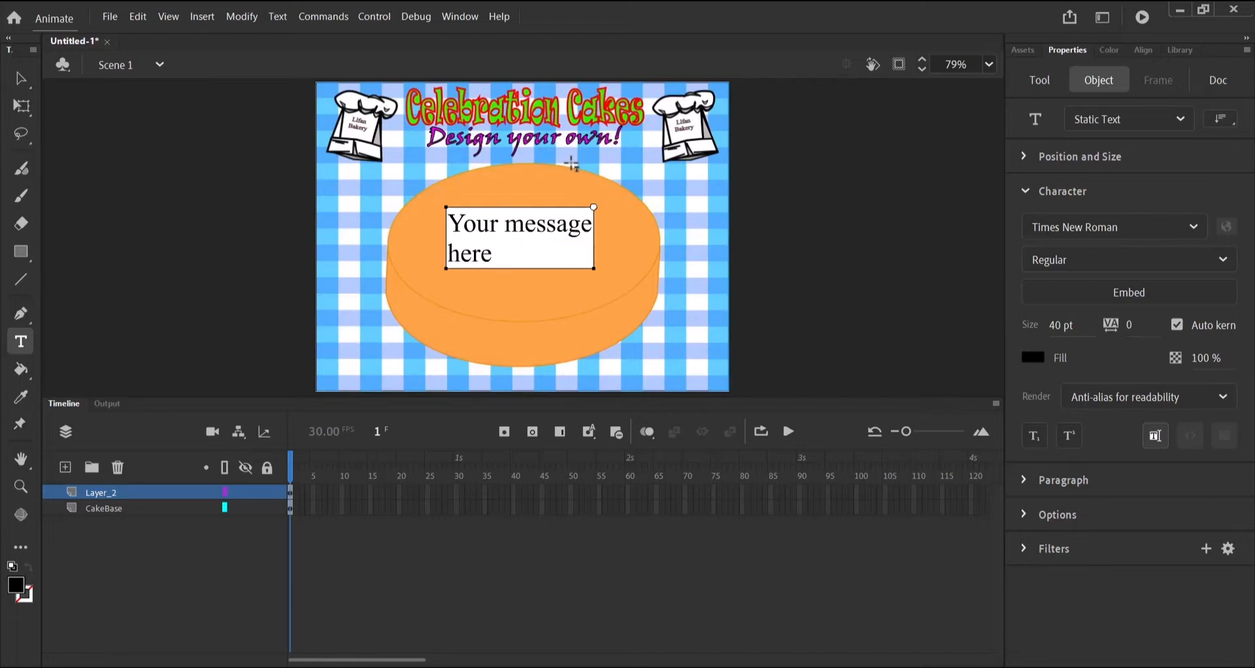
mouse_move(16, 79)
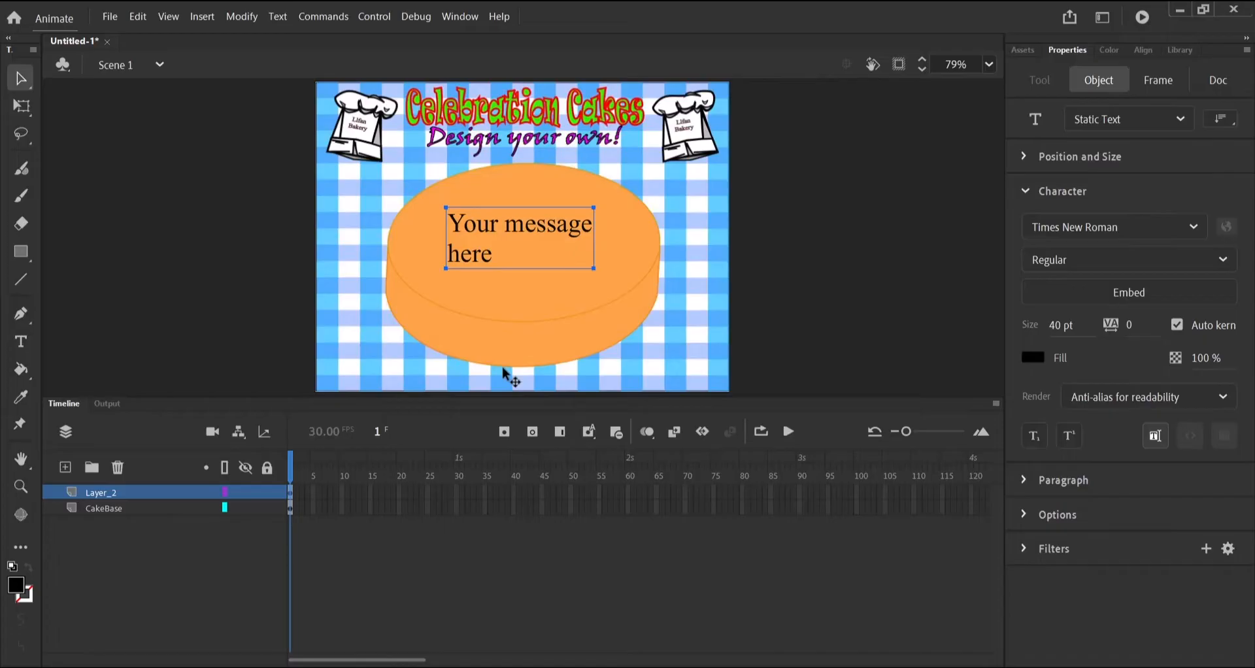
mouse_move(483, 267)
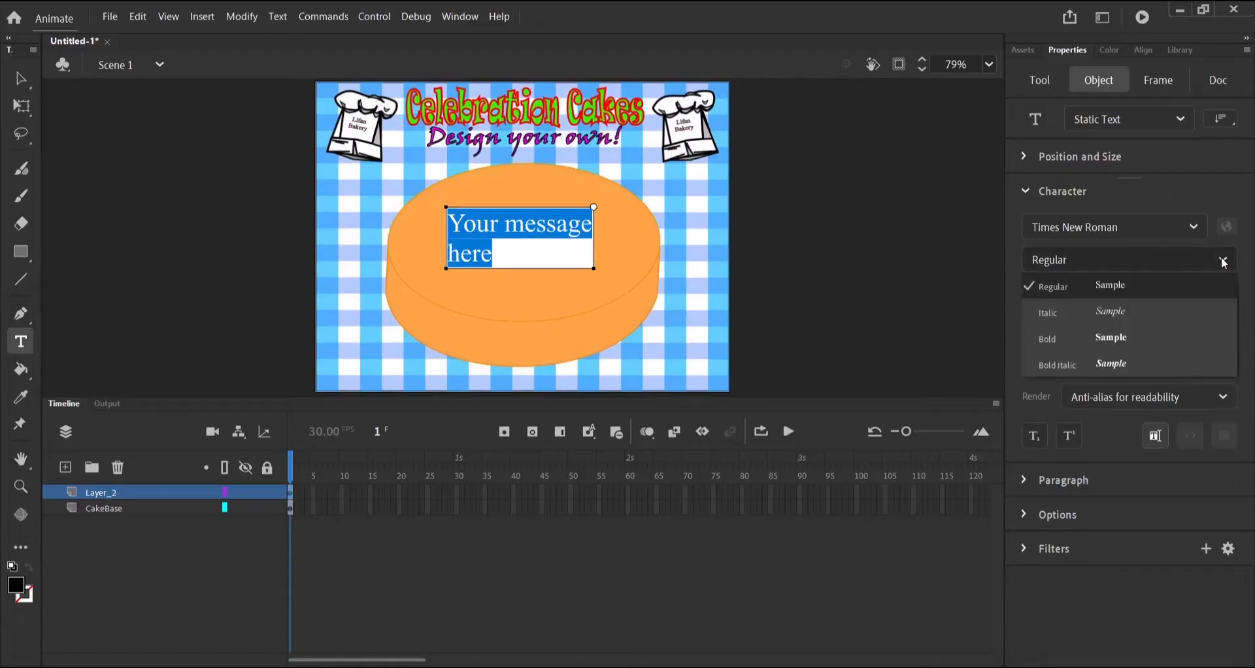
left_click(1046, 339)
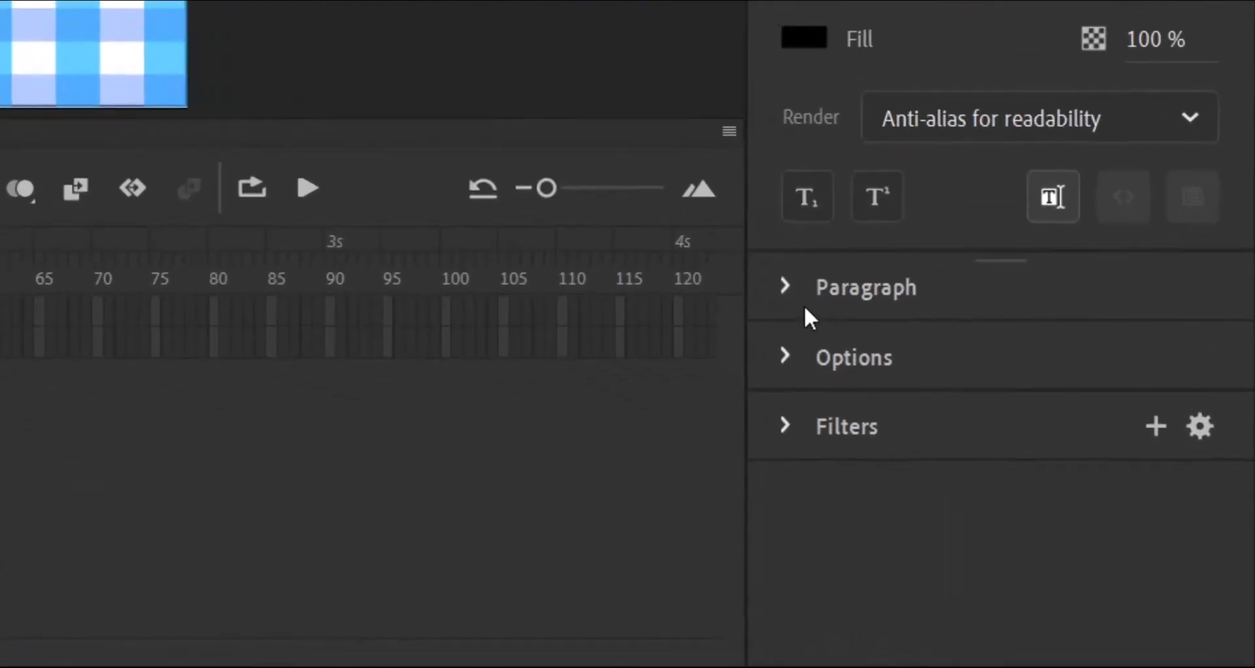
left_click(784, 286)
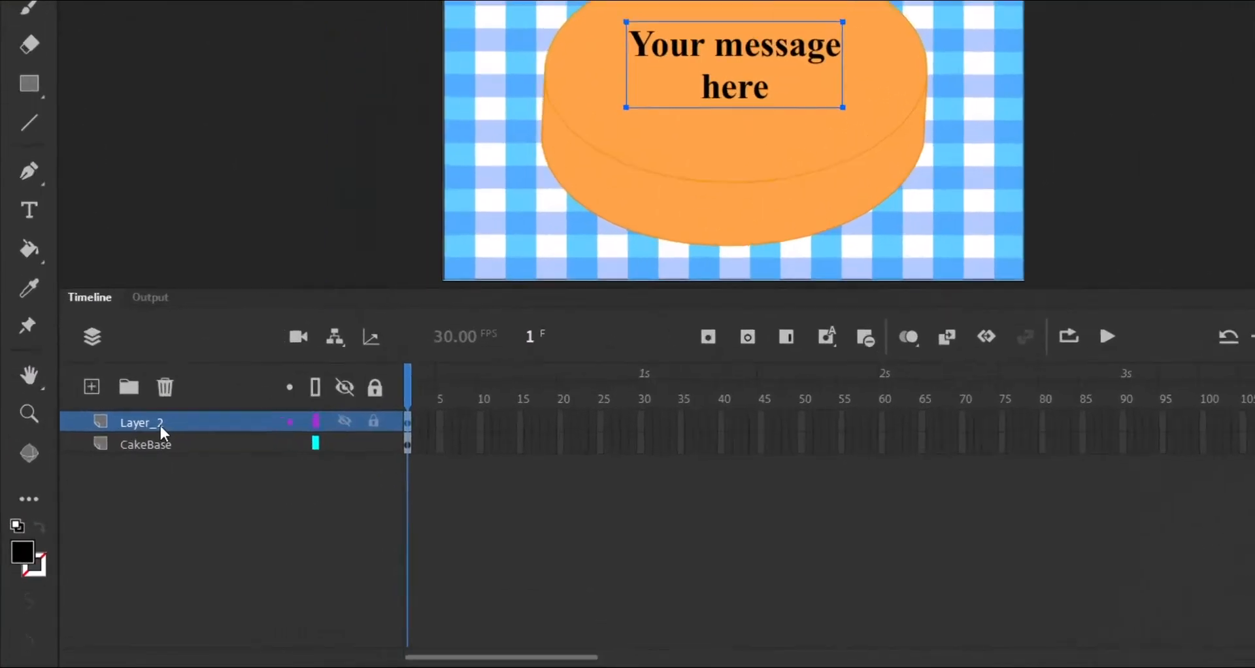
Rename the text layer Layer_2 to Message
double_click(140, 422)
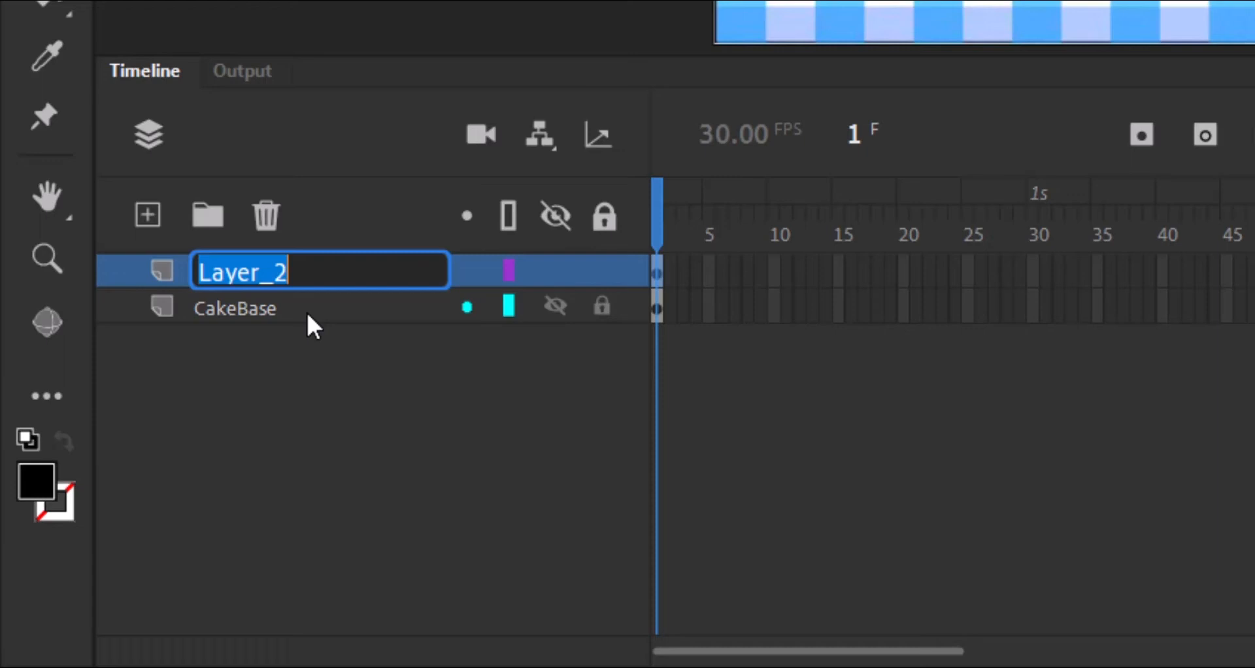
type("M")
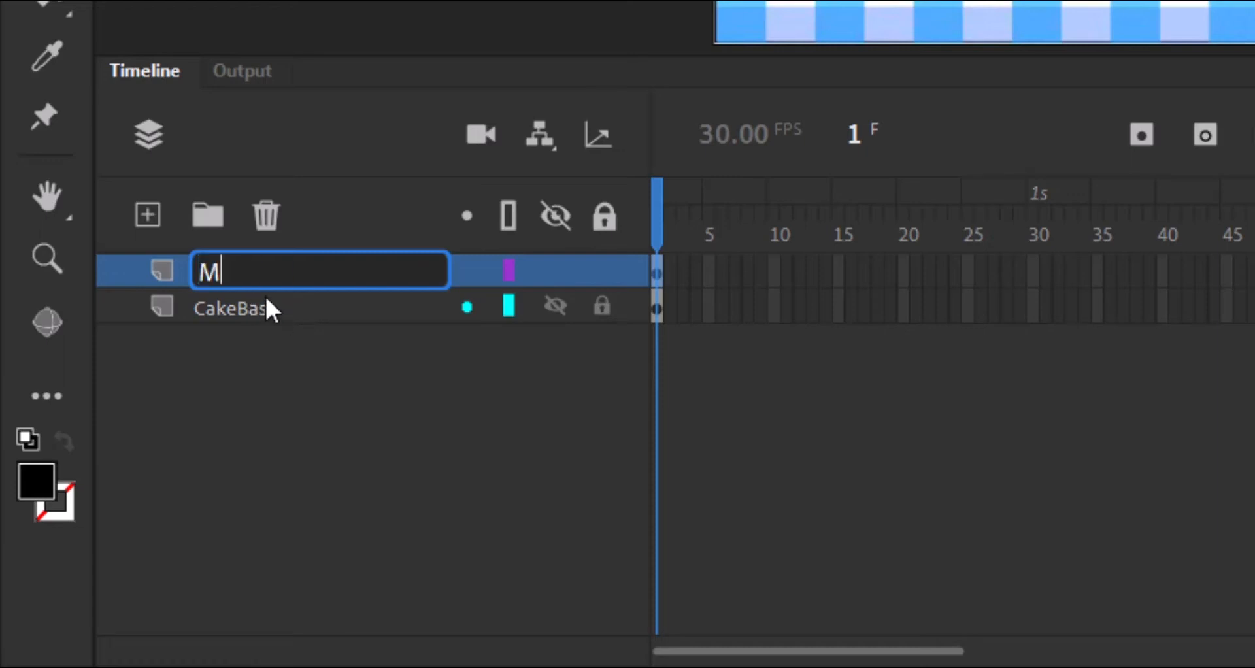
type("essage")
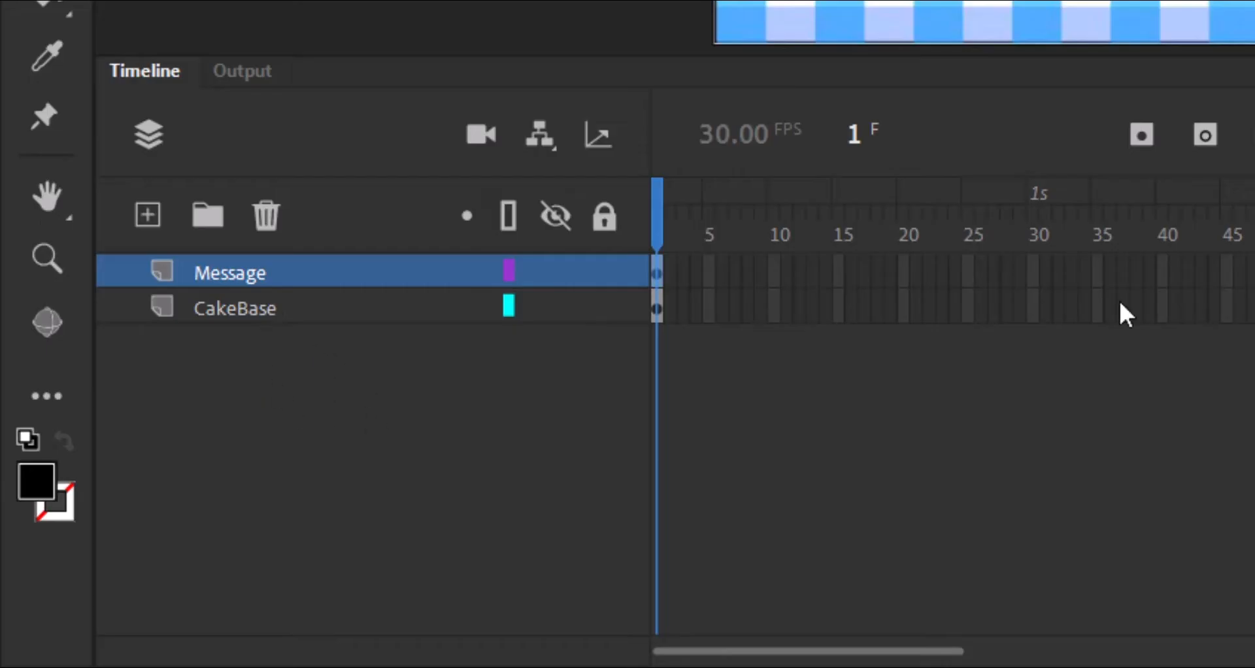
mouse_move(1249, 410)
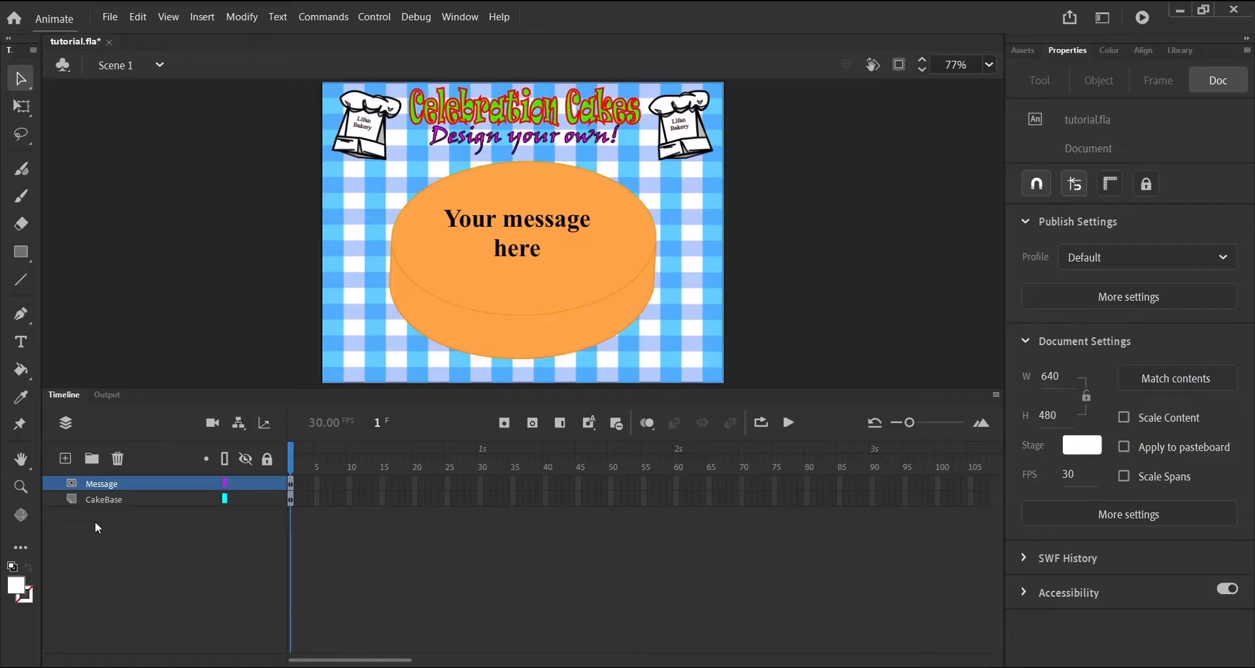
mouse_move(95, 519)
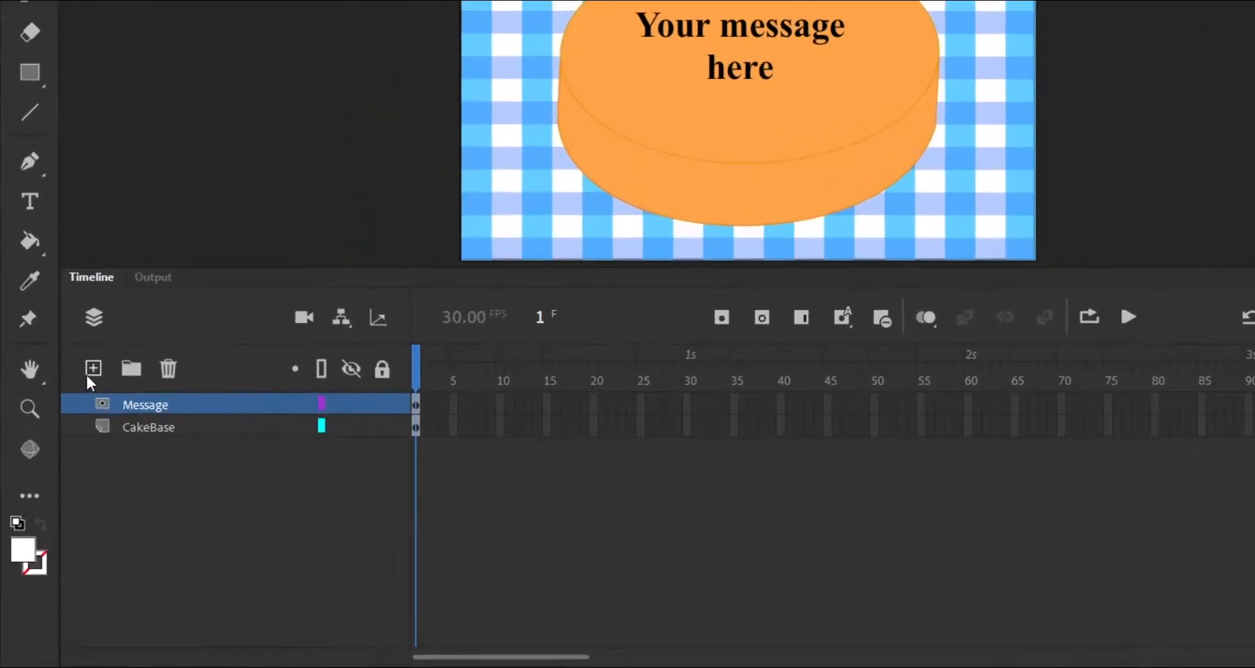
Add a layer named grey and draw a grey-filled rectangle covering the message text
left_click(92, 369)
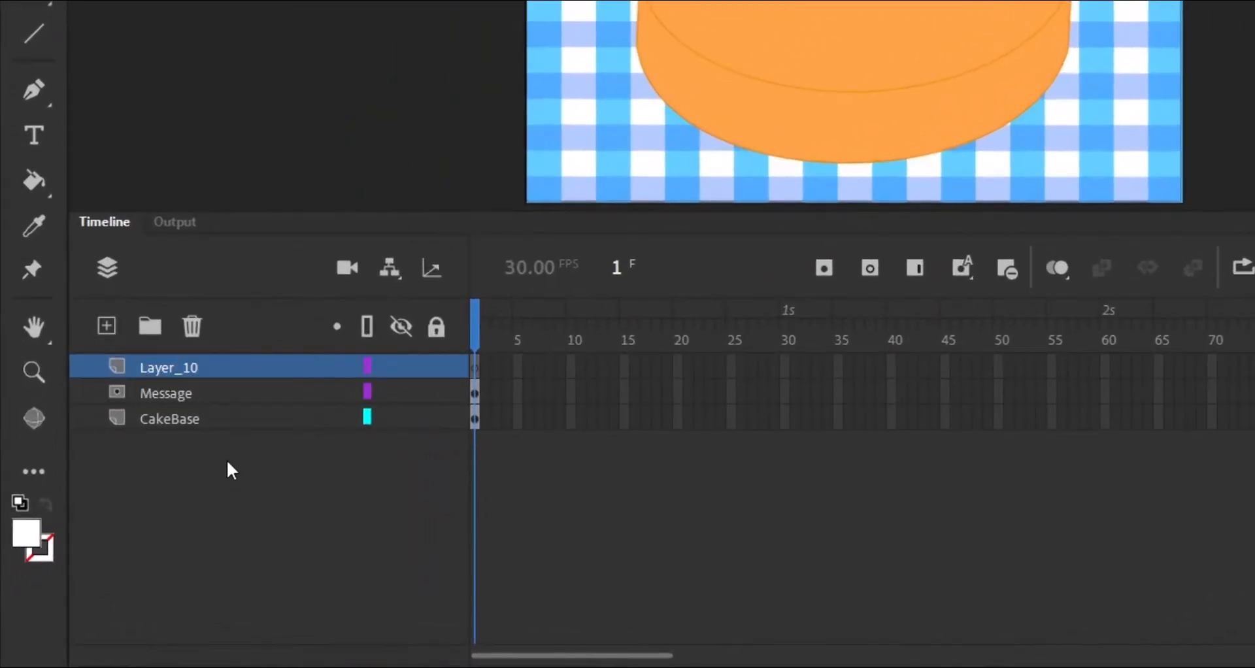
mouse_move(169, 367)
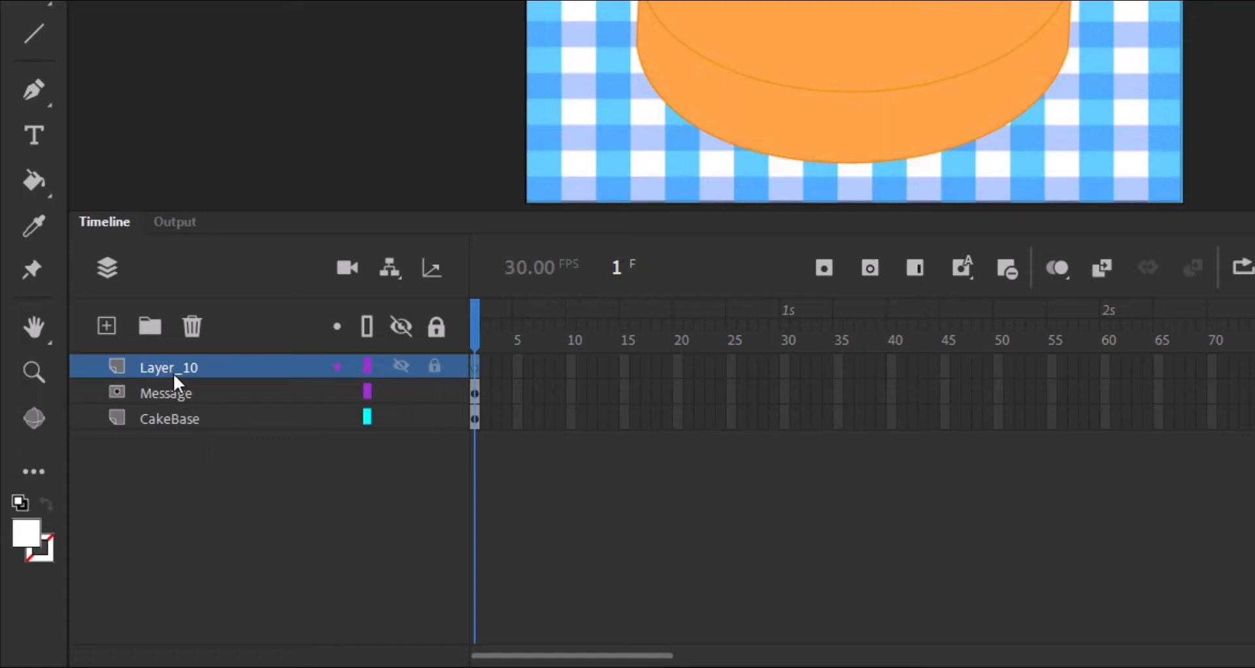
type("grey")
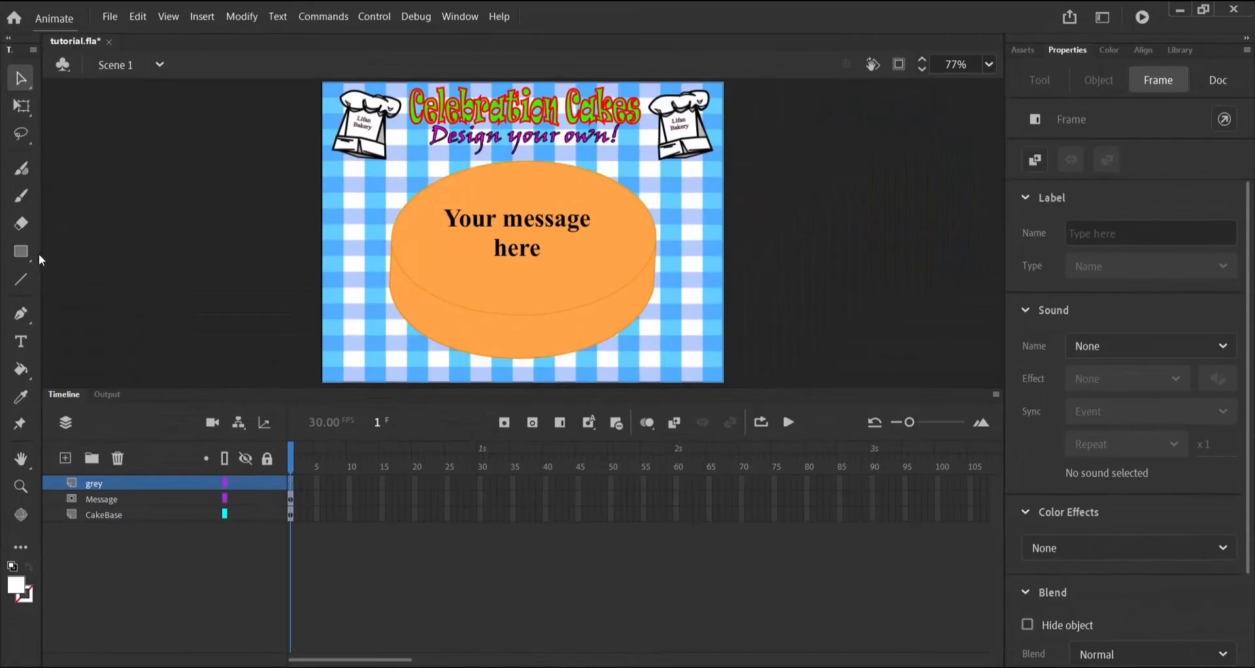
left_click(19, 251)
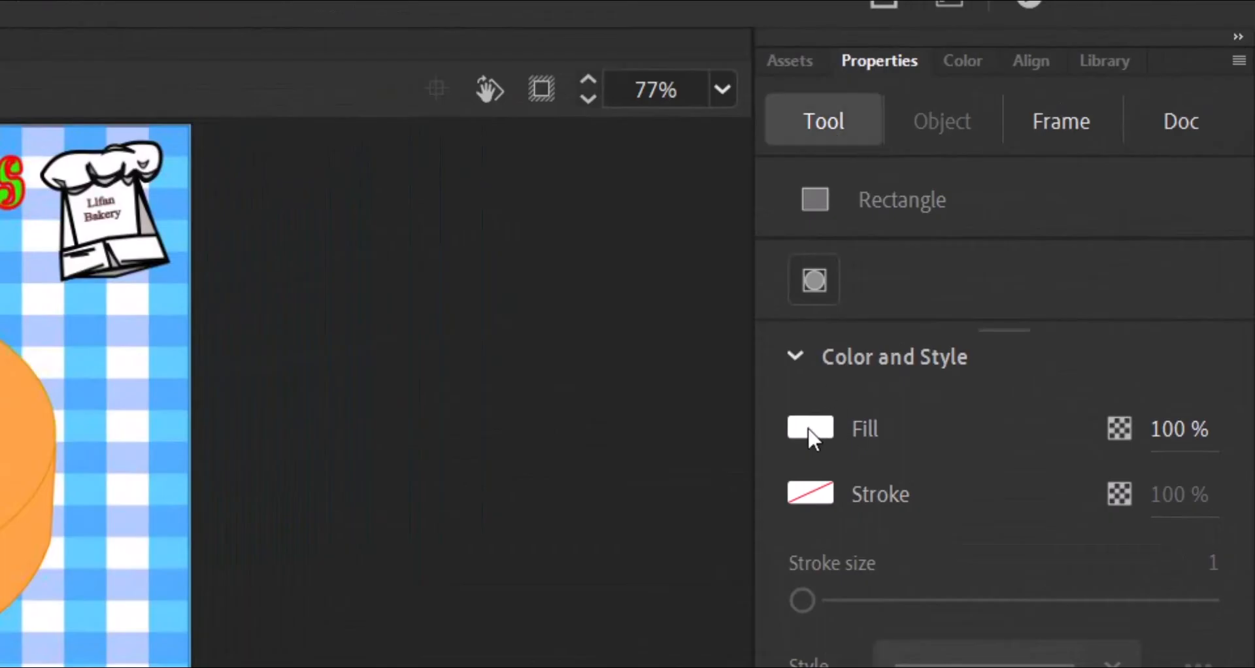
left_click(809, 428)
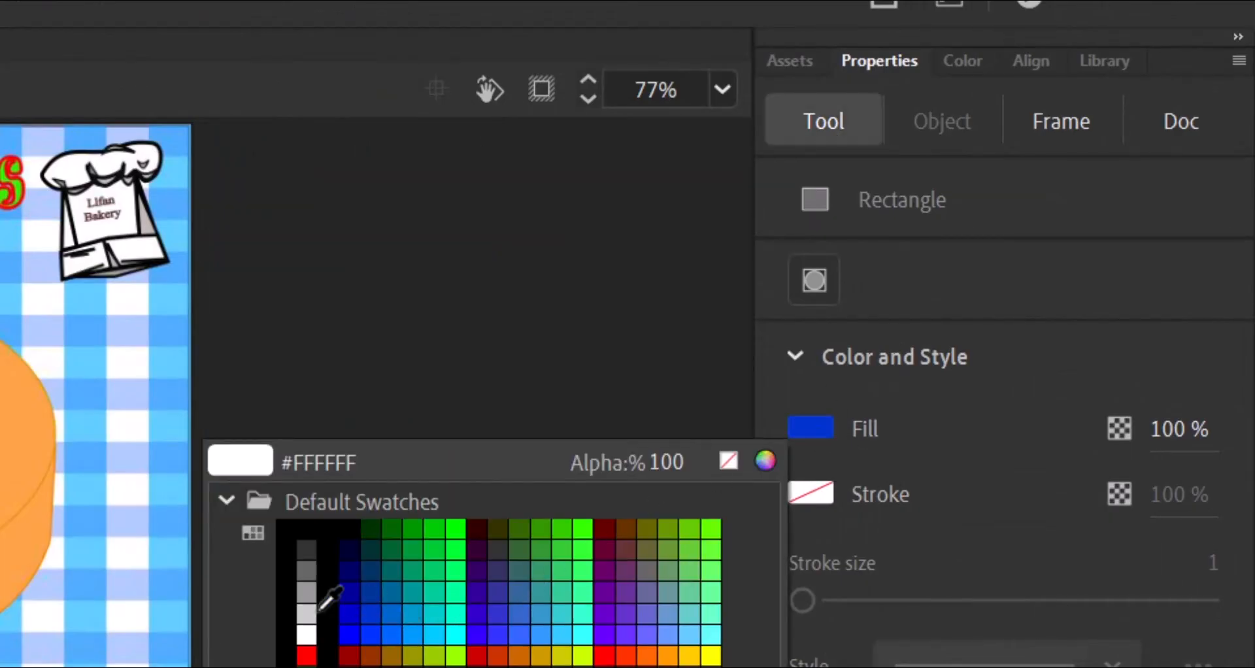
left_click(306, 584)
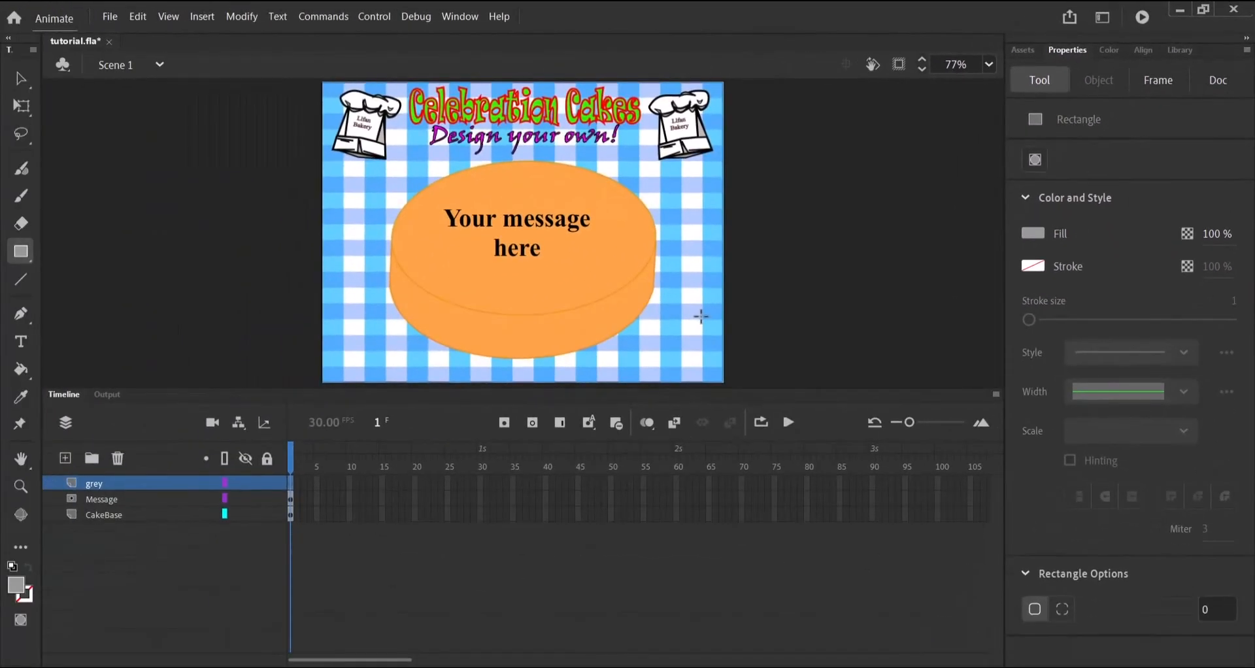
mouse_move(403, 229)
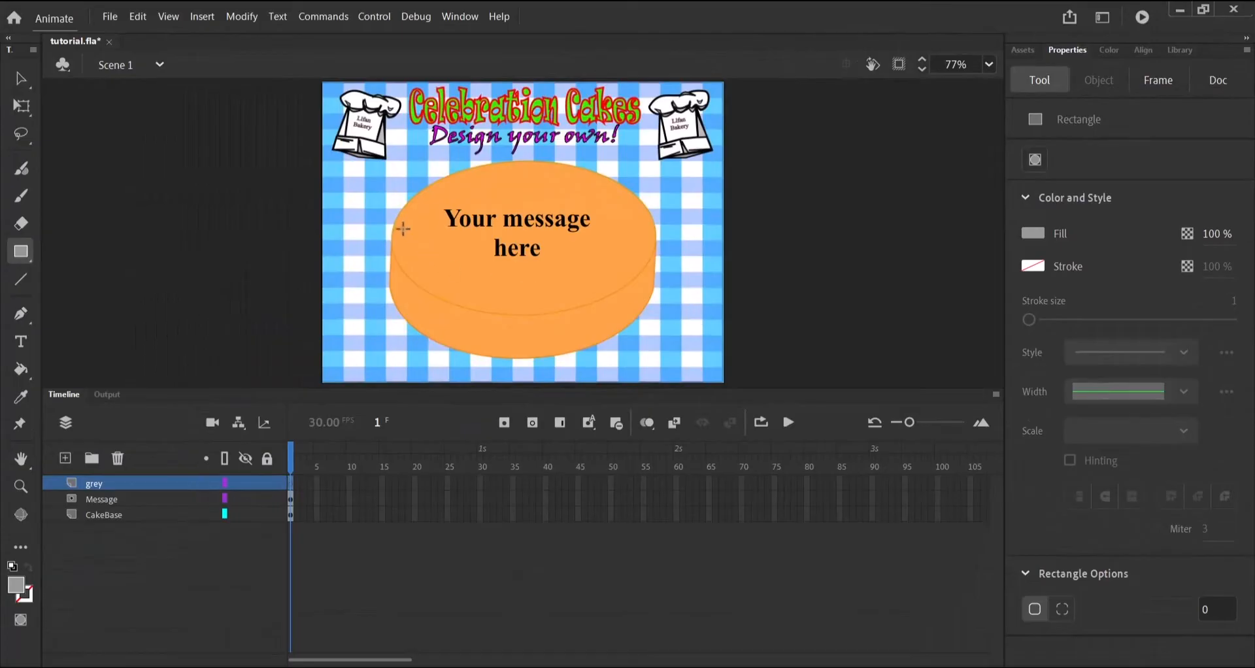
mouse_move(439, 202)
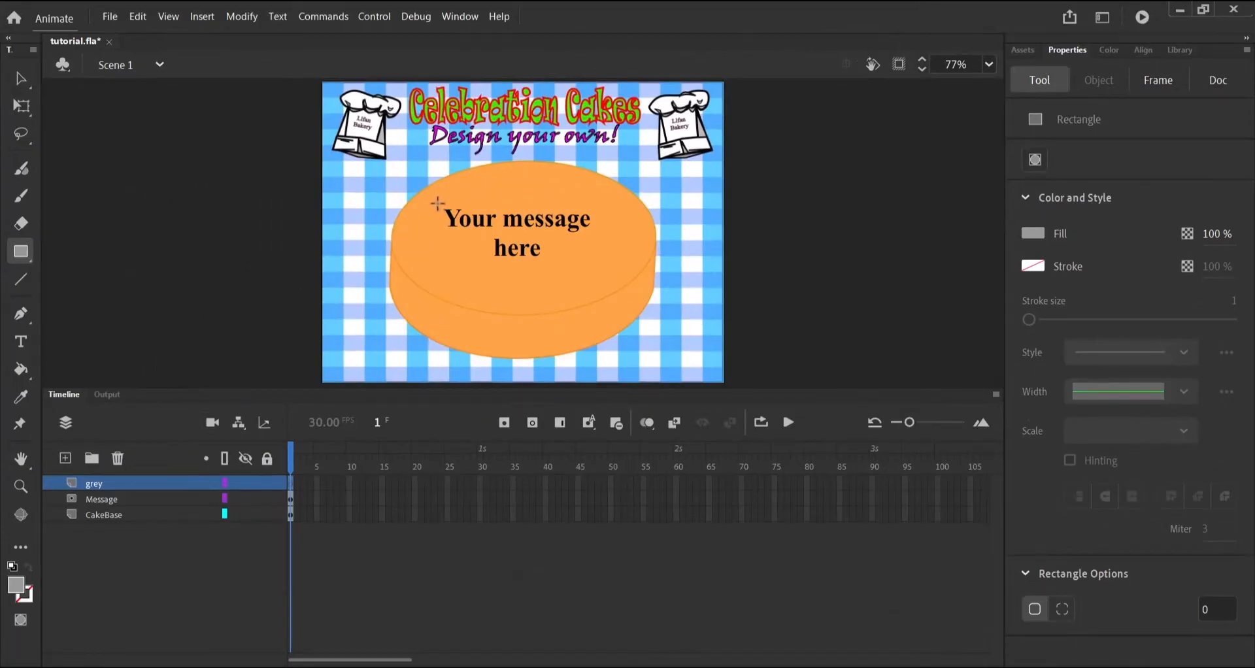
left_click_drag(438, 199, 519, 263)
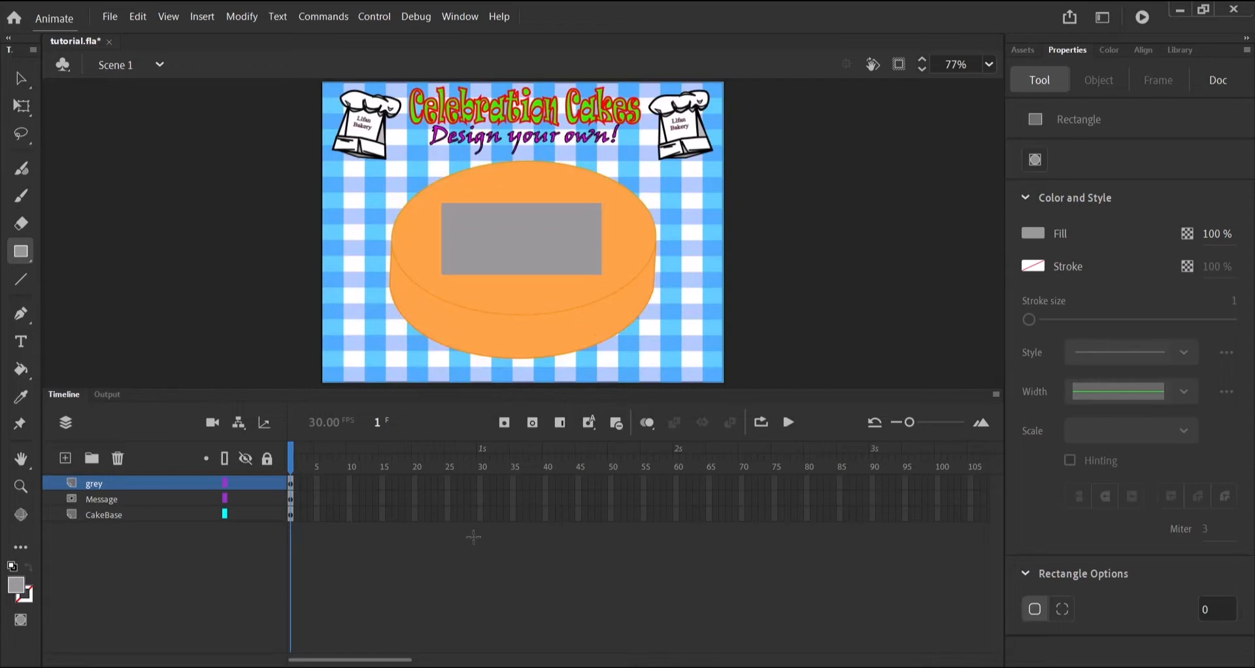
left_click(1217, 80)
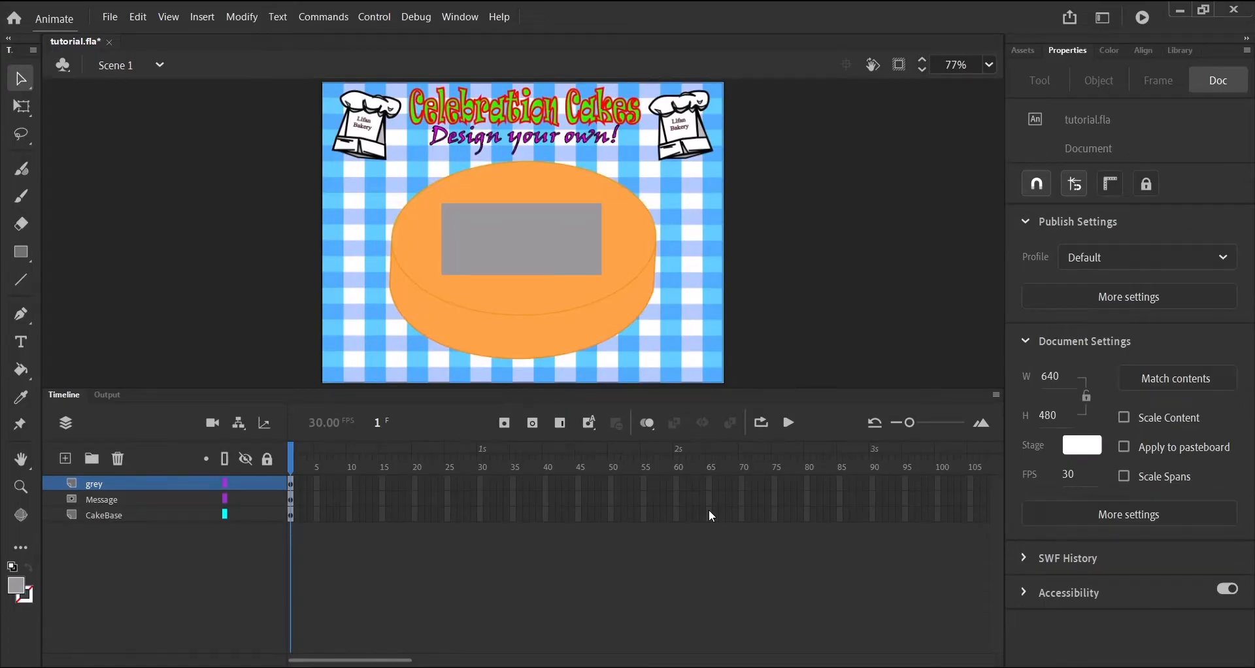
mouse_move(693, 512)
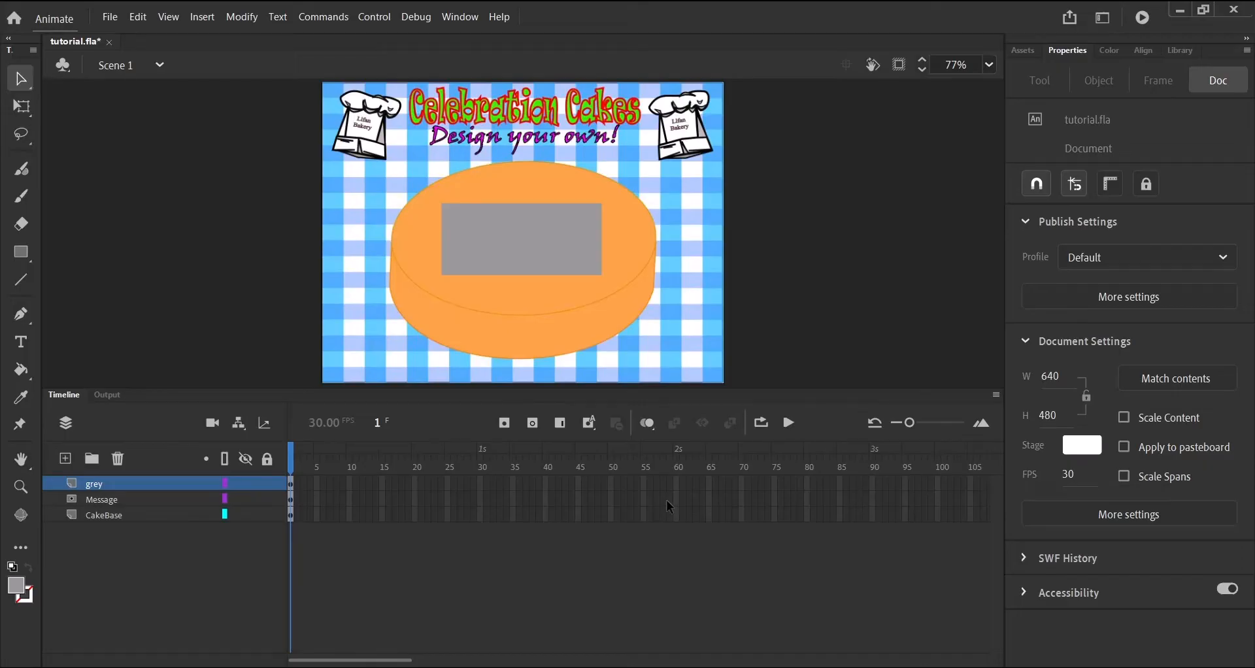
Add a layer named white and draw a white-filled rectangle over the grey one
left_click(65, 457)
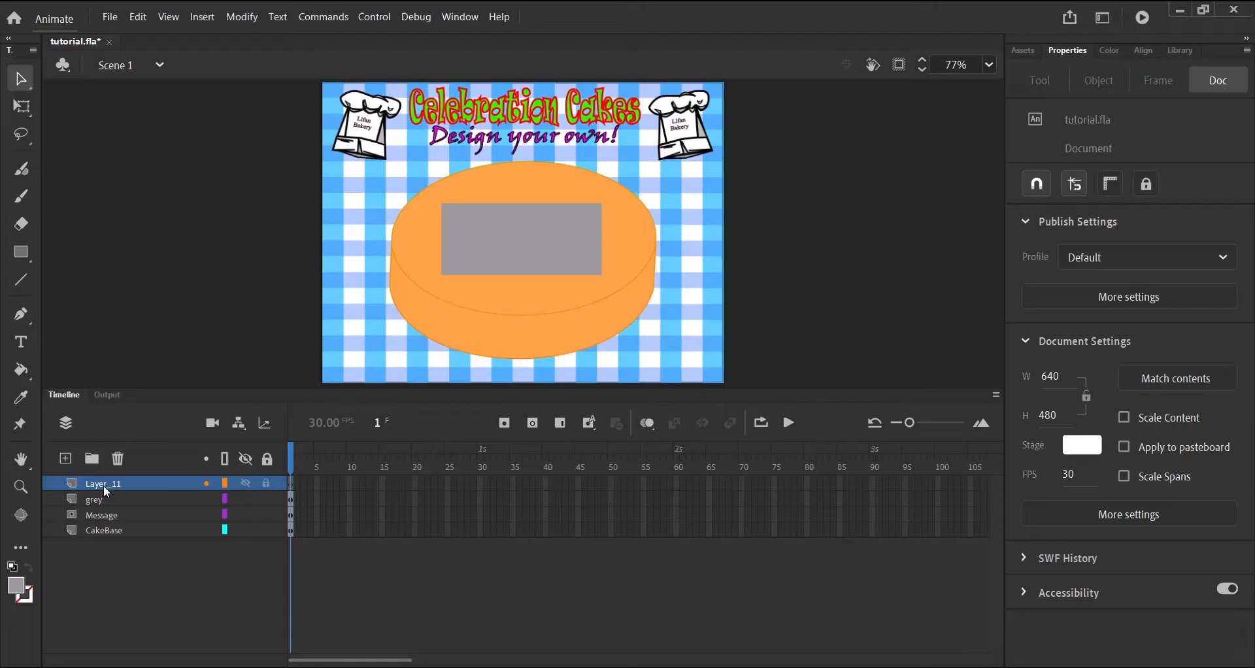
mouse_move(107, 495)
type("white")
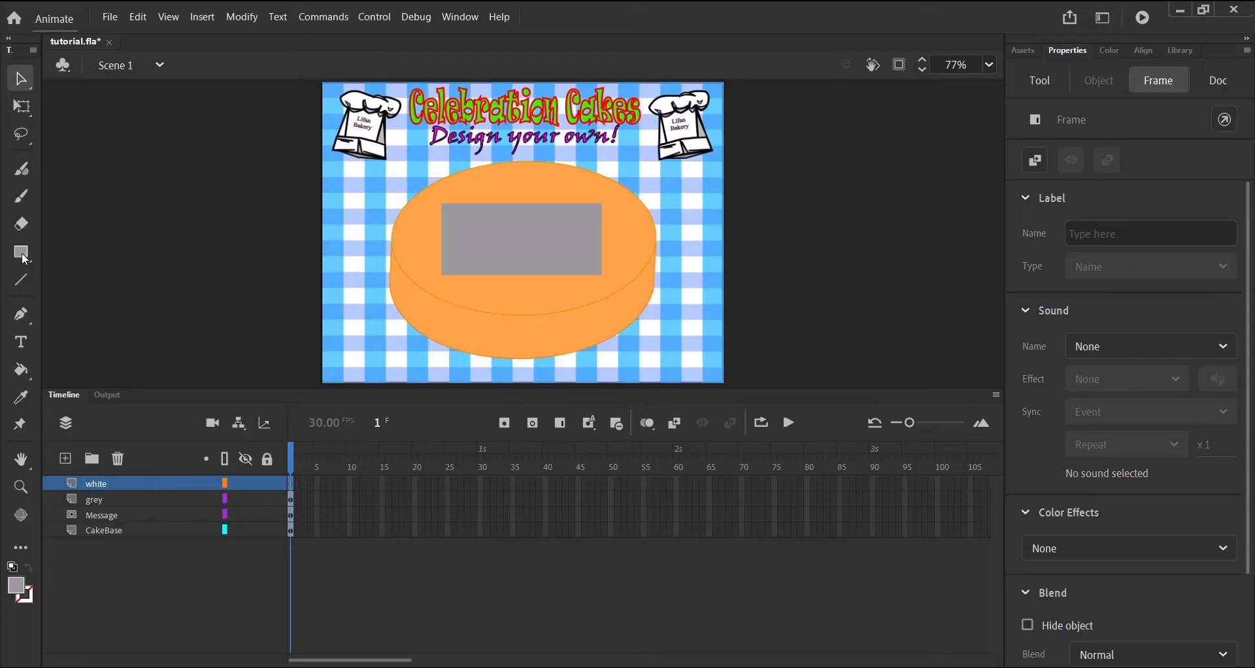
left_click(19, 251)
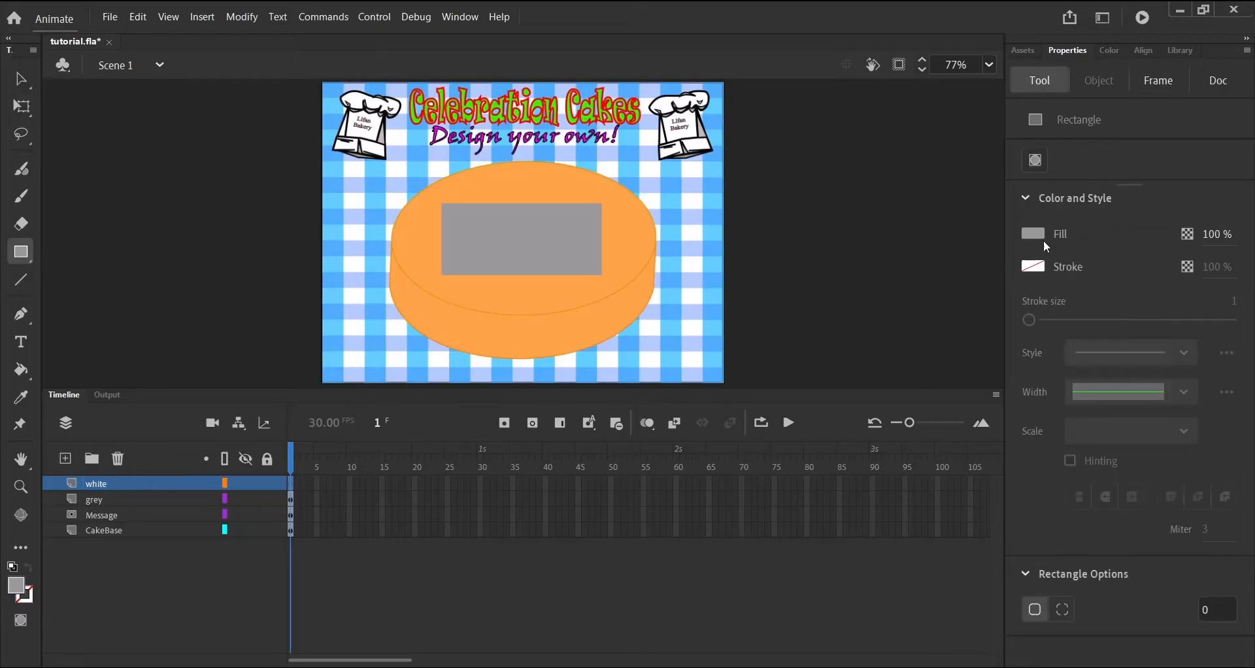
left_click(1034, 234)
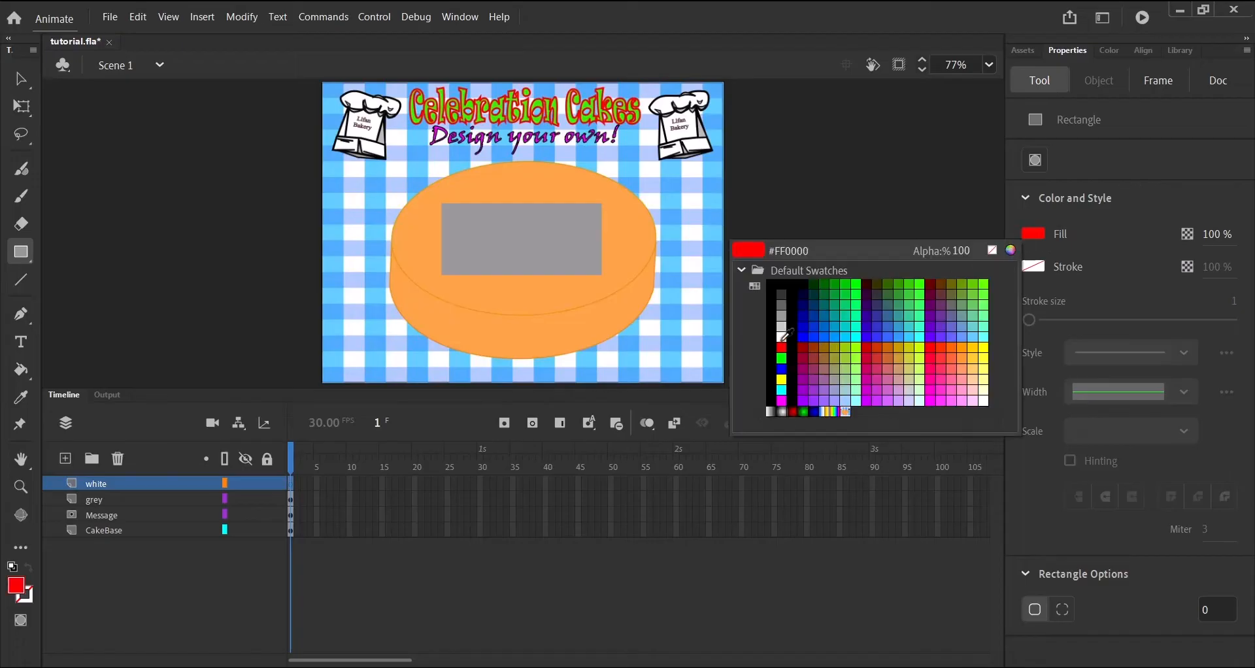
left_click(773, 294)
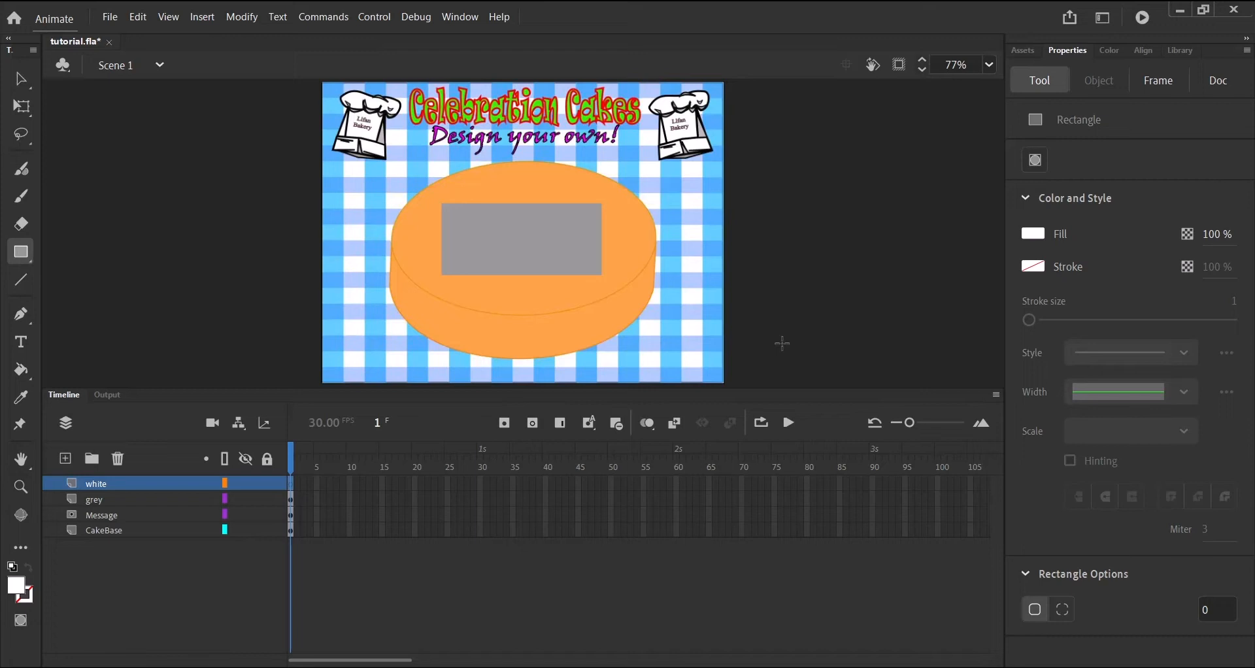
mouse_move(447, 200)
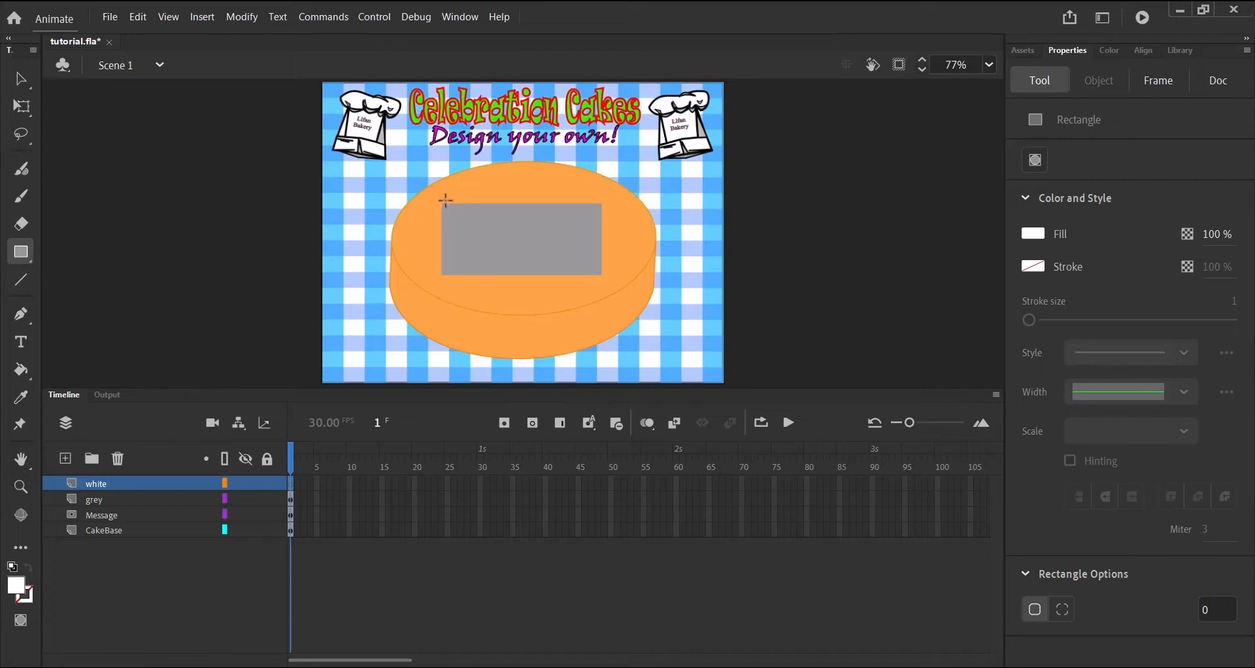
mouse_move(440, 203)
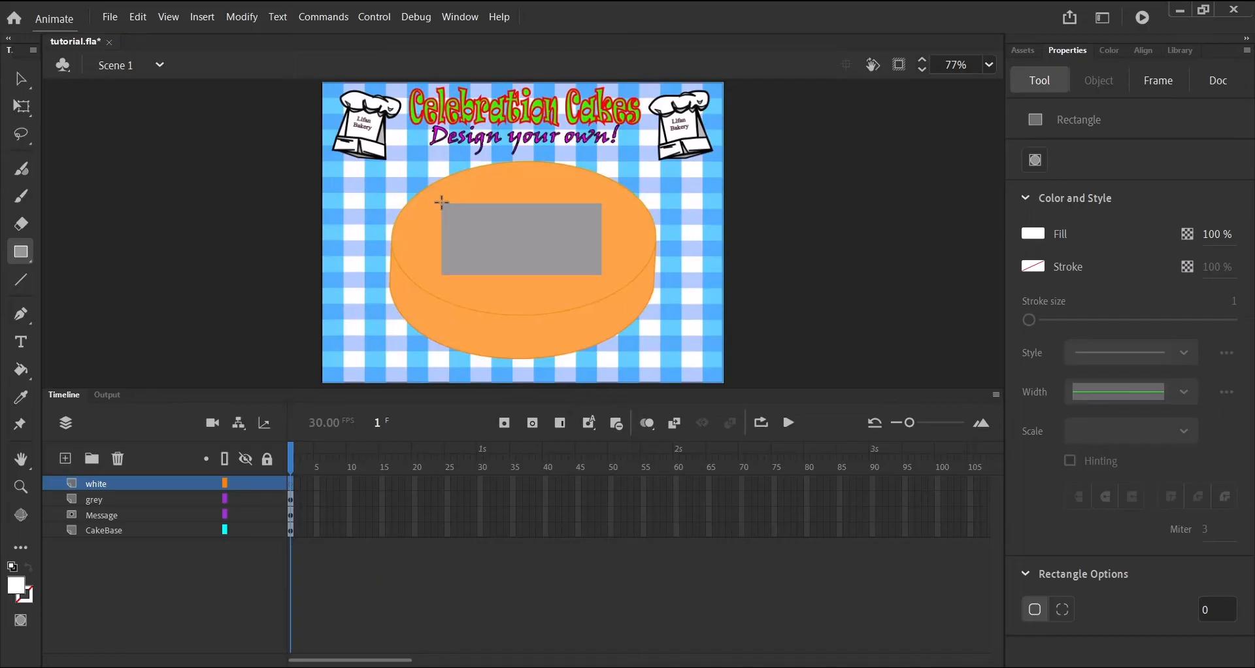
left_click_drag(441, 202, 549, 276)
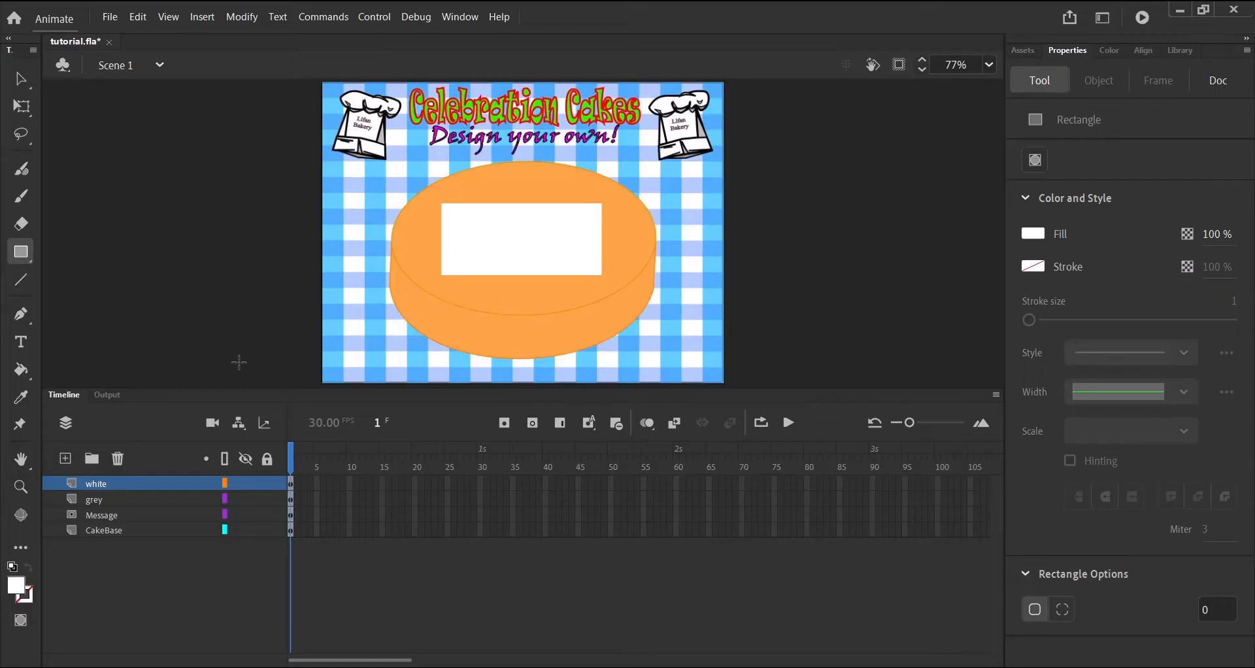
mouse_move(478, 362)
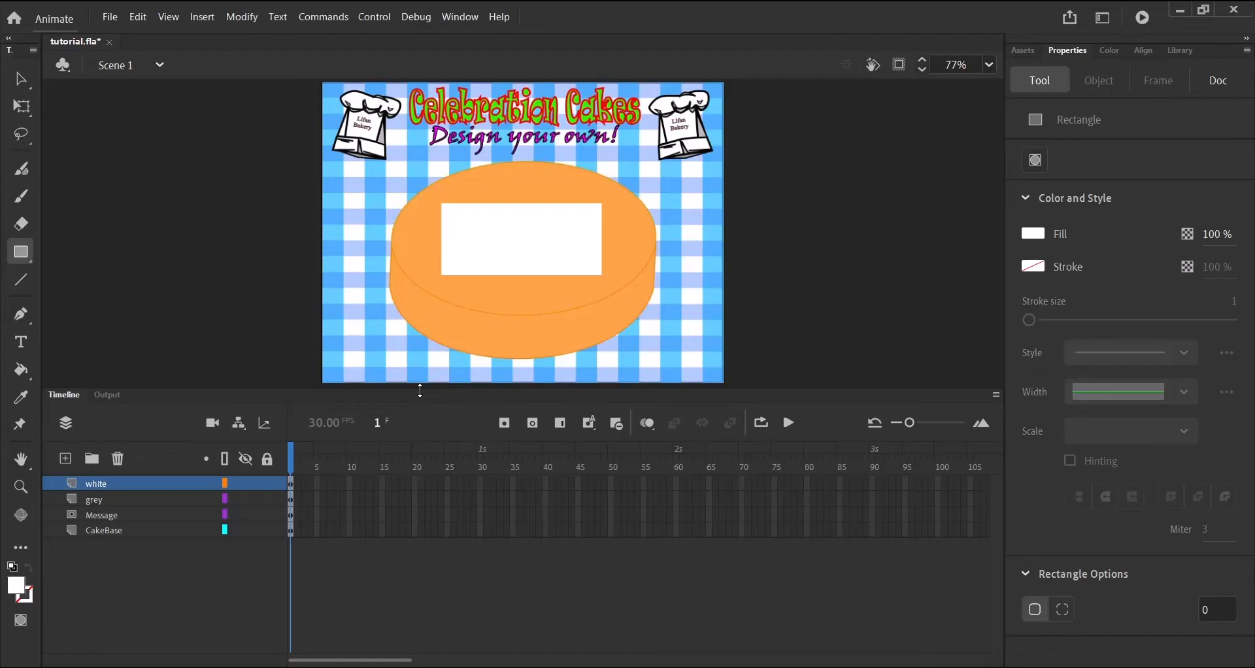
left_click(1217, 80)
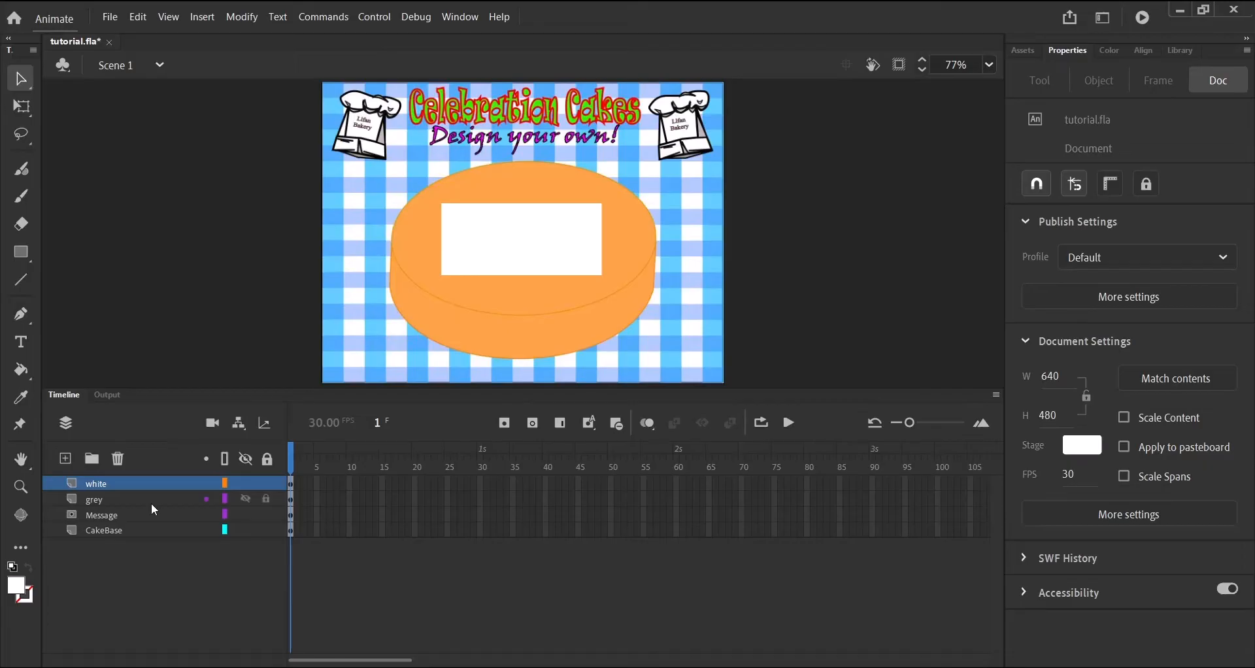
Extend the grey layer's frames to frame 92 and pick frame 30 on the white layer
left_click(94, 499)
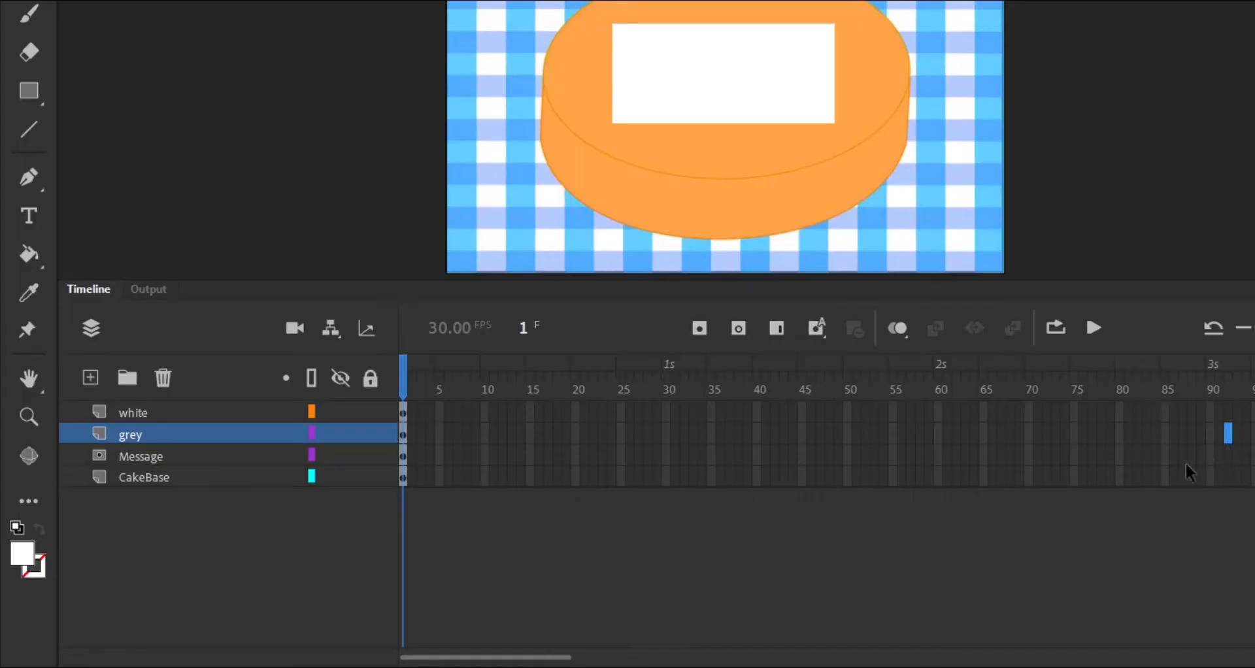
mouse_move(775, 328)
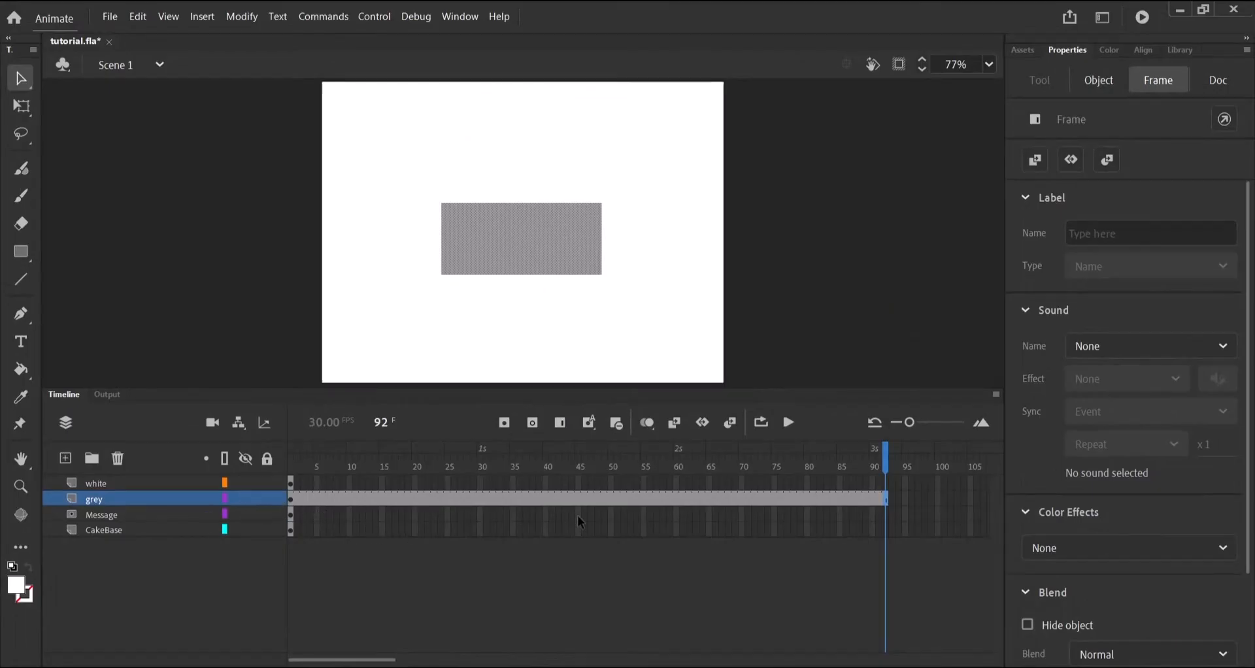
mouse_move(563, 512)
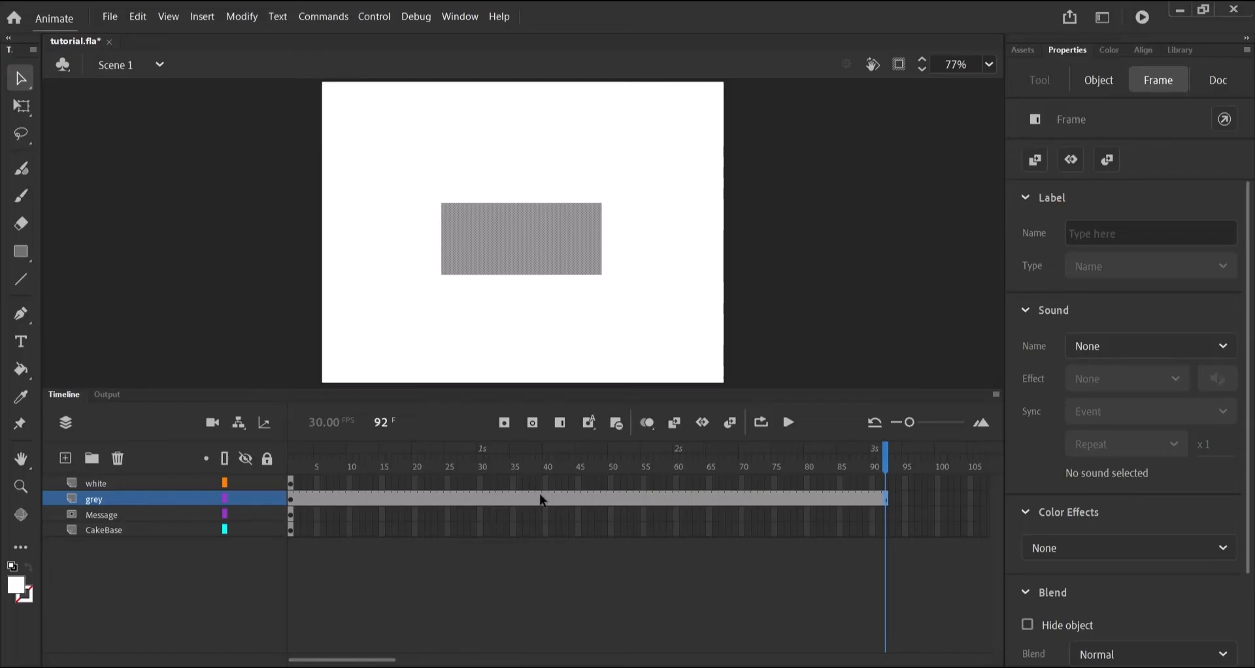
mouse_move(737, 544)
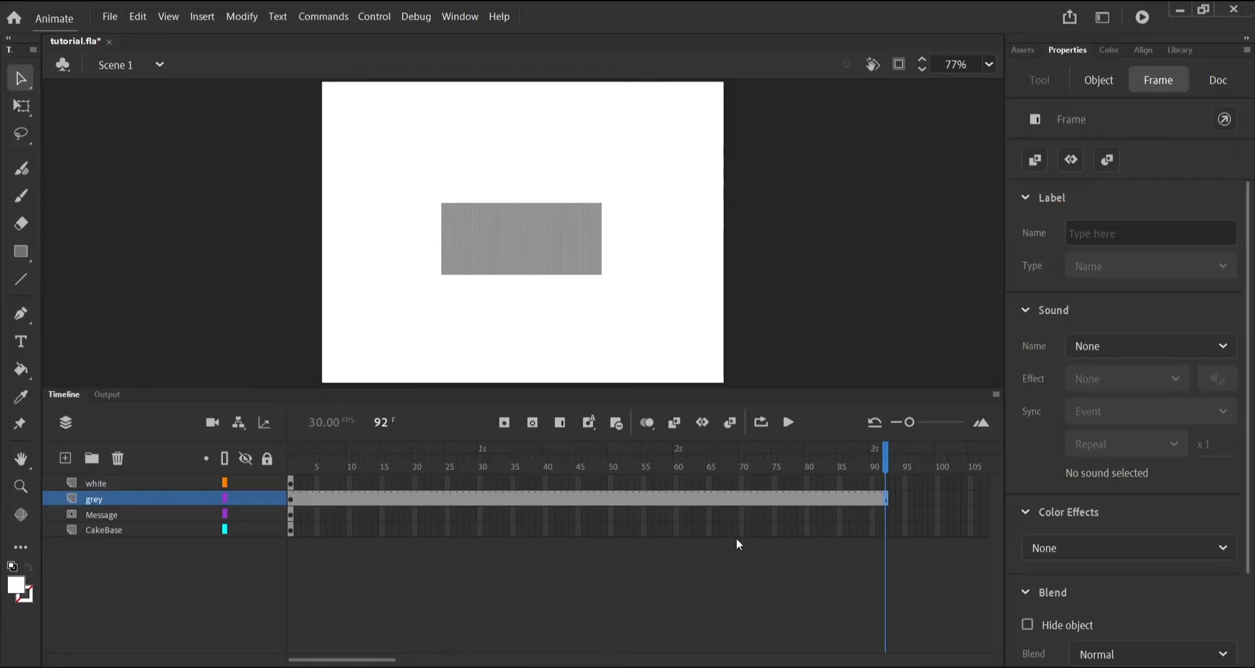
left_click(95, 482)
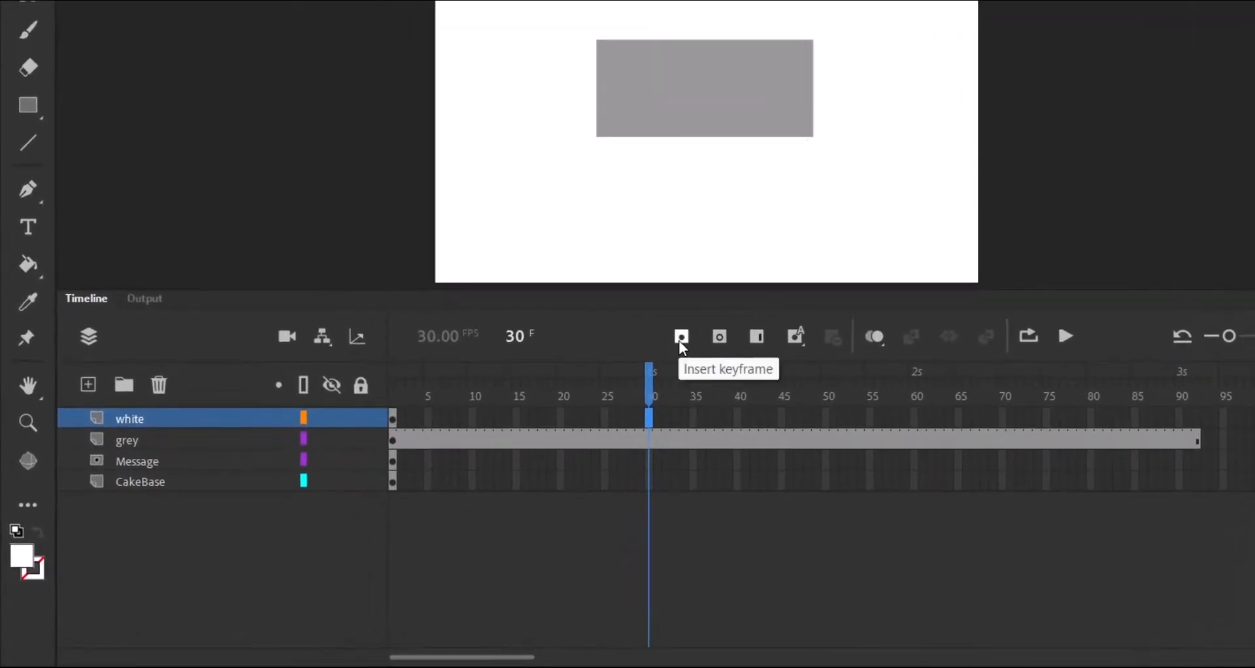
Add white-layer keyframes at frames 30 and 90 and shift the rectangle left off the stage
left_click(681, 336)
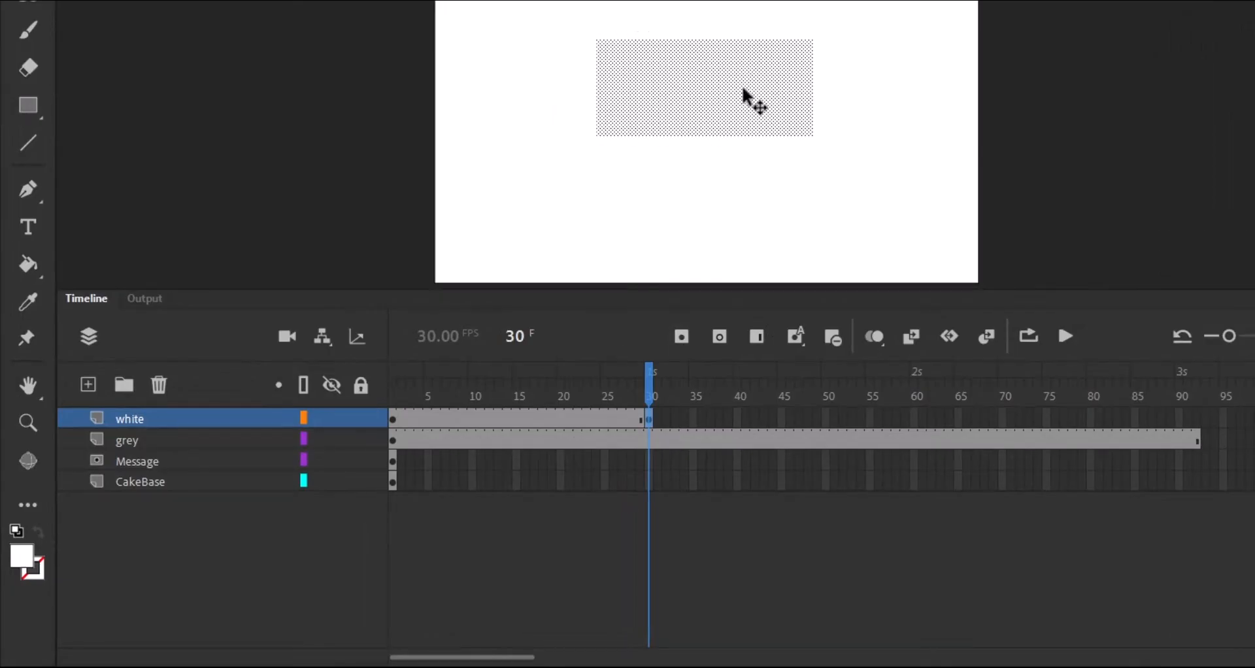
mouse_move(798, 70)
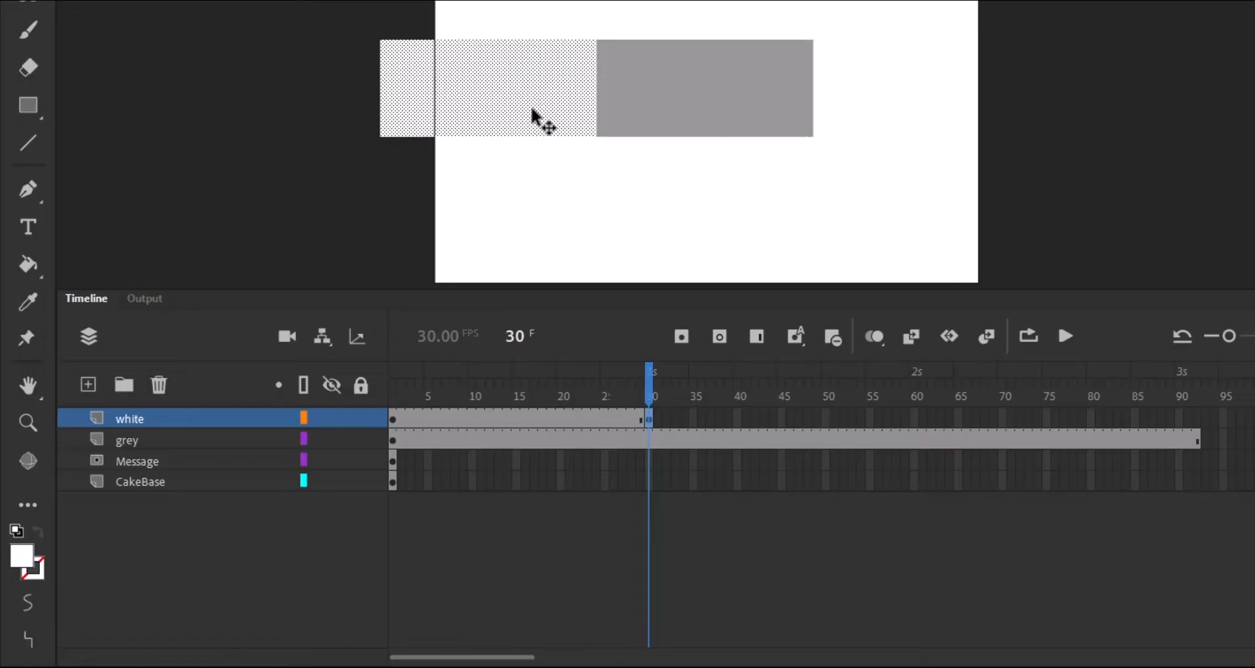
mouse_move(552, 76)
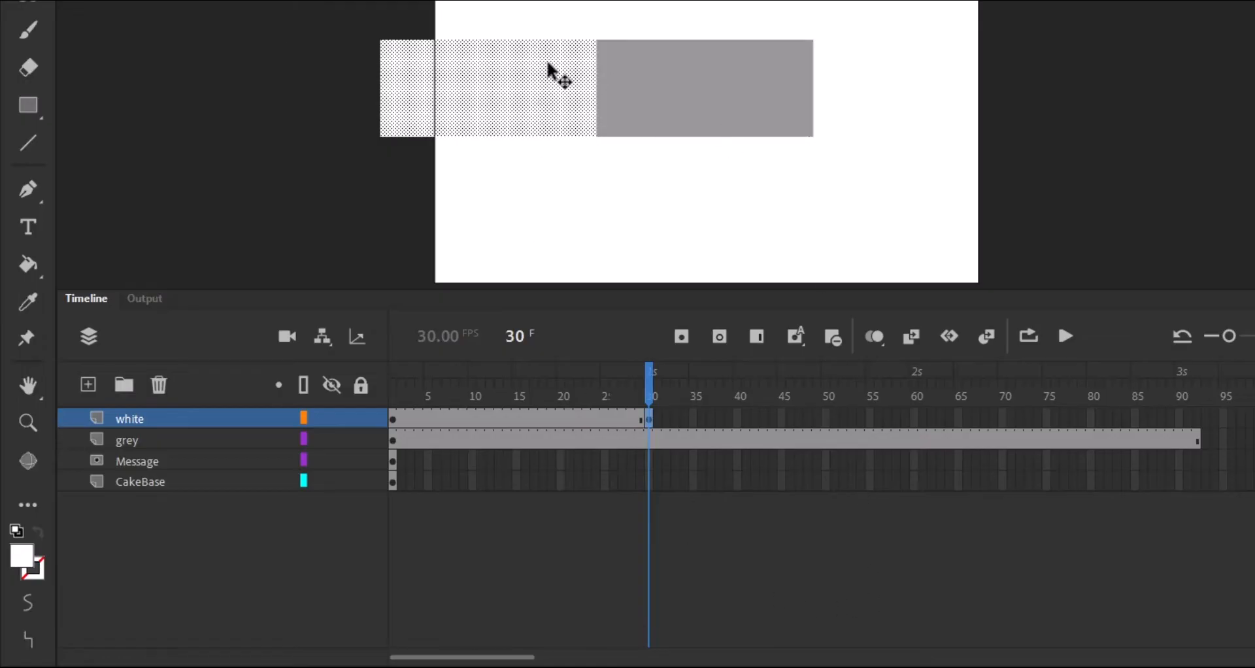
mouse_move(630, 327)
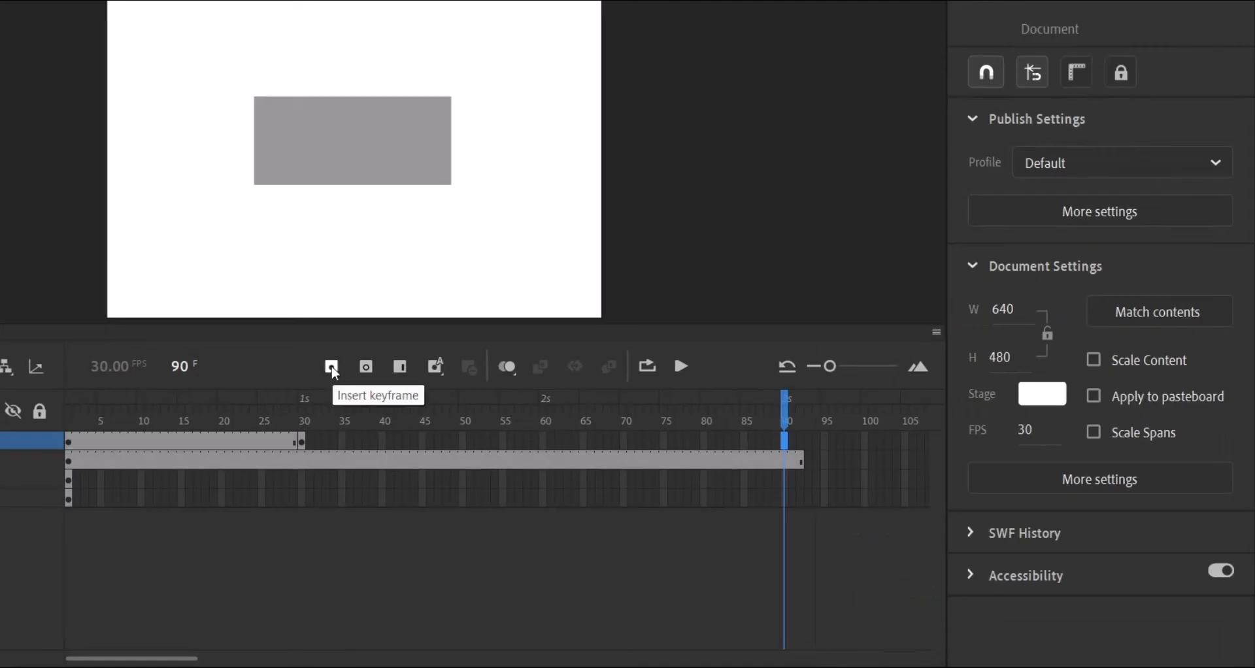
left_click(330, 366)
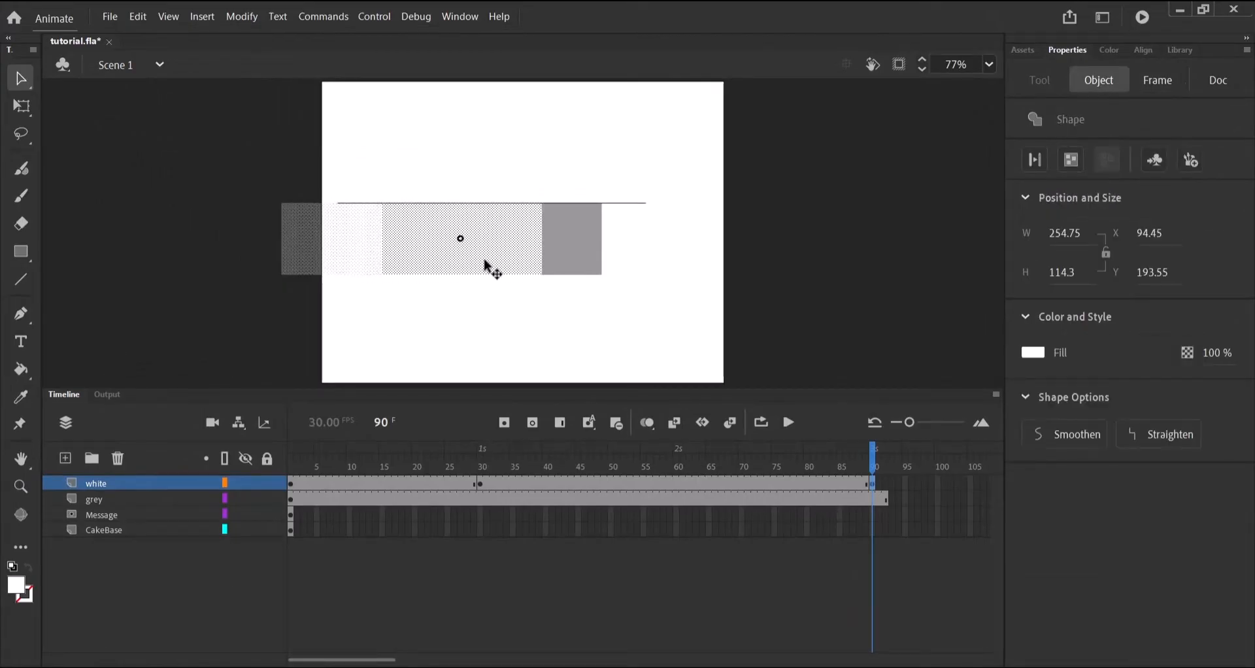
left_click_drag(461, 240, 522, 238)
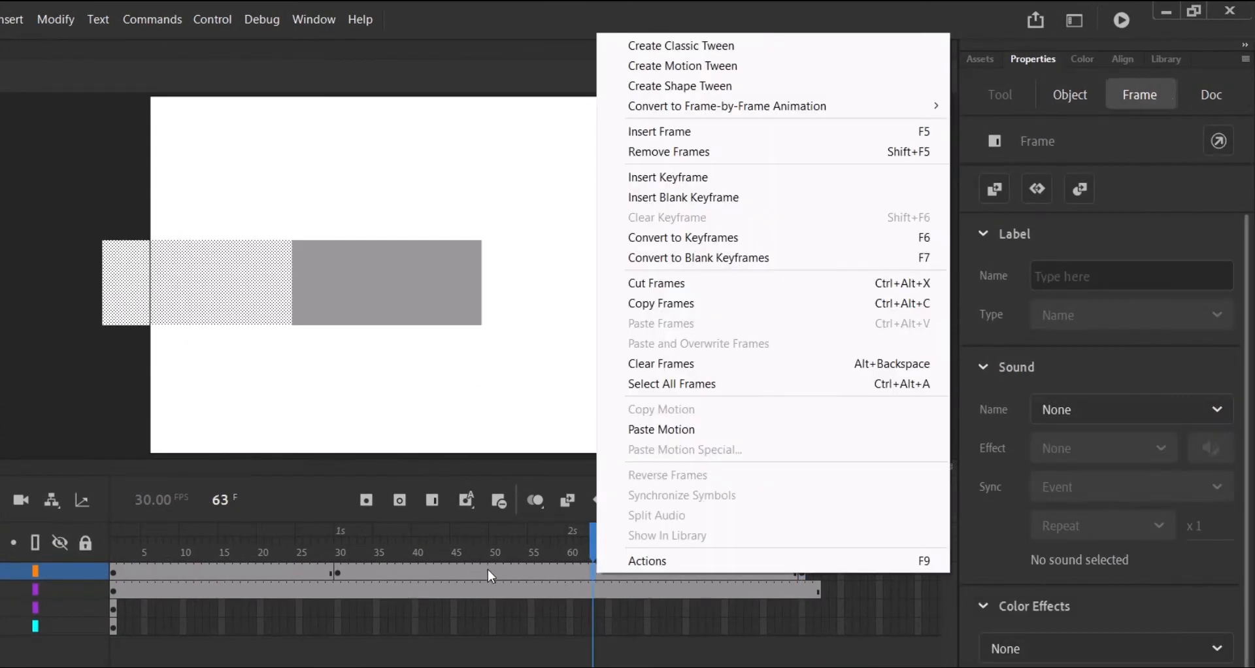
mouse_move(468, 499)
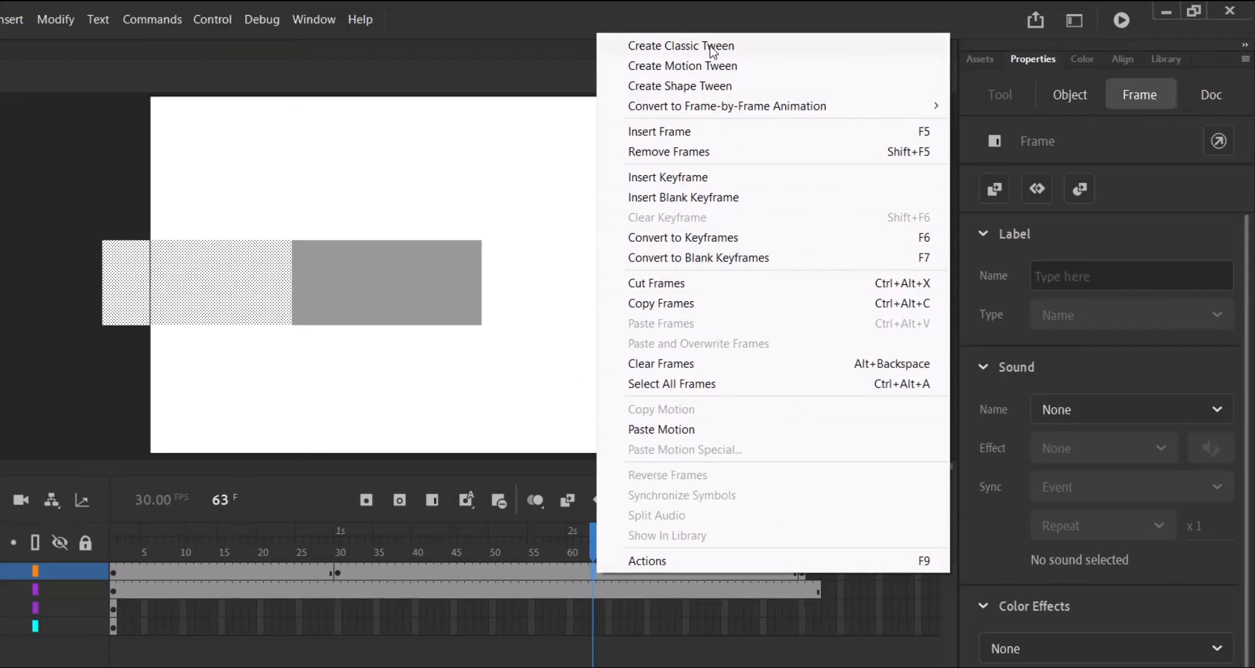
Create a classic tween between the white rectangle's keyframes at 30 and 90
left_click(680, 45)
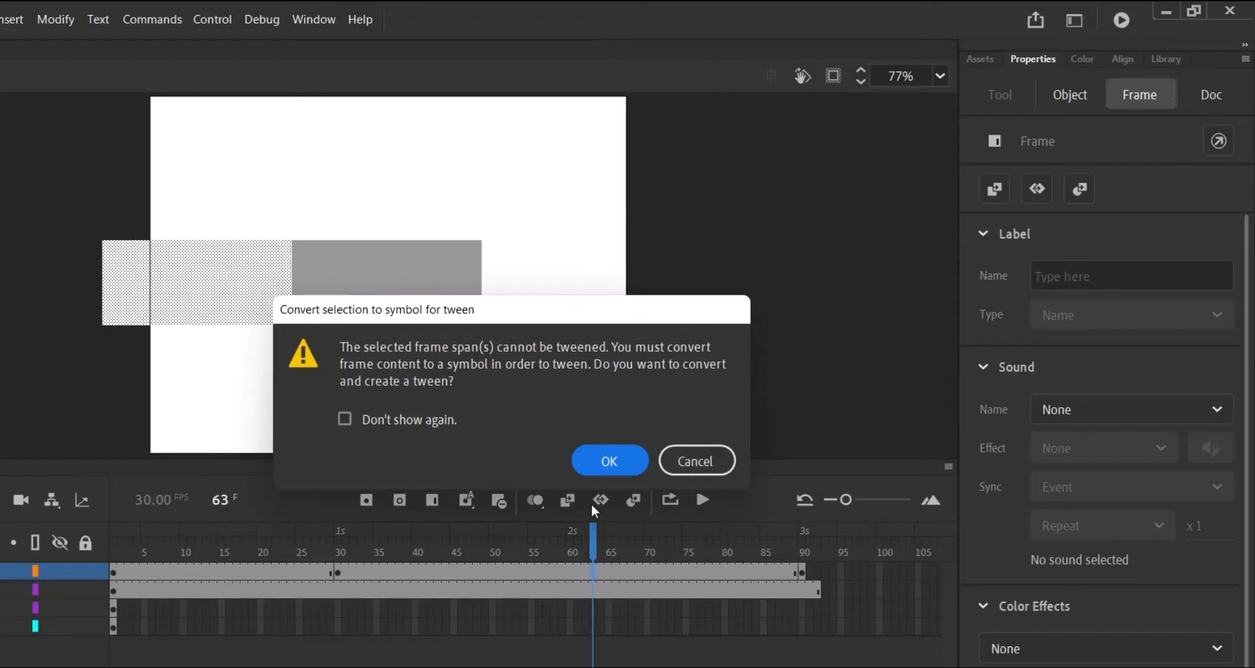
left_click(608, 460)
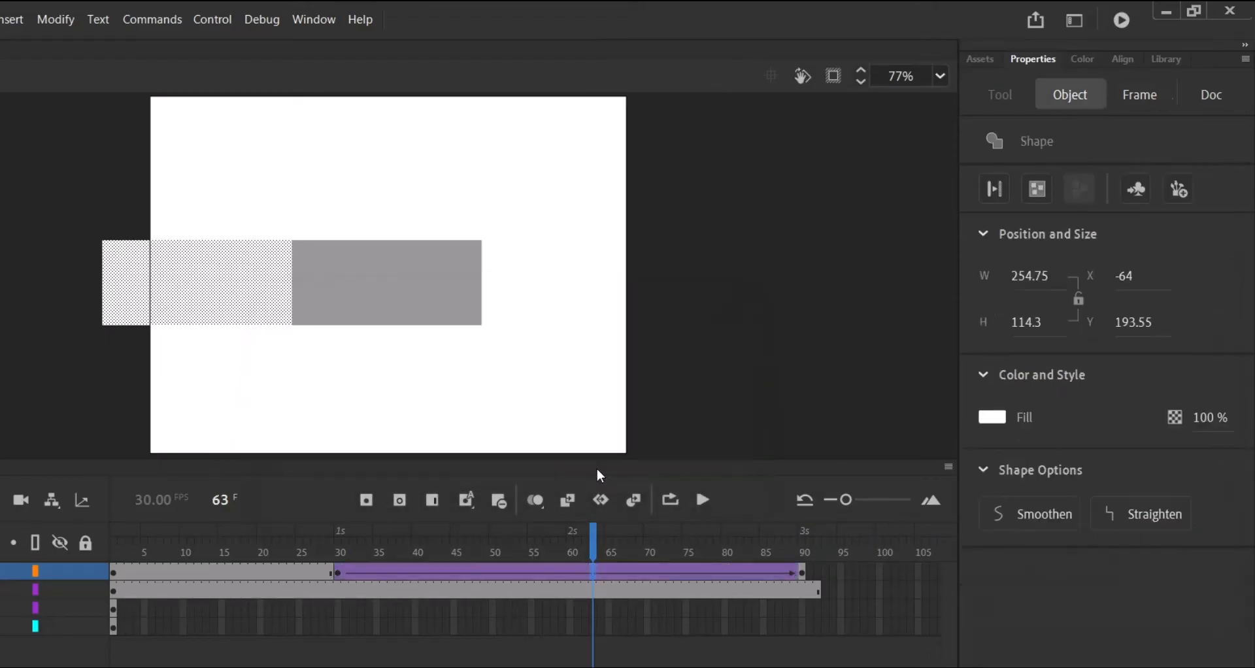
left_click(1138, 94)
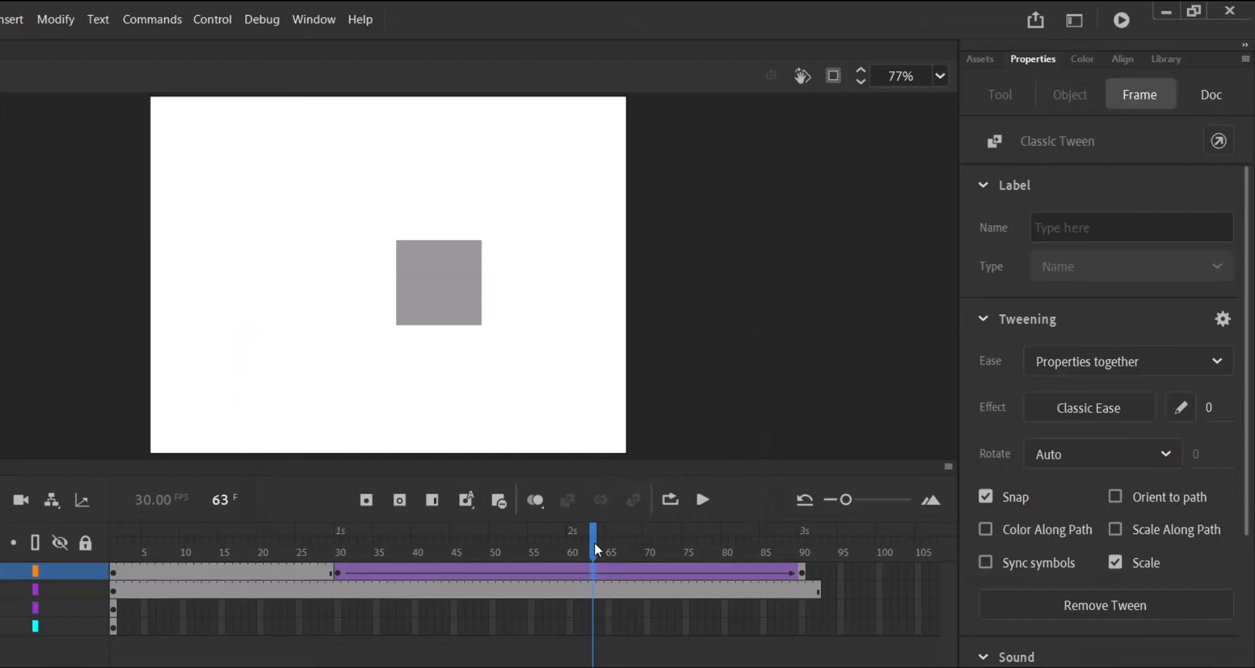
Scrub between frames 30 and 90 to check the white bar slides over the grey
left_click(337, 531)
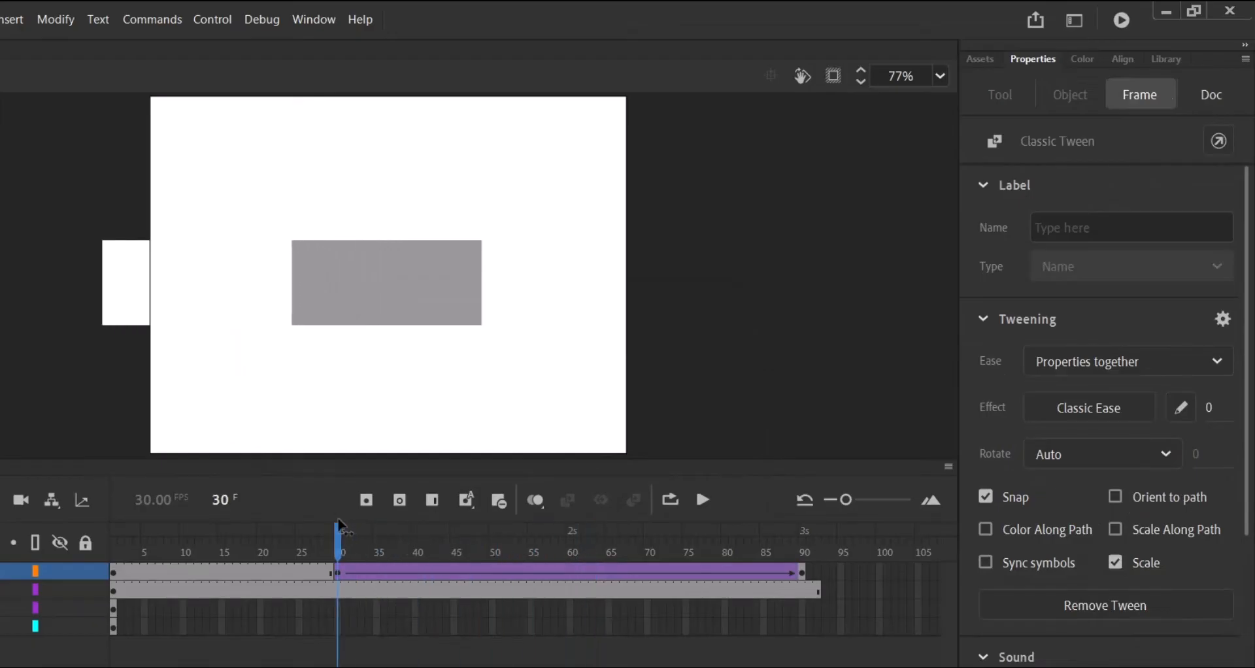
left_click(670, 552)
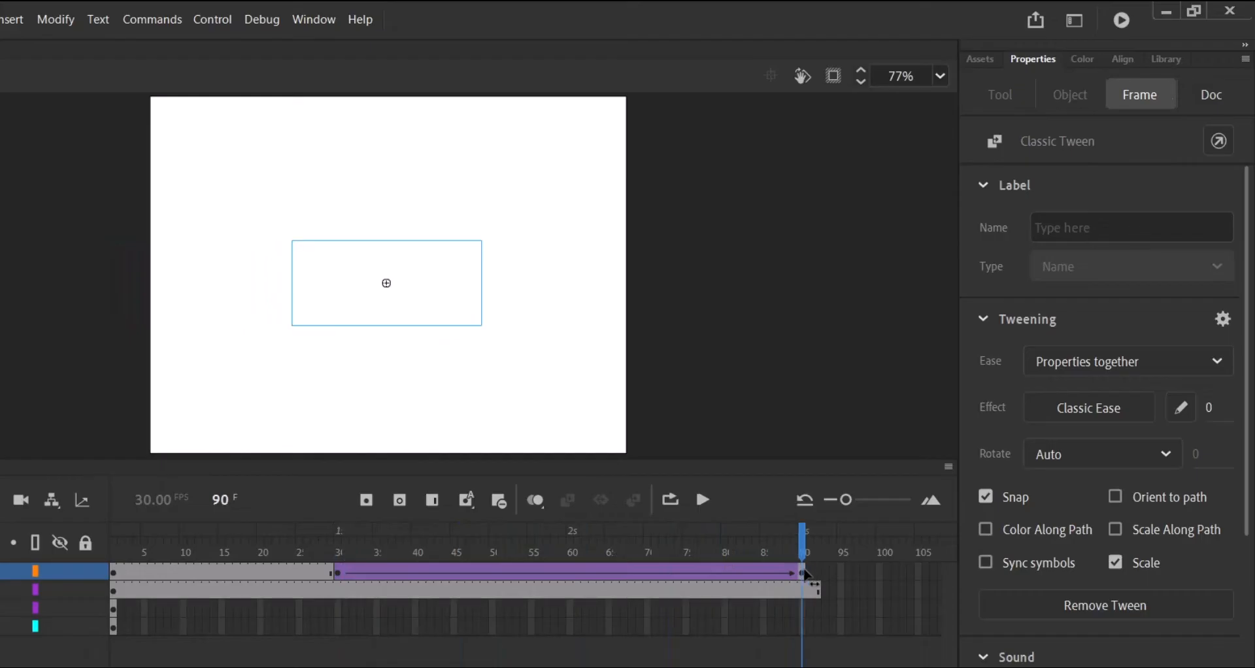
left_click(376, 552)
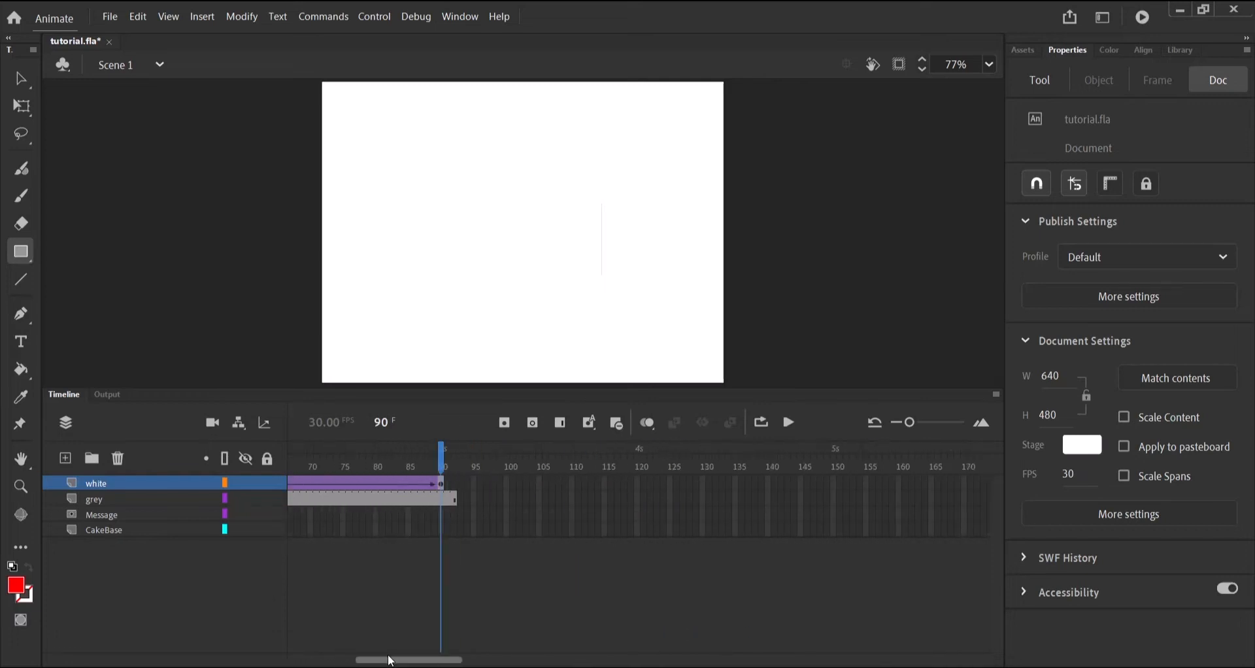
left_click(103, 529)
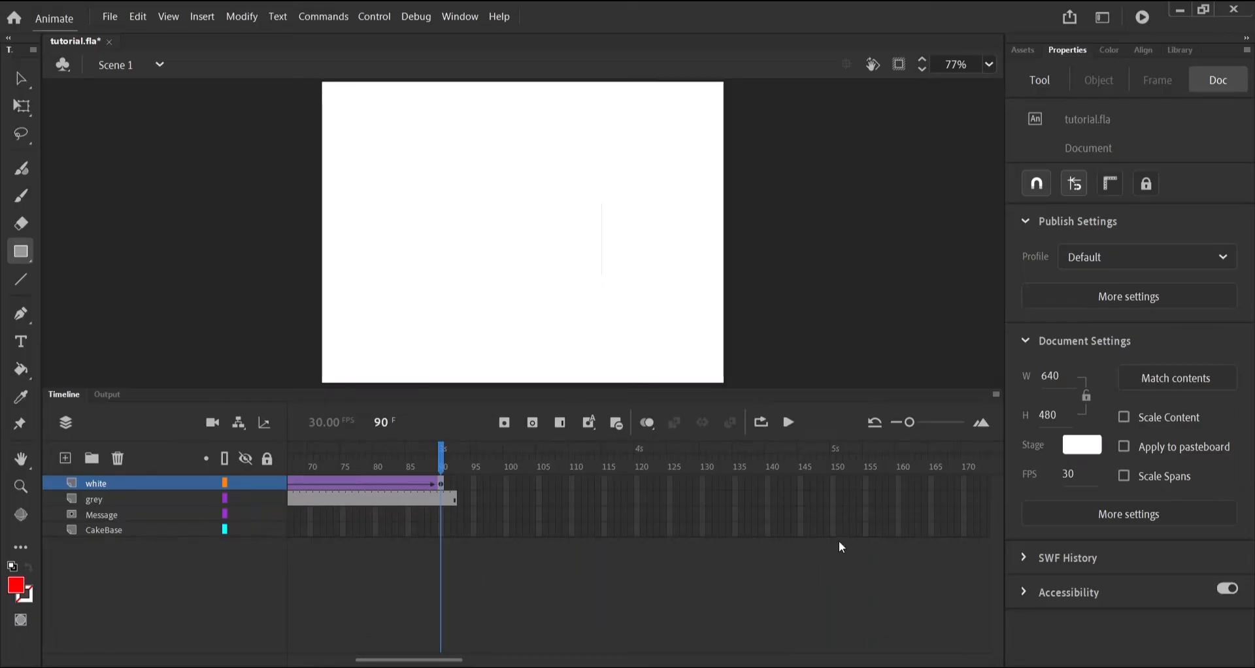
mouse_move(836, 544)
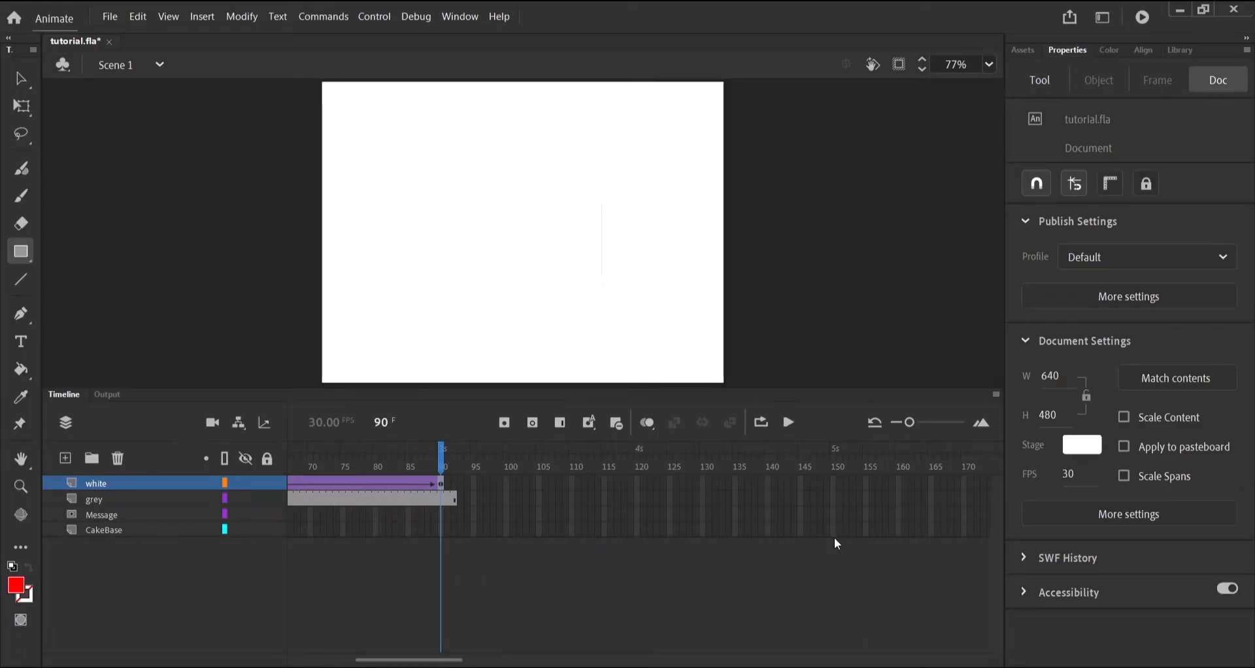
left_click(104, 530)
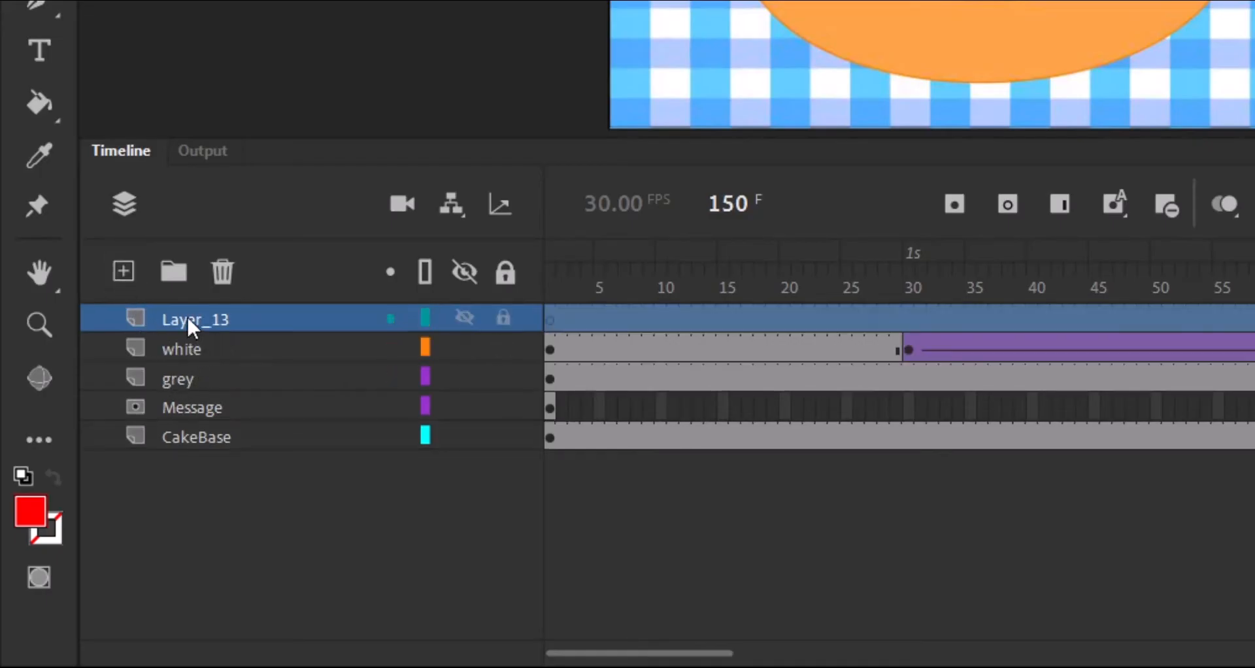
Name the new top layer 'red' and start its content at frame 90
type("red")
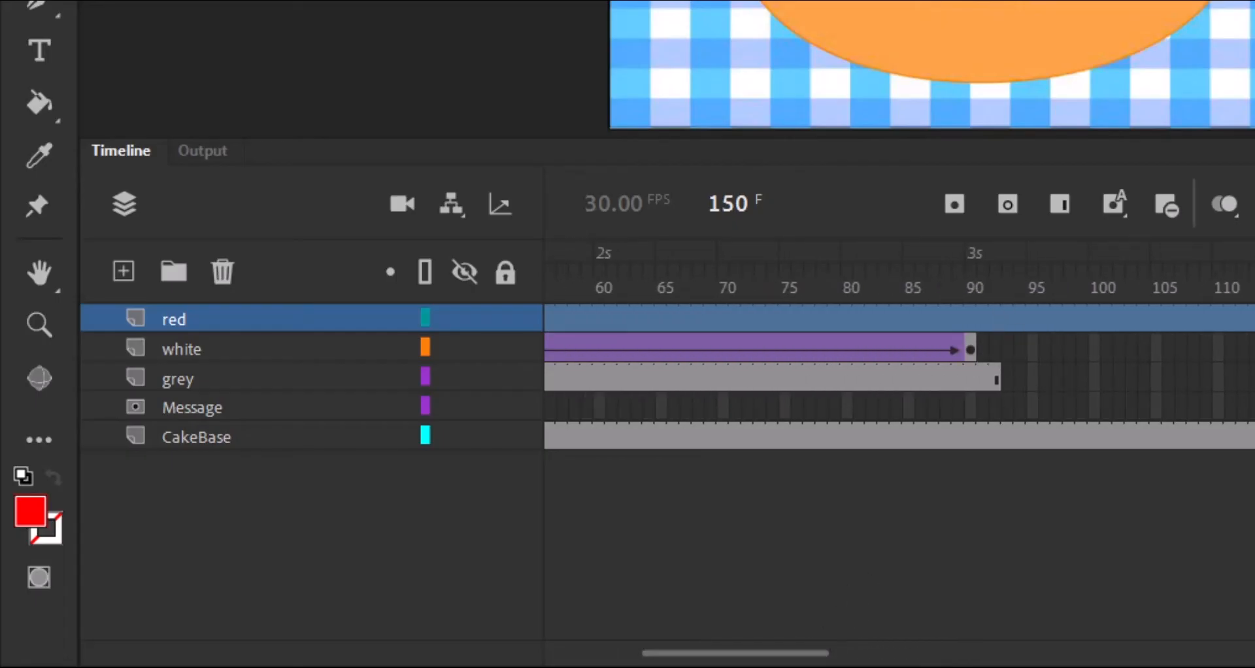
left_click(968, 268)
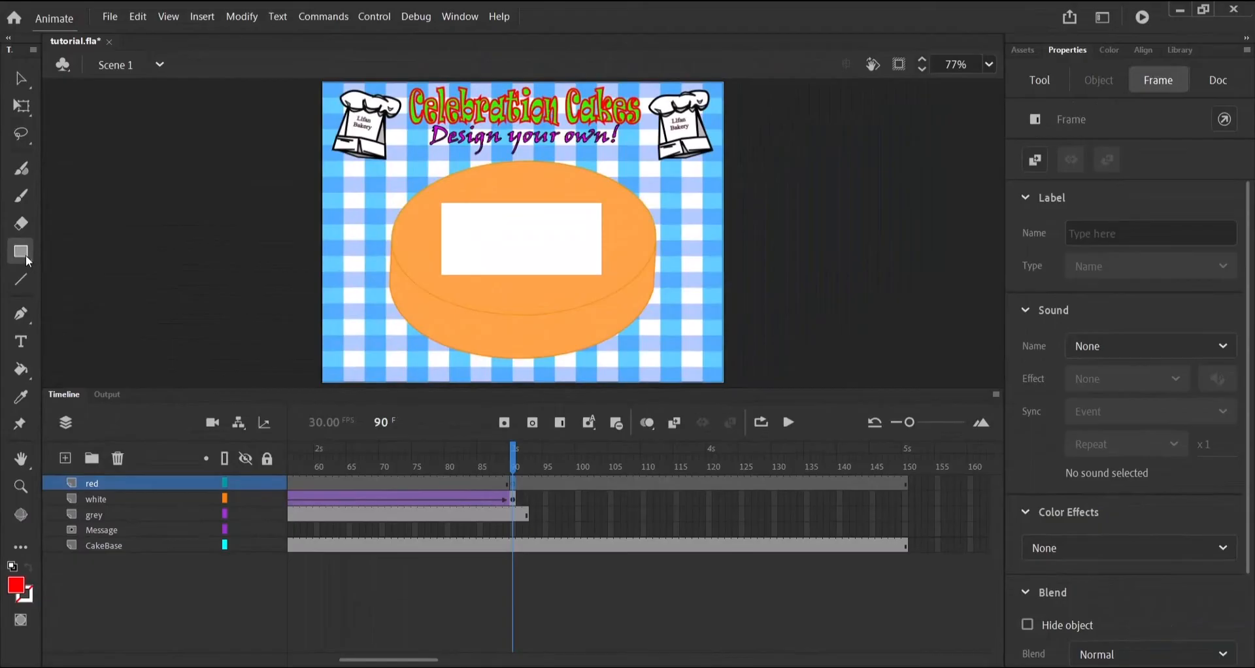
Draw a red rectangle on the red layer and place it off the stage's left edge
left_click(1040, 80)
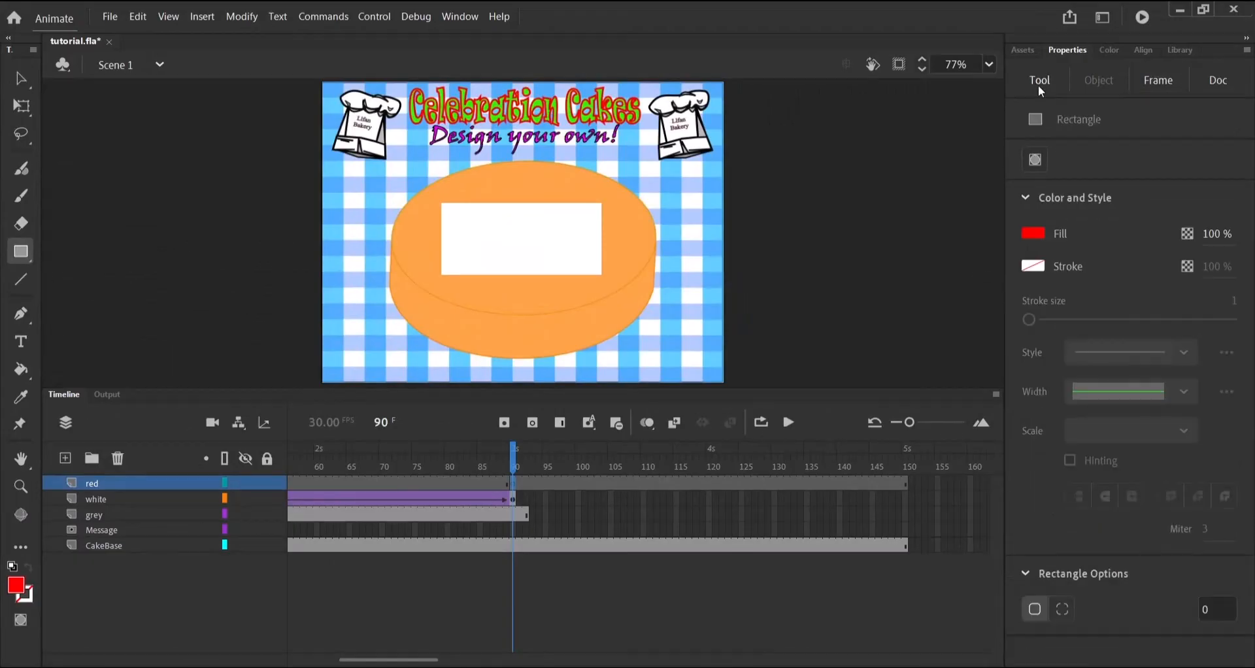
left_click(1033, 234)
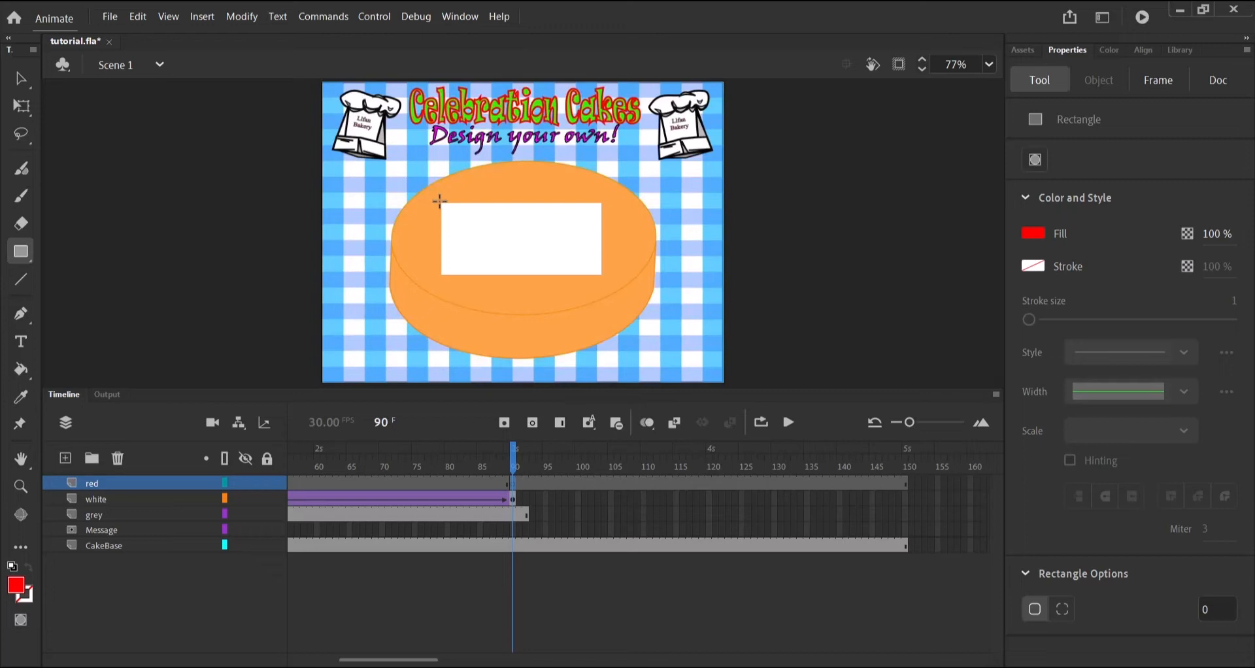
left_click_drag(440, 200, 466, 234)
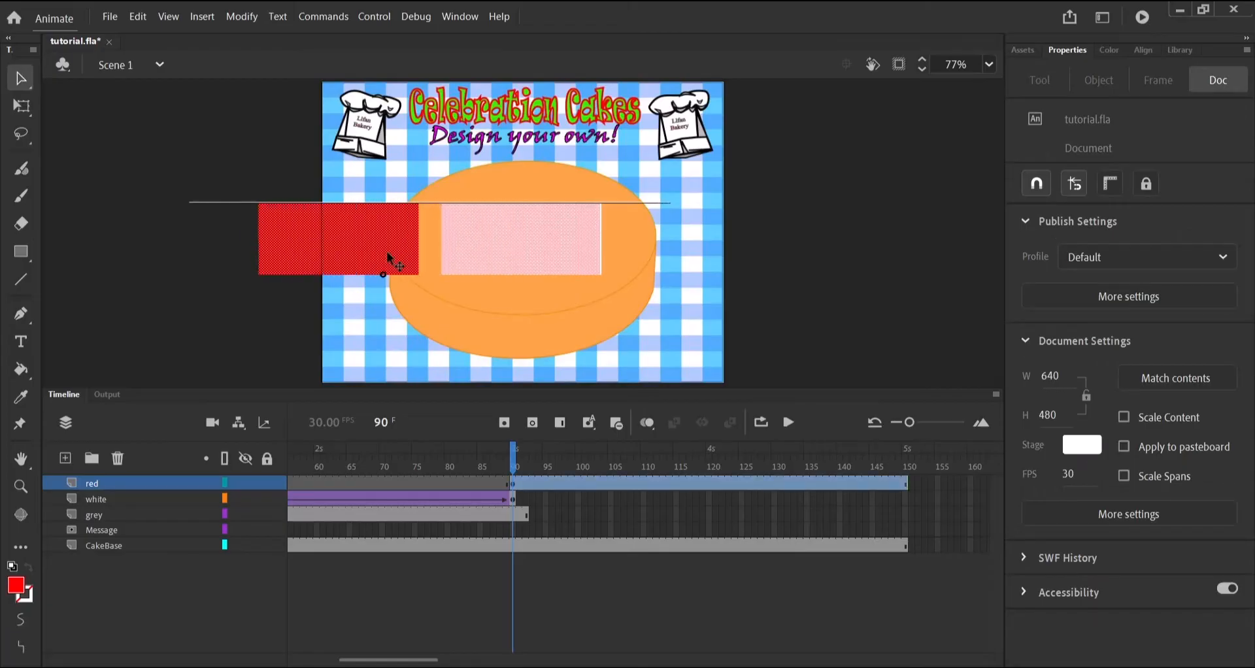
left_click(519, 241)
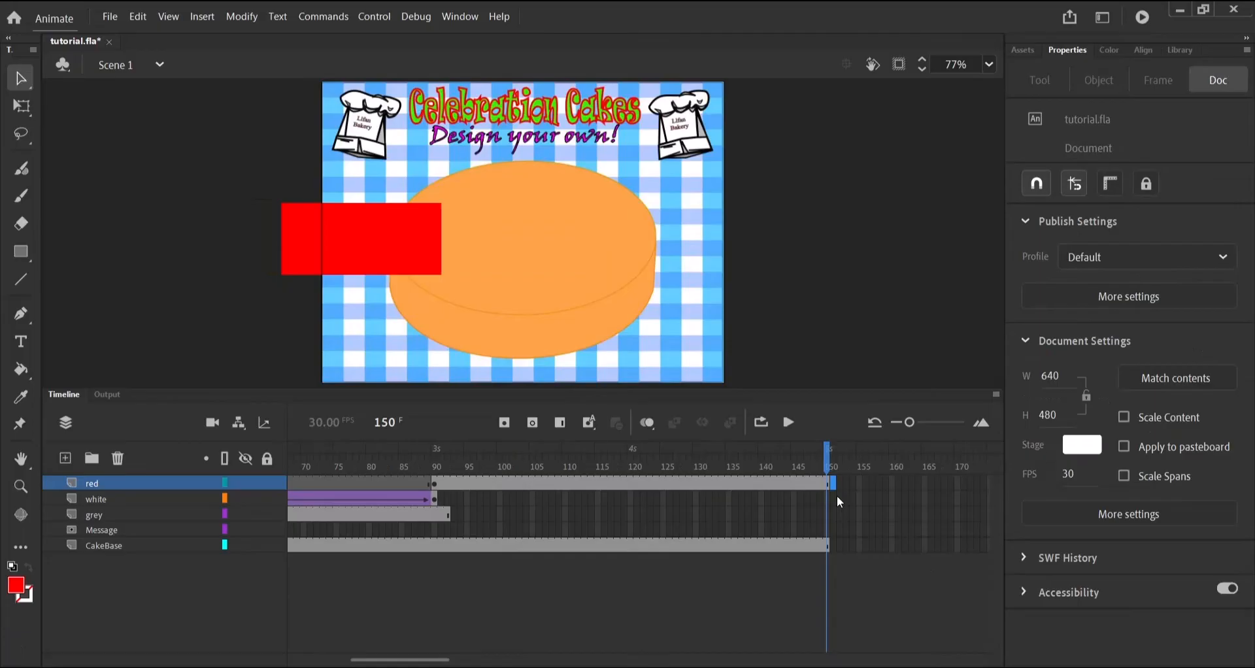
Add a keyframe at frame 150 with the red rectangle lined up over the cake's message area
left_click(795, 464)
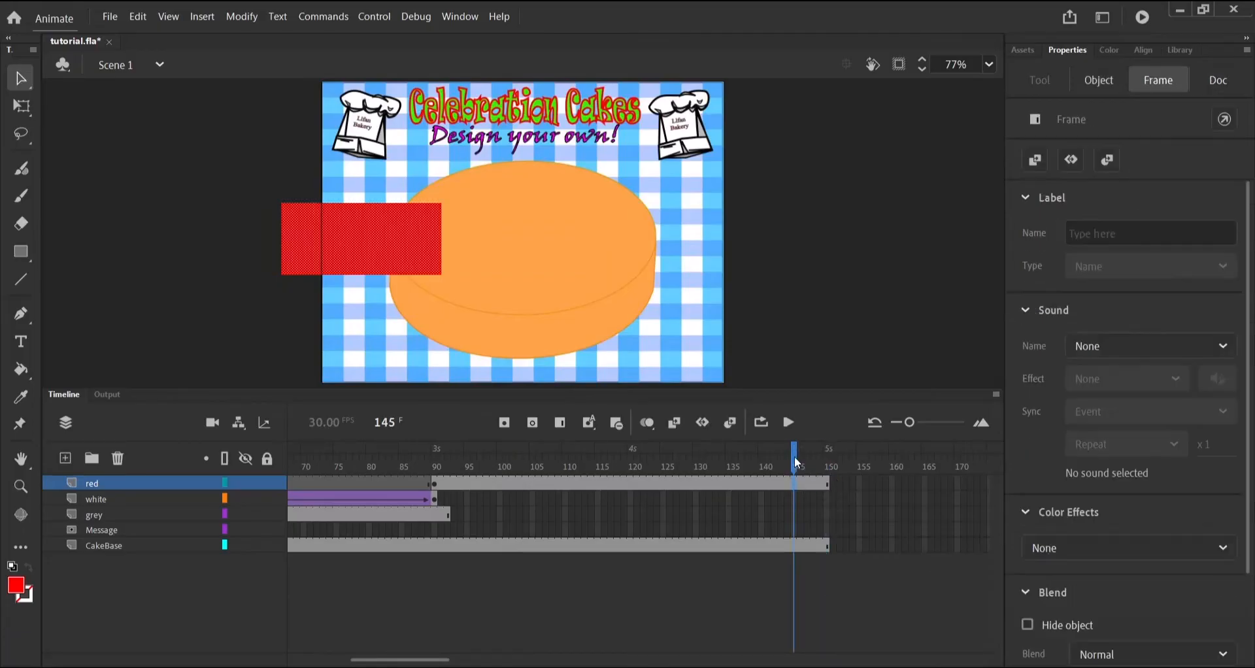
left_click(1218, 80)
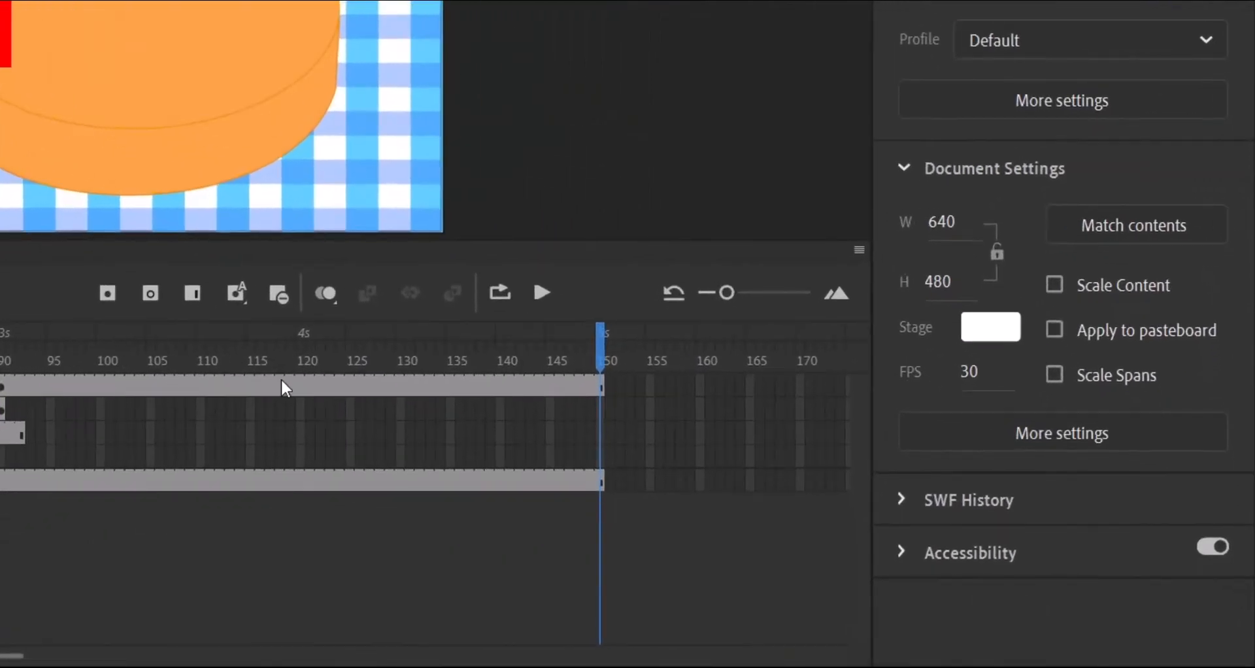
mouse_move(160, 338)
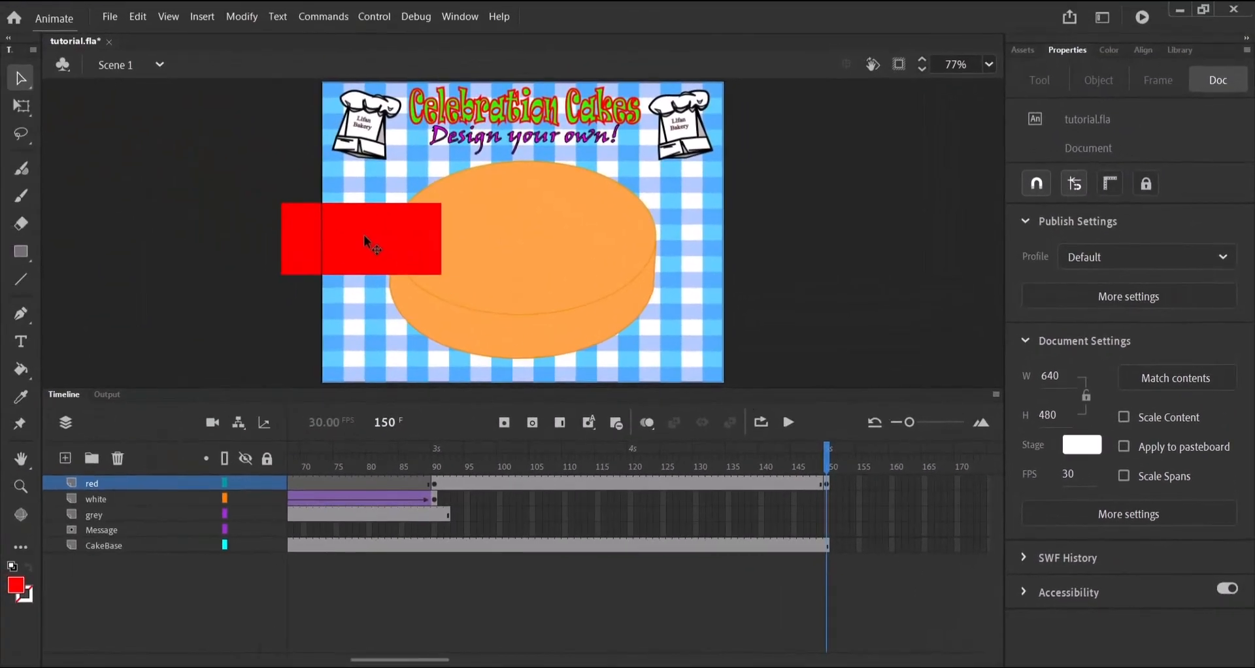
left_click_drag(365, 240, 445, 245)
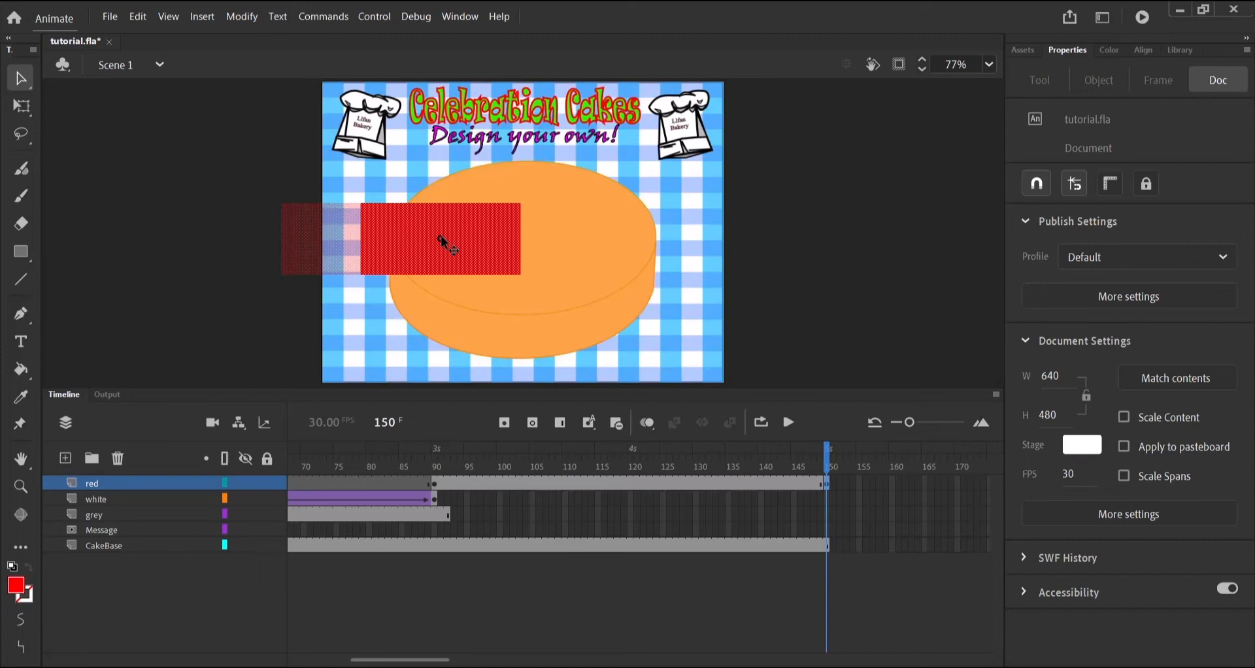
left_click_drag(439, 238, 523, 231)
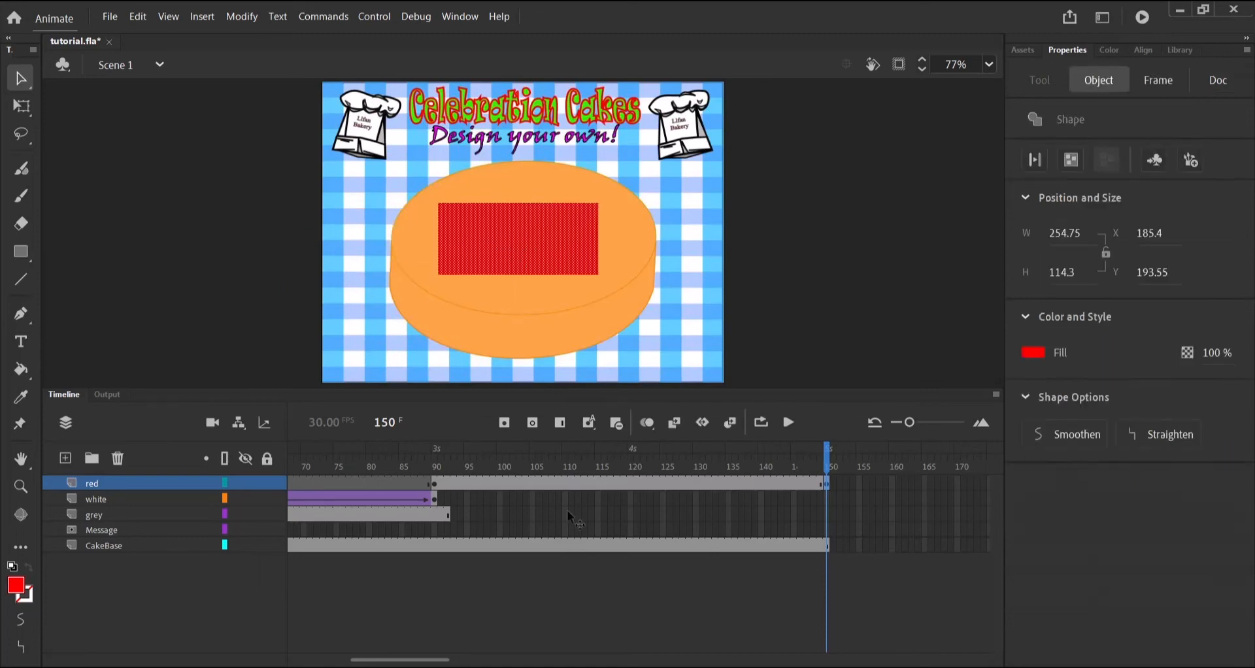
mouse_move(581, 563)
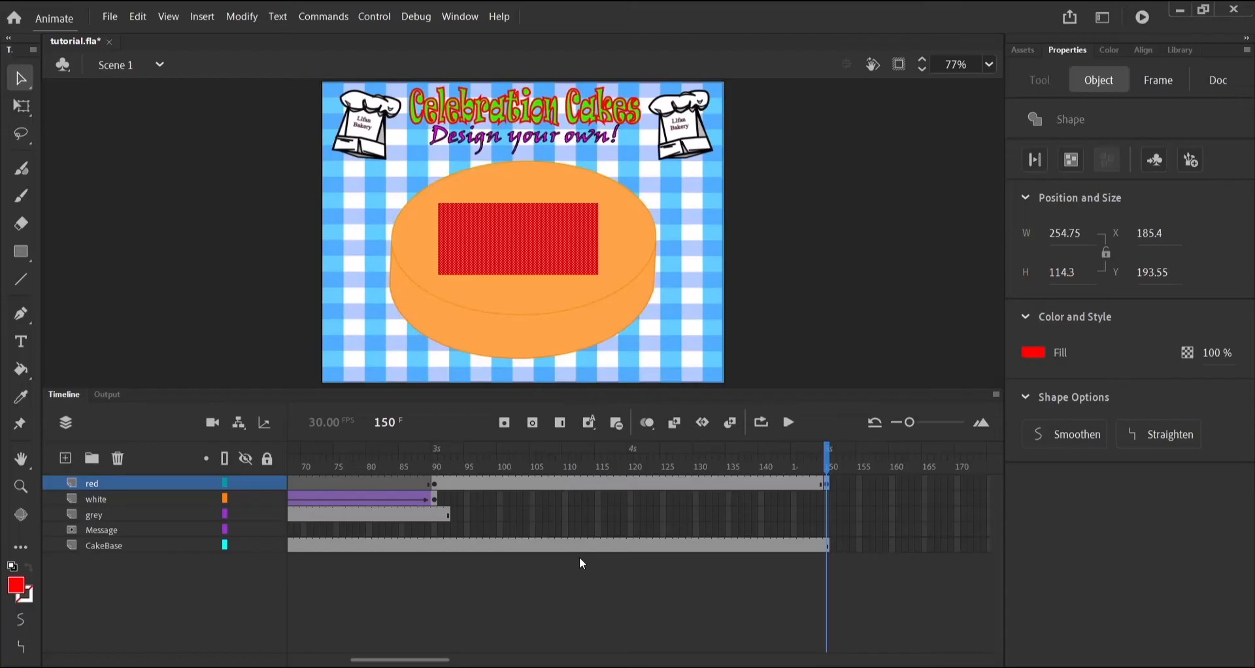
Create a classic tween on the red layer's span and extend the white layer to frame 150
right_click(656, 484)
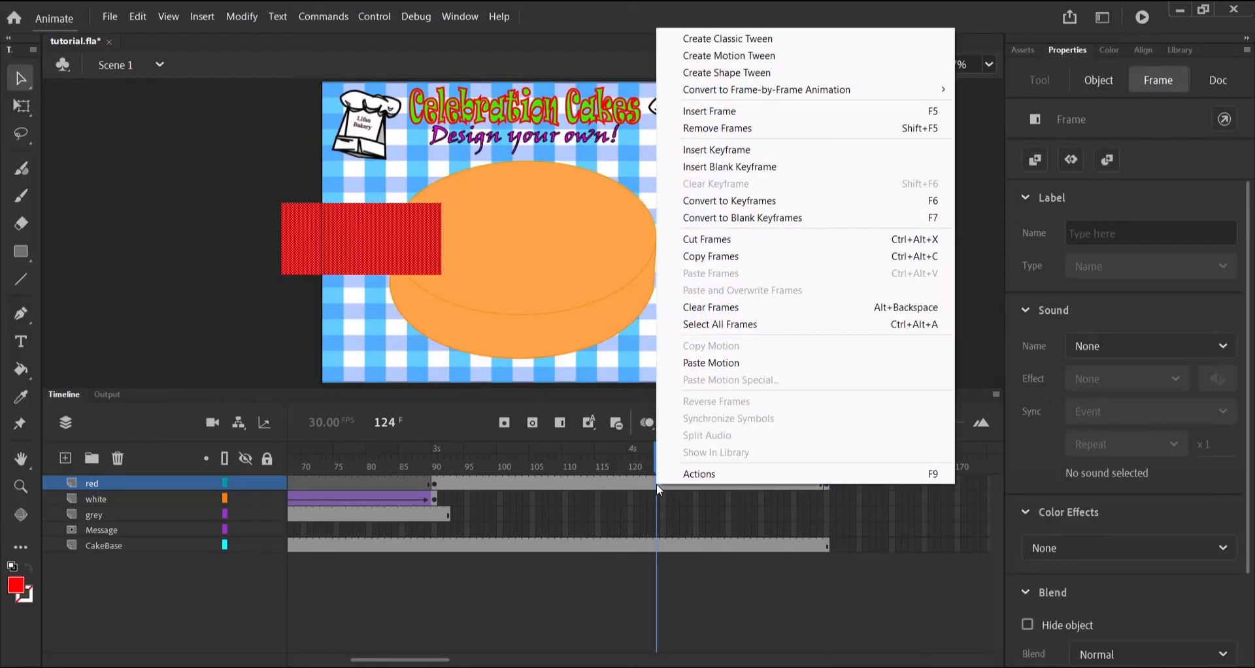
left_click(726, 38)
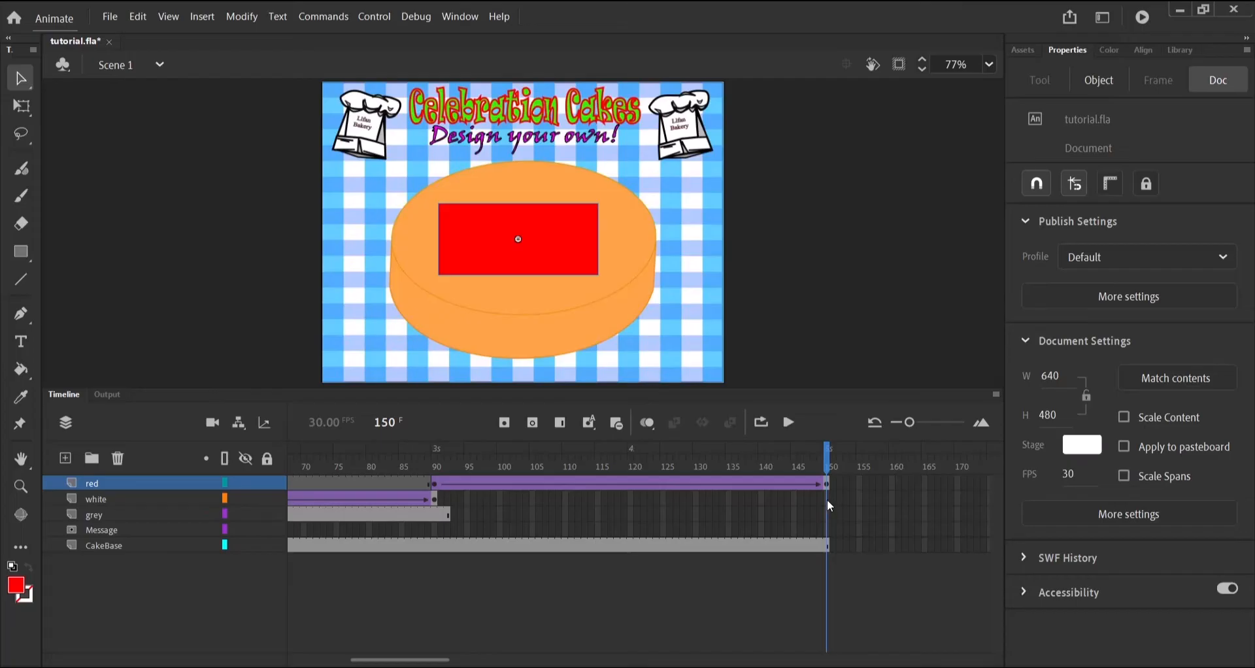
left_click(96, 499)
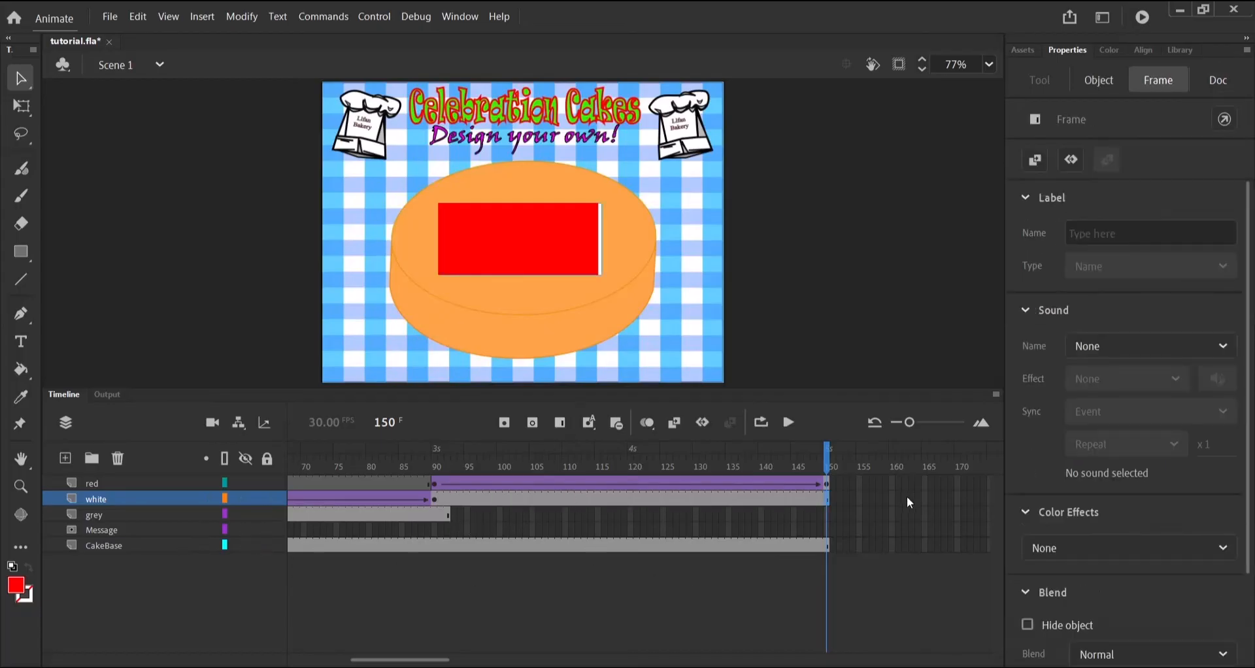
left_click(94, 515)
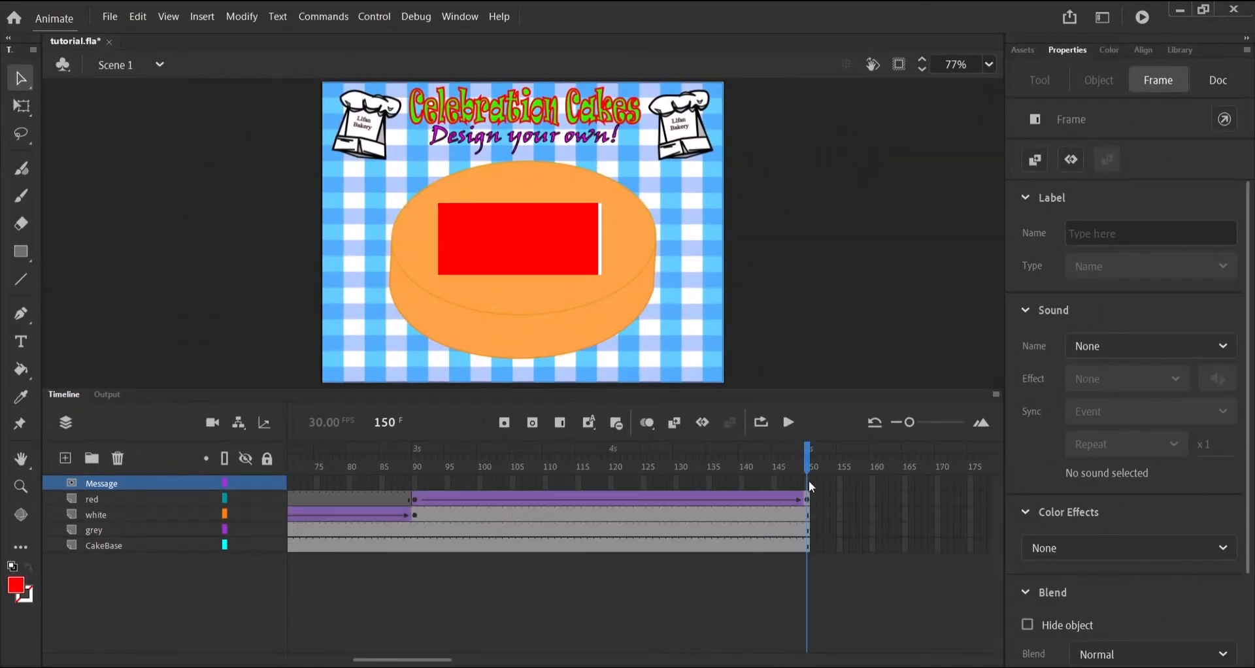
Keep the Message layer on top so its text shows above the red rectangle at frame 150
left_click(1217, 80)
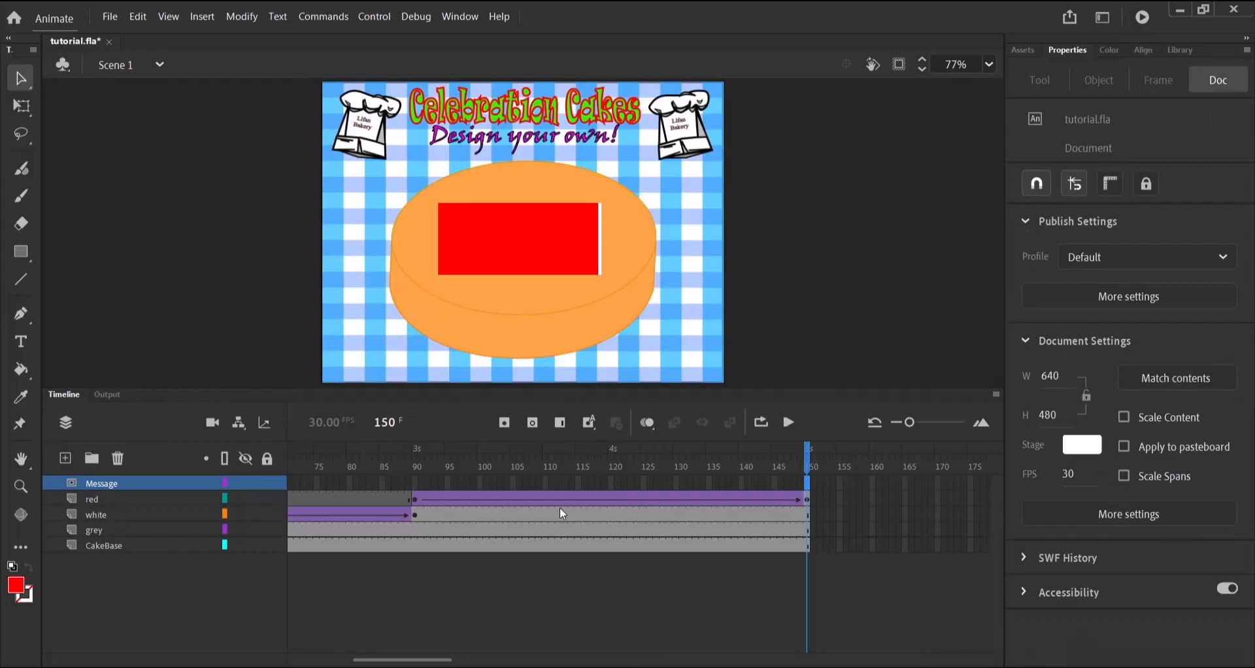
mouse_move(503, 422)
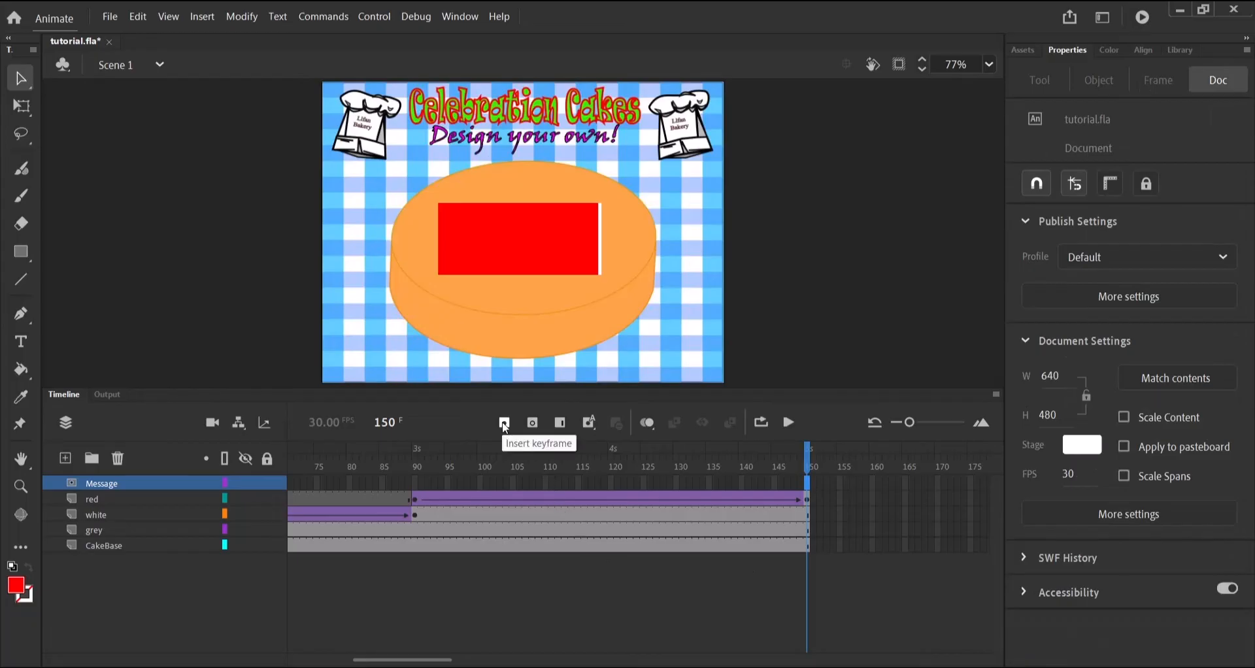
left_click(503, 422)
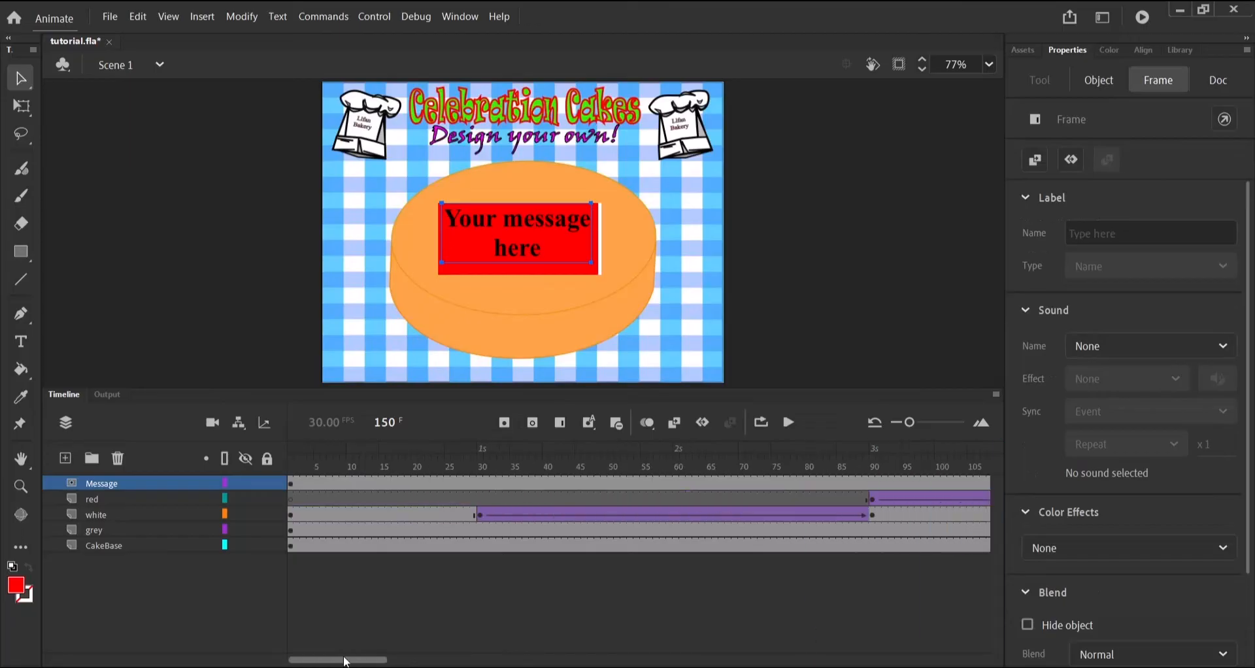
mouse_move(129, 424)
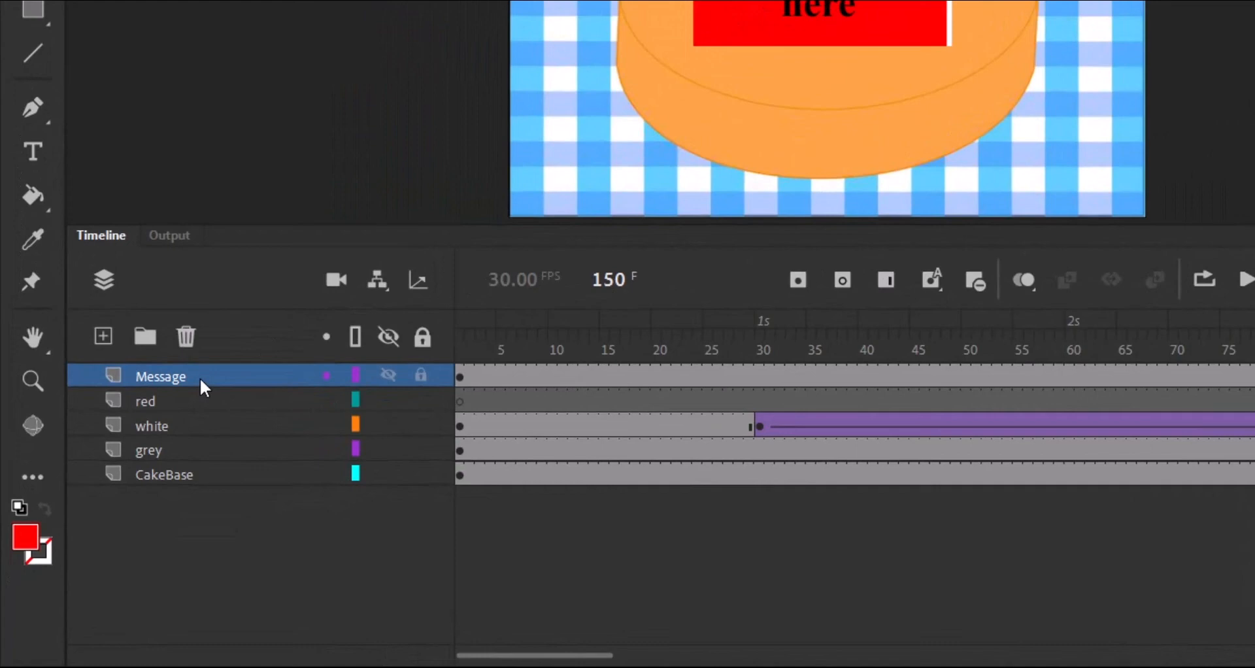
Turn the Message layer into a mask layer
right_click(159, 377)
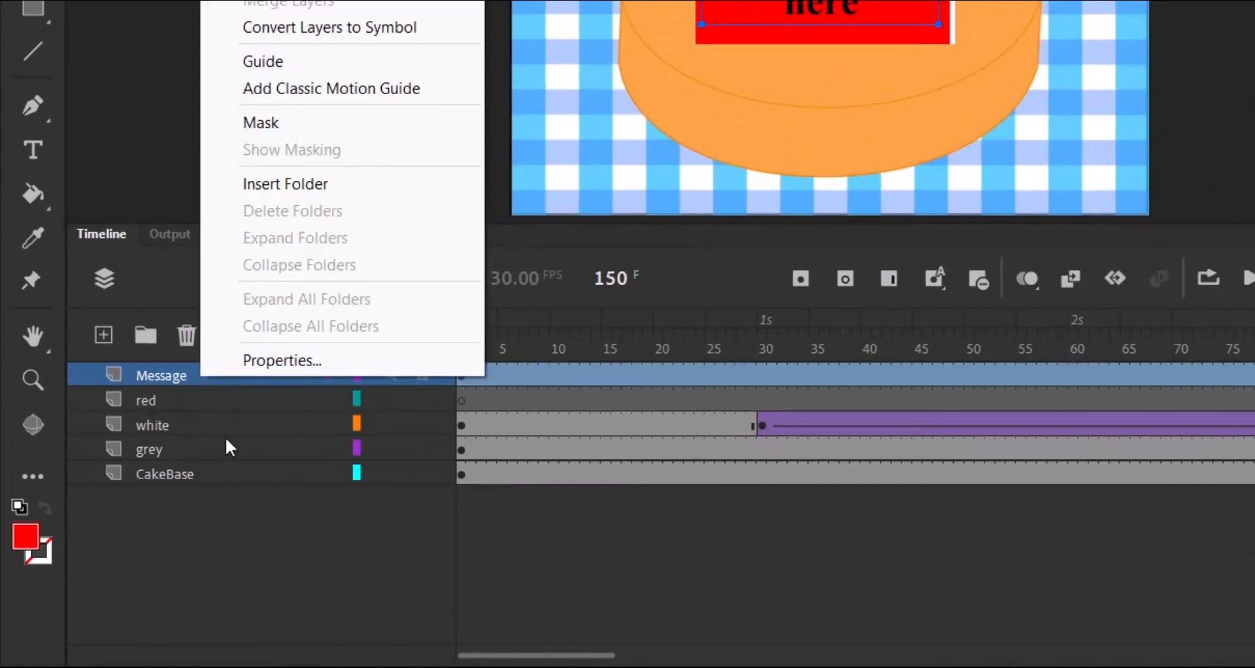
mouse_move(276, 123)
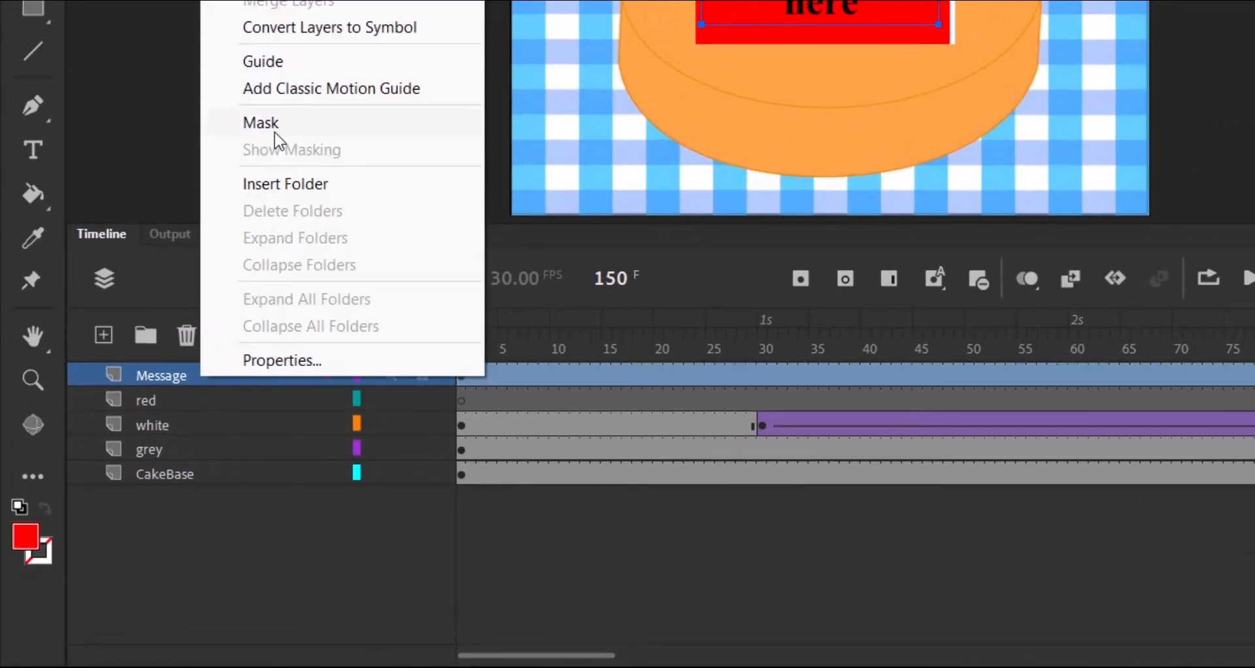
left_click(260, 123)
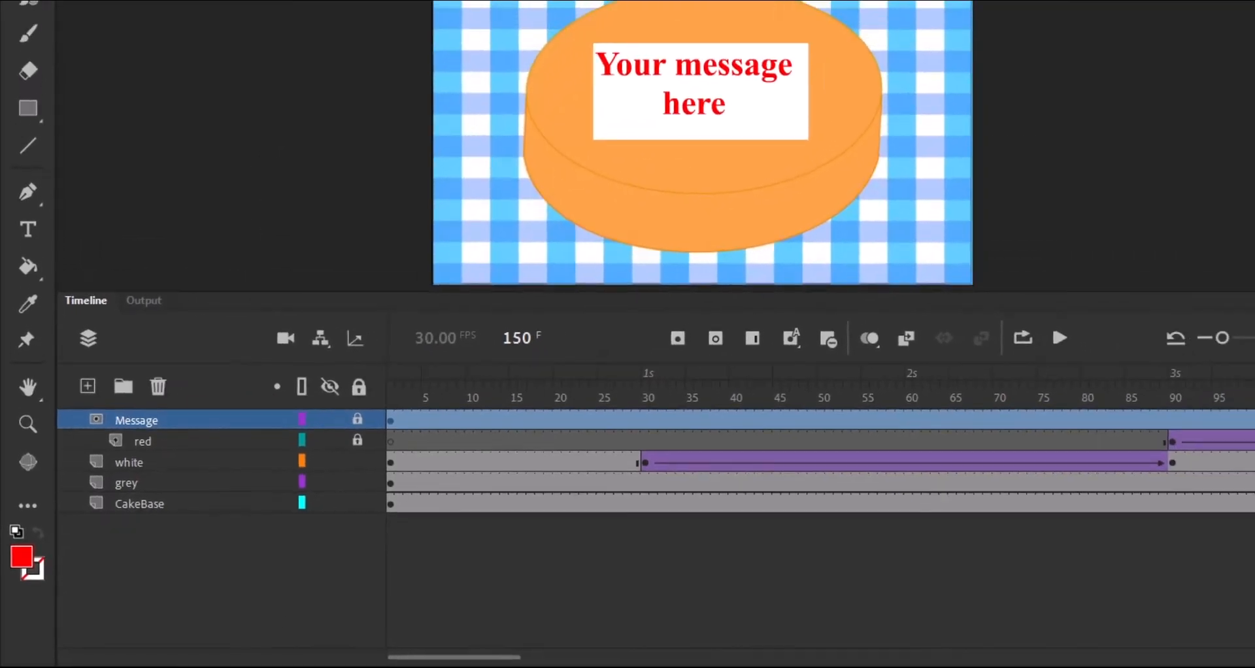
left_click(330, 440)
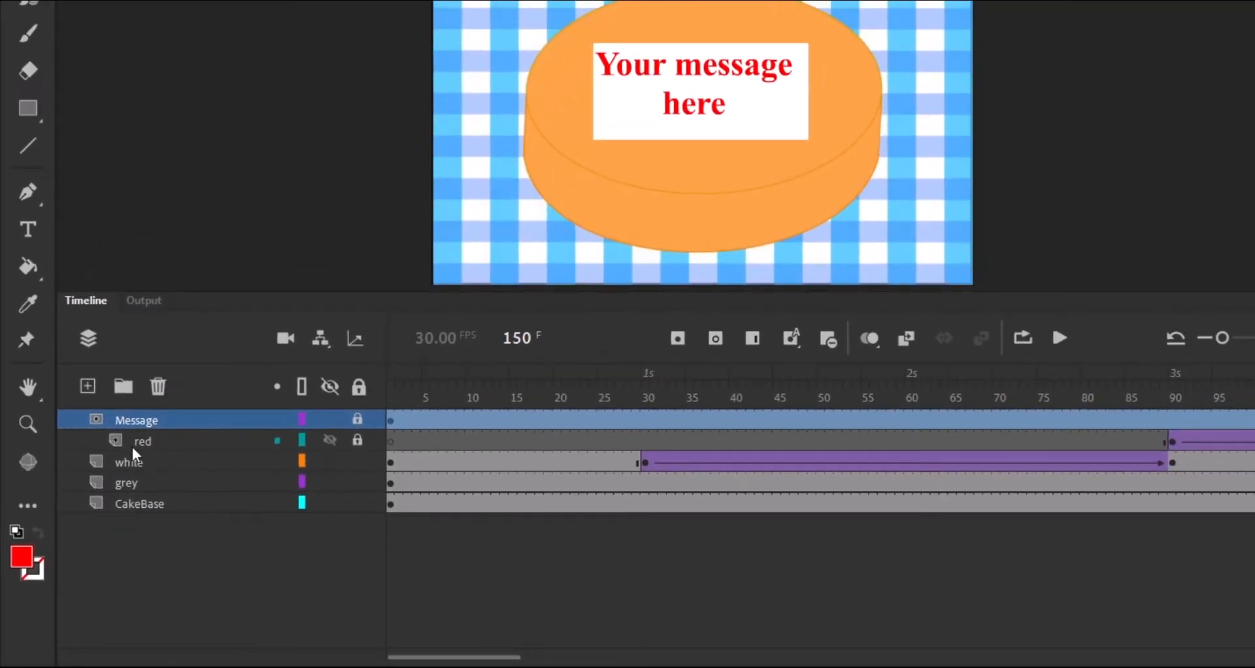
mouse_move(162, 445)
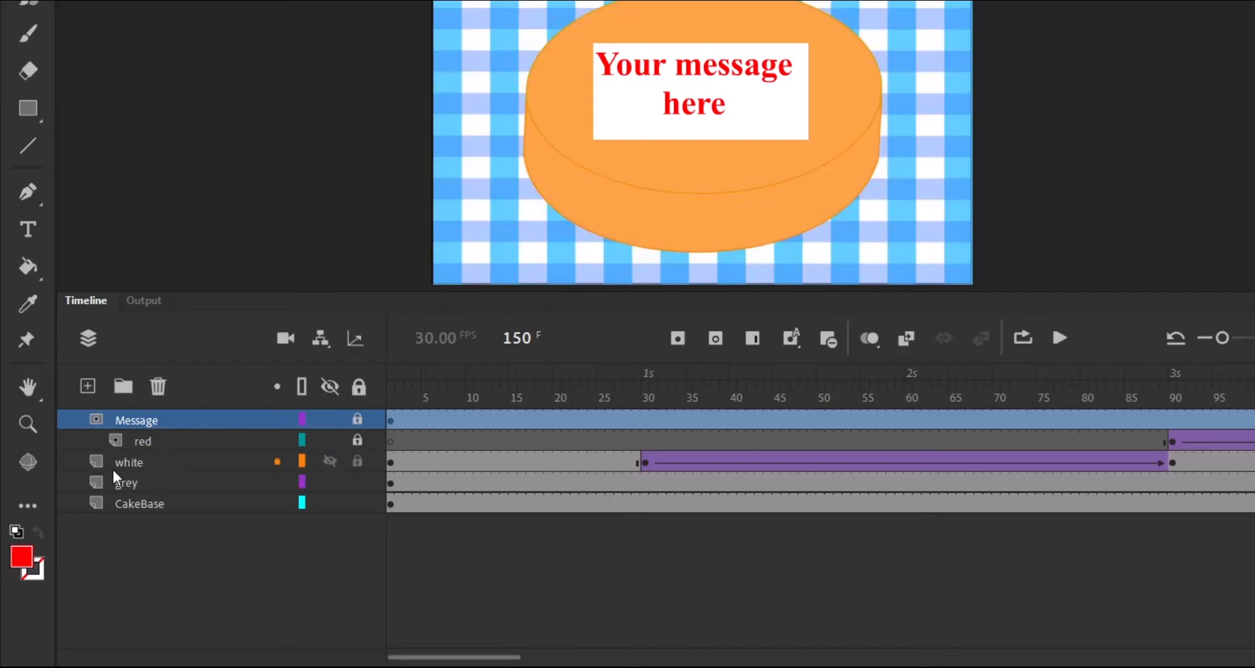
Put the white and grey layers under the mask and lock them so the mask applies
left_click(129, 461)
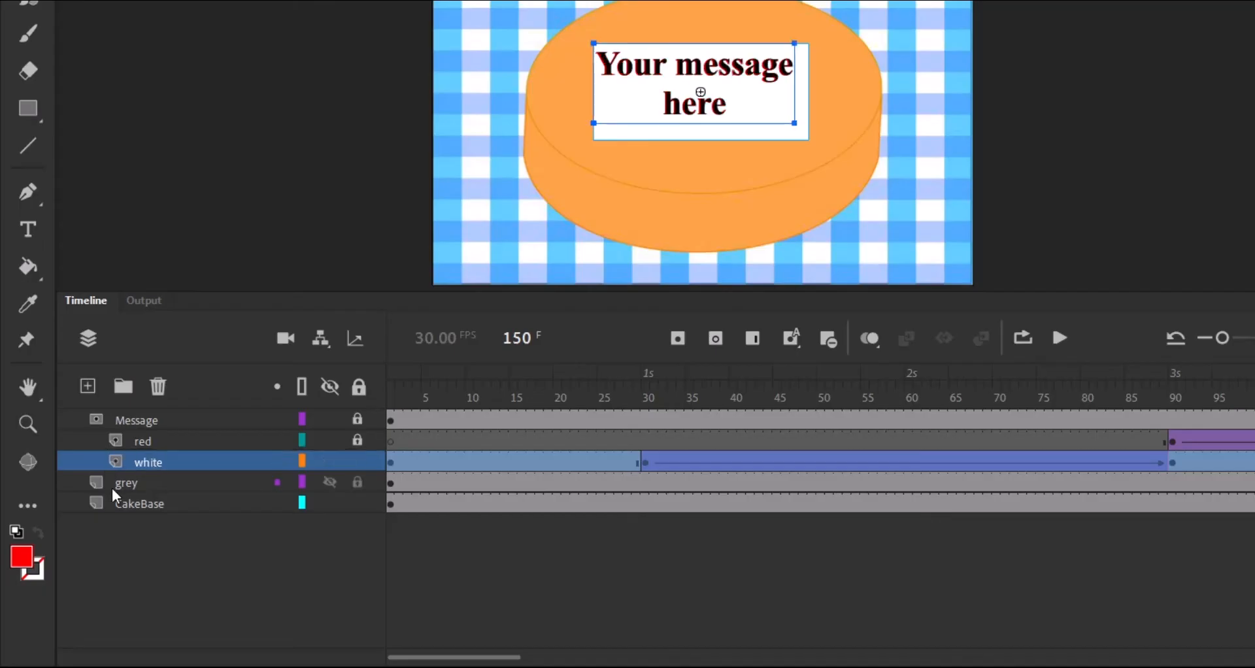
left_click(126, 483)
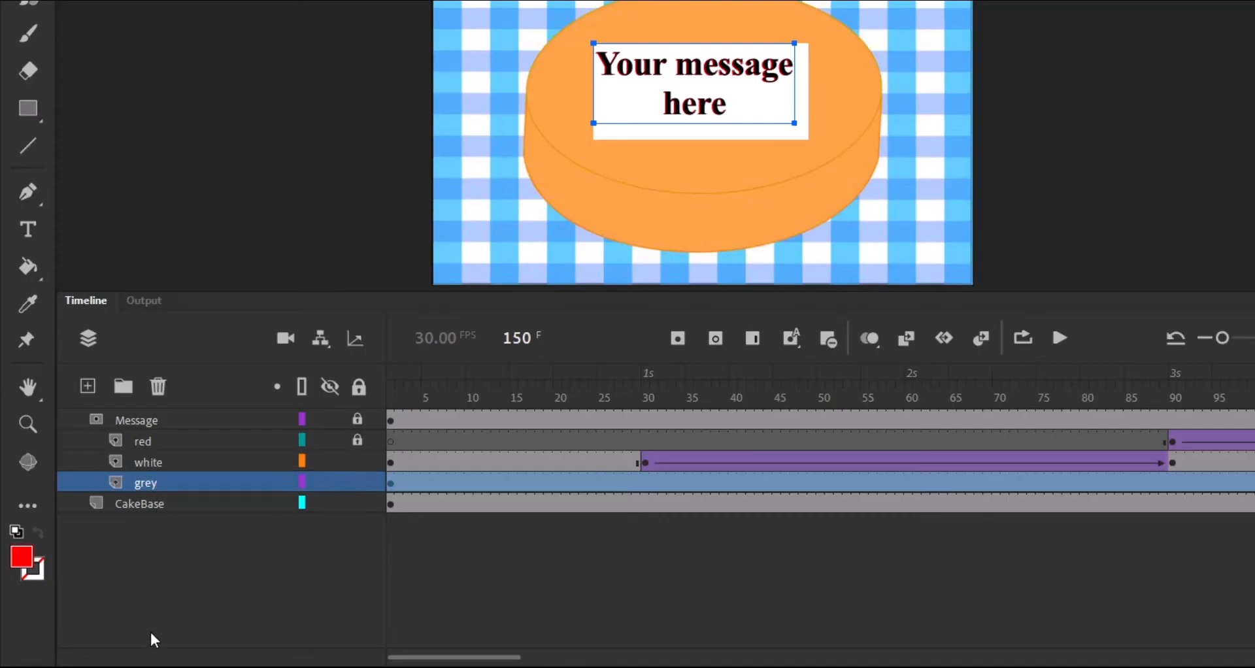
mouse_move(200, 540)
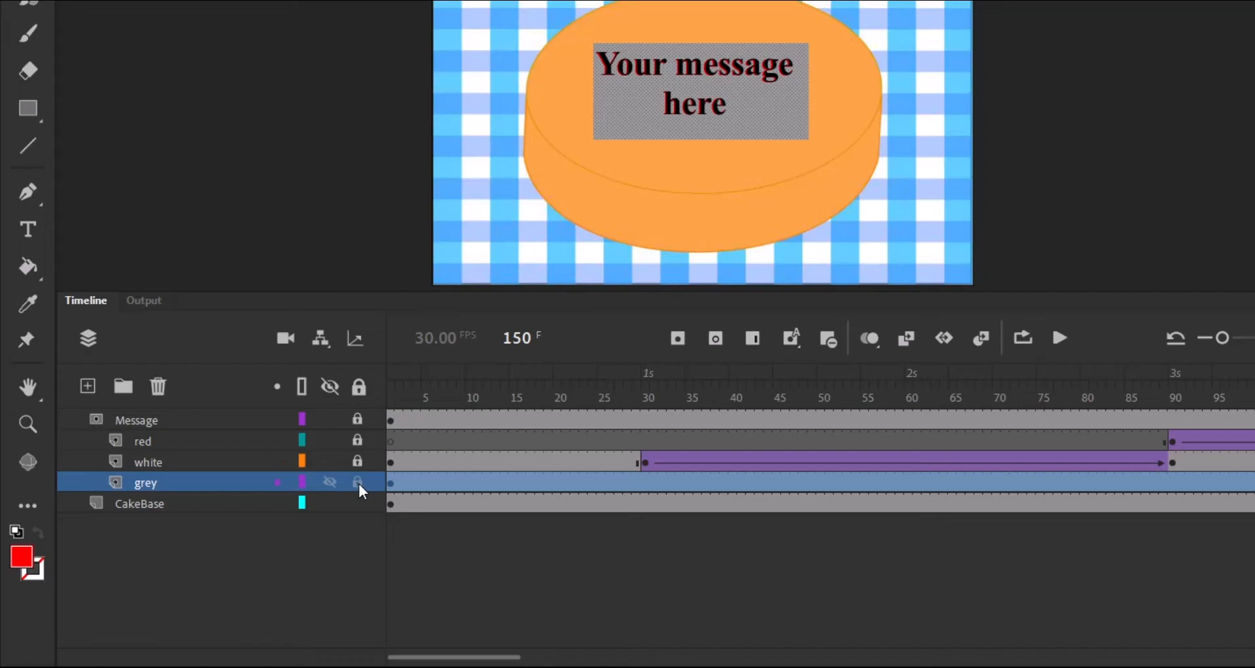
left_click(329, 481)
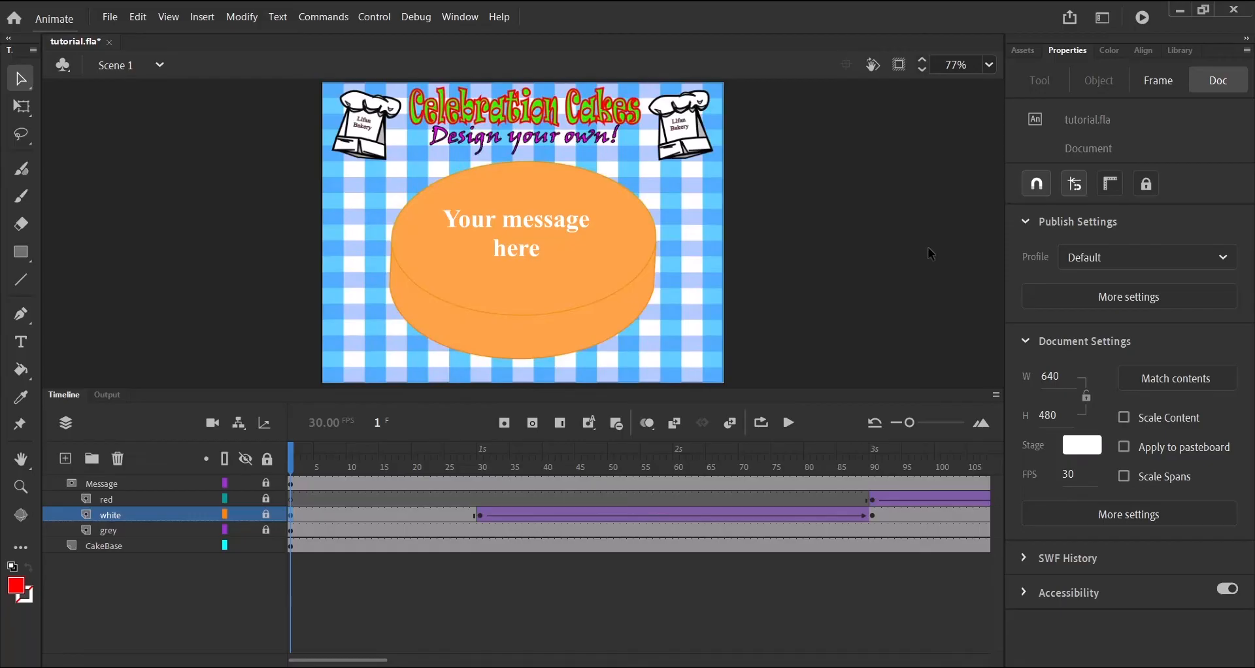
mouse_move(932, 202)
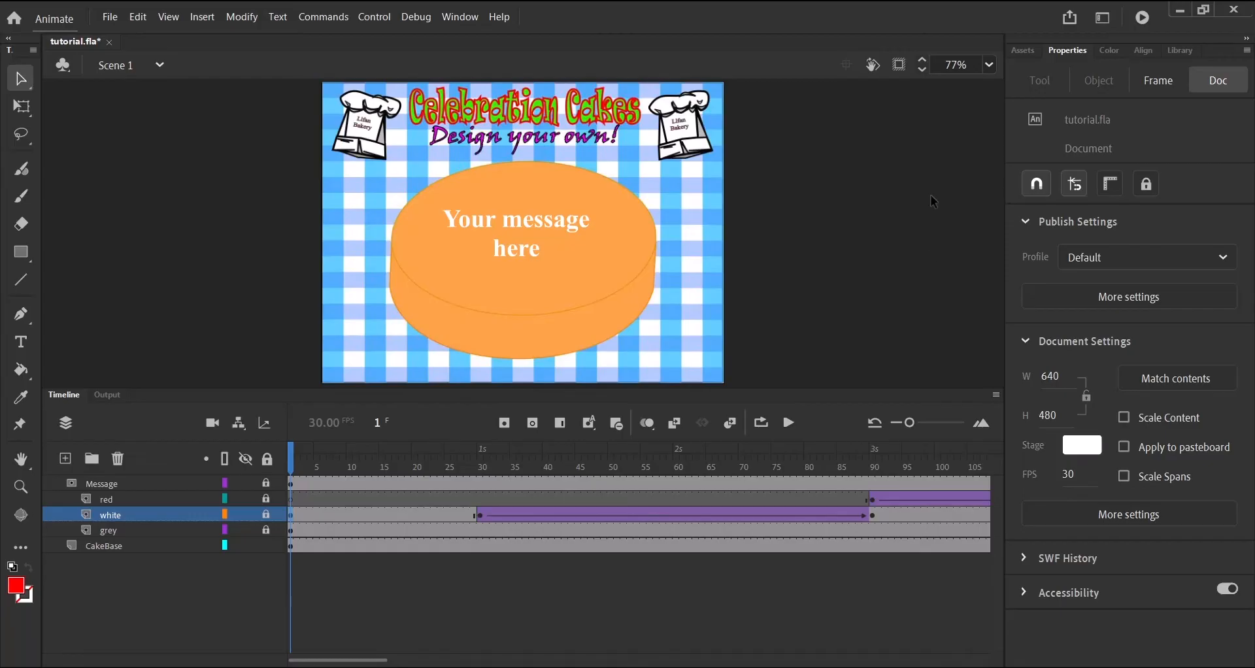
mouse_move(843, 408)
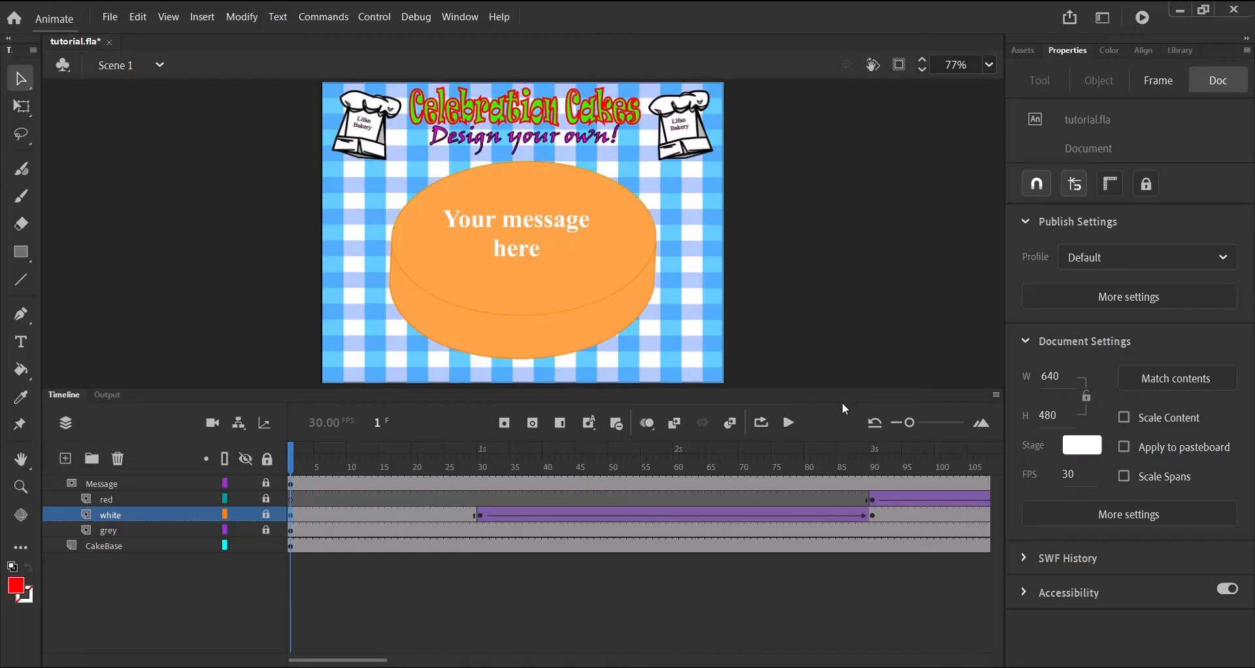
left_click(787, 423)
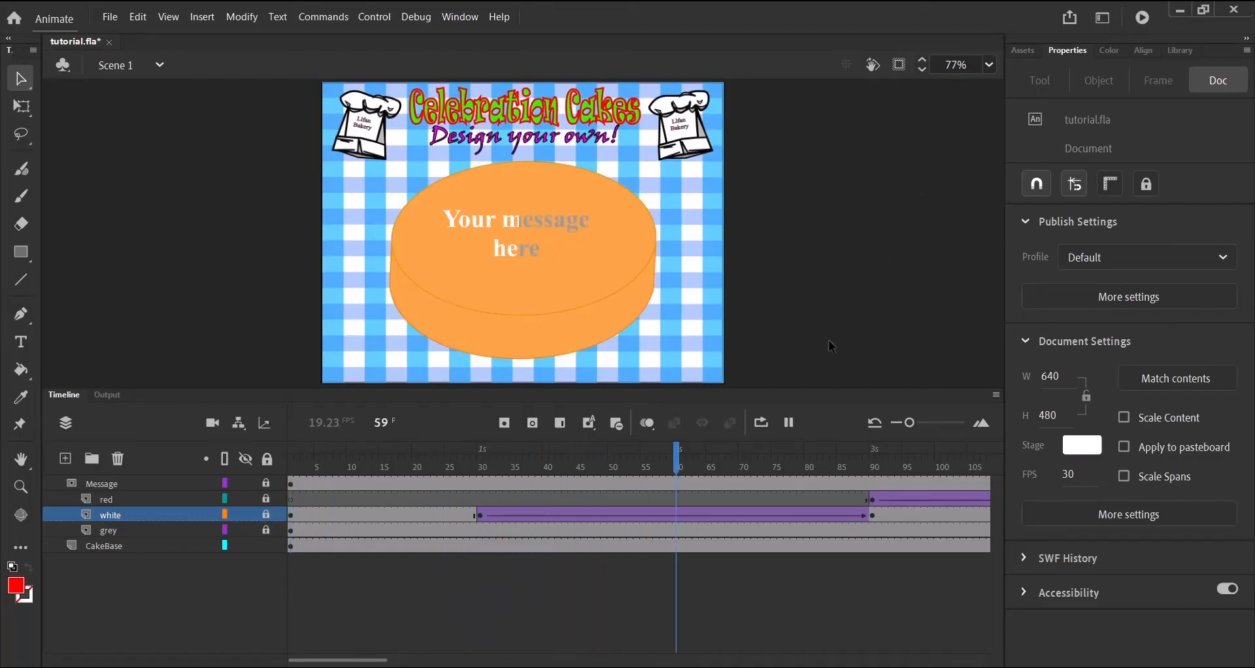
left_click(787, 423)
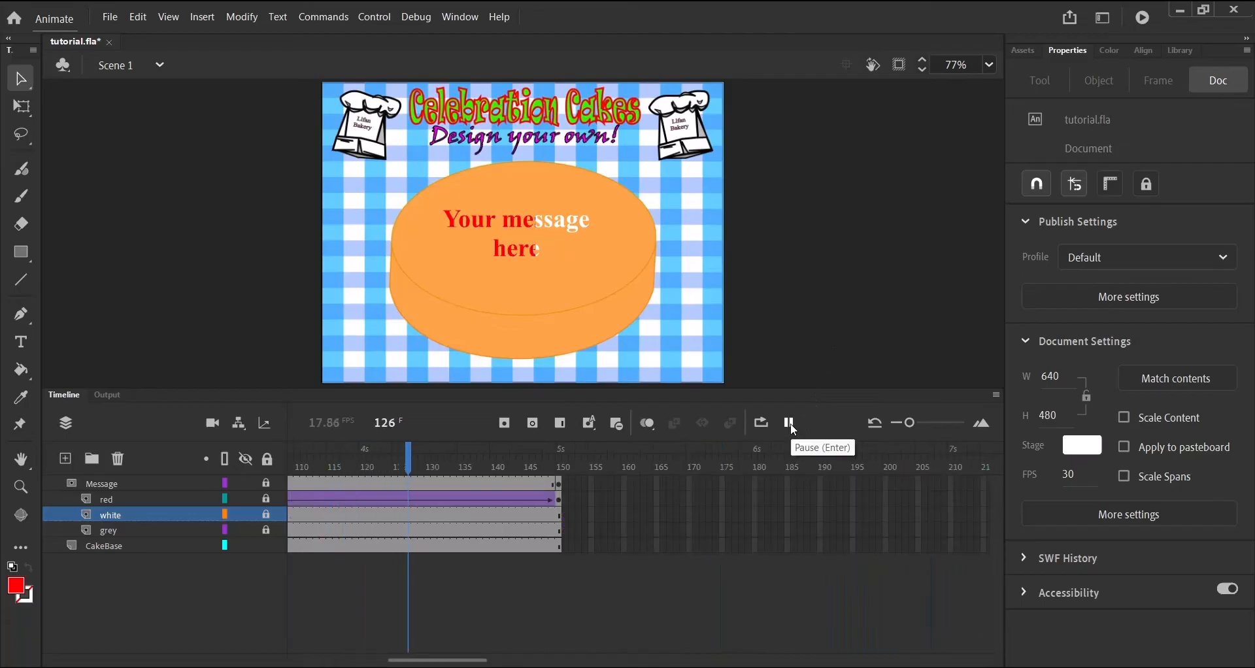
left_click(787, 422)
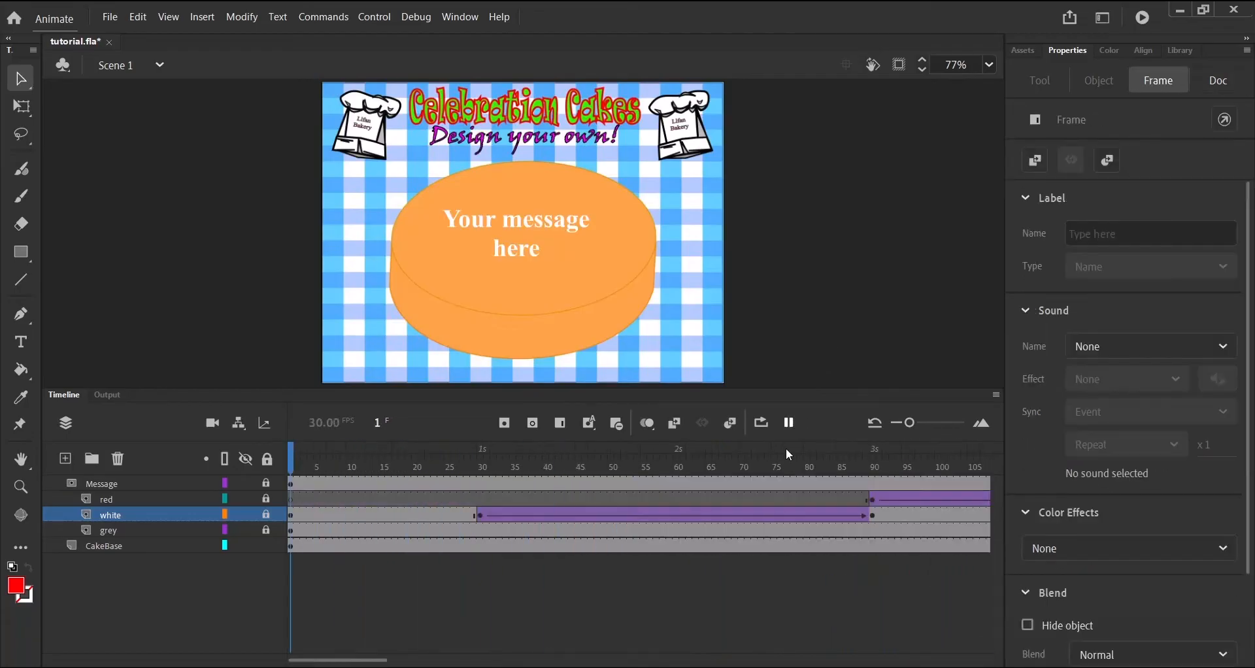
left_click(788, 423)
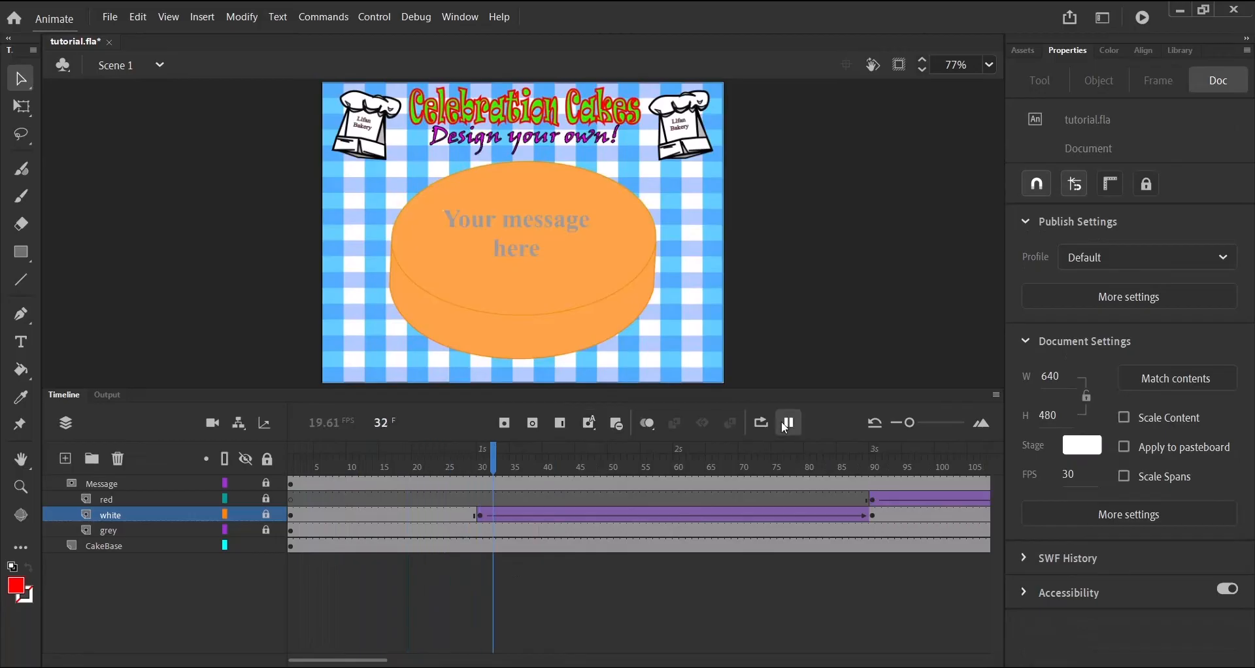
left_click(787, 422)
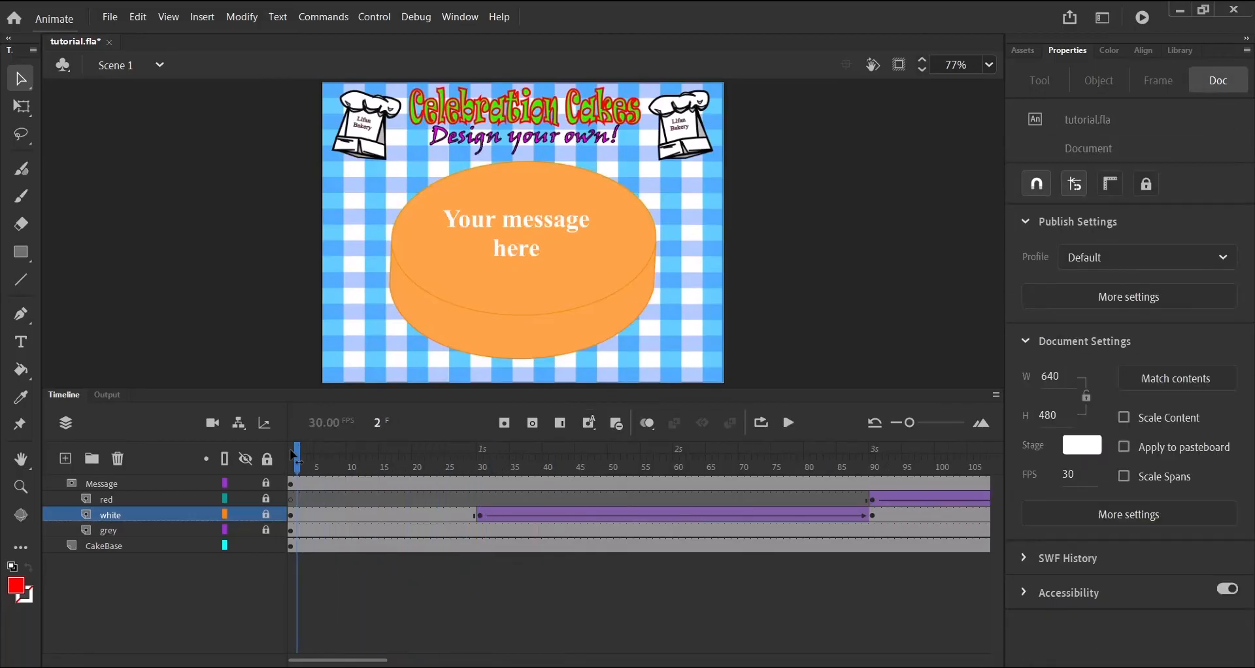
left_click(388, 449)
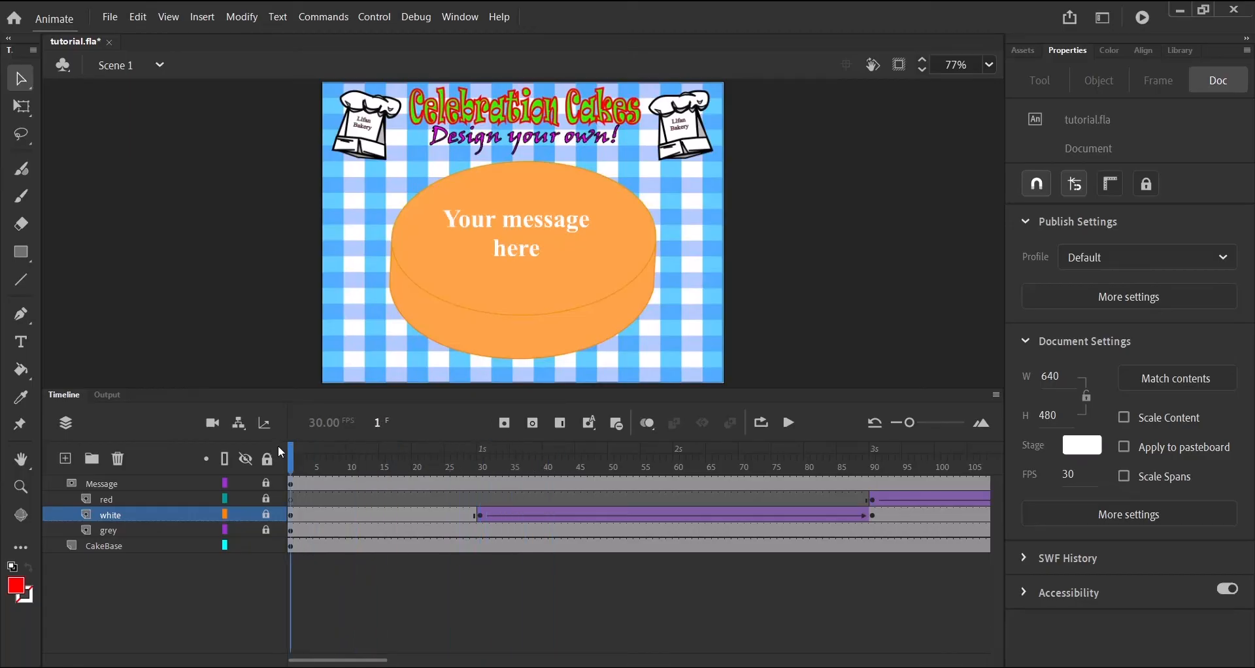
left_click(246, 529)
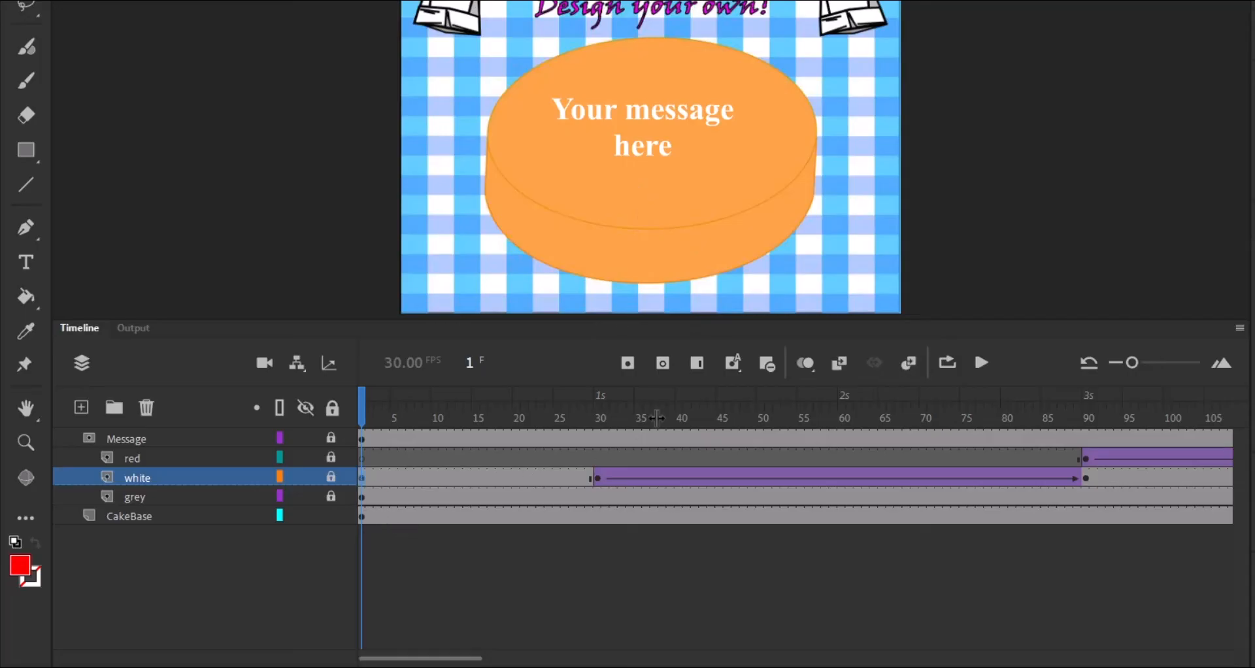
mouse_move(663, 362)
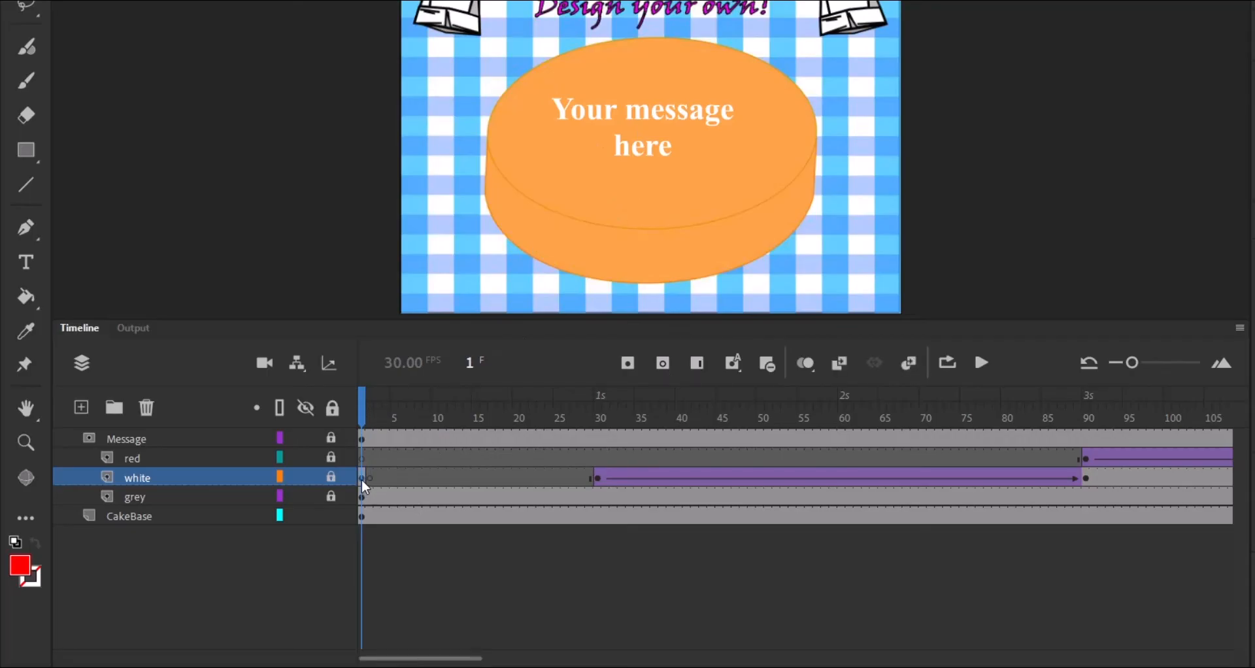
Clear the white layer's frame 1 keyframe so the message starts grey, then play to test
right_click(365, 485)
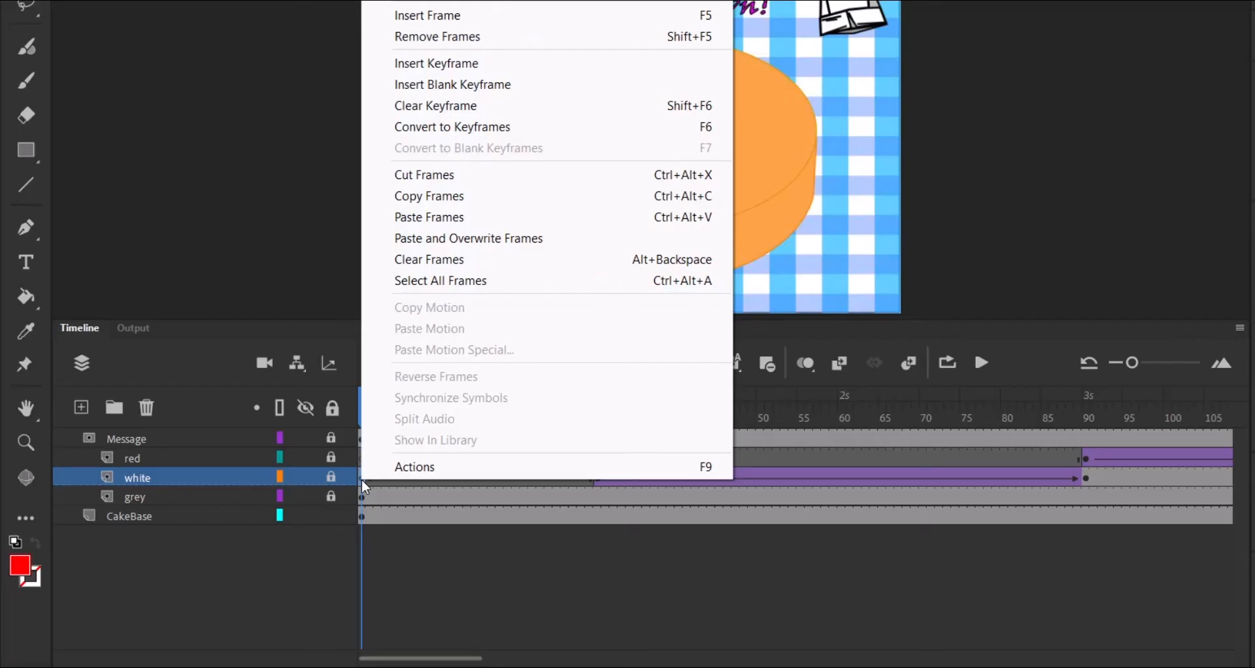
mouse_move(428, 113)
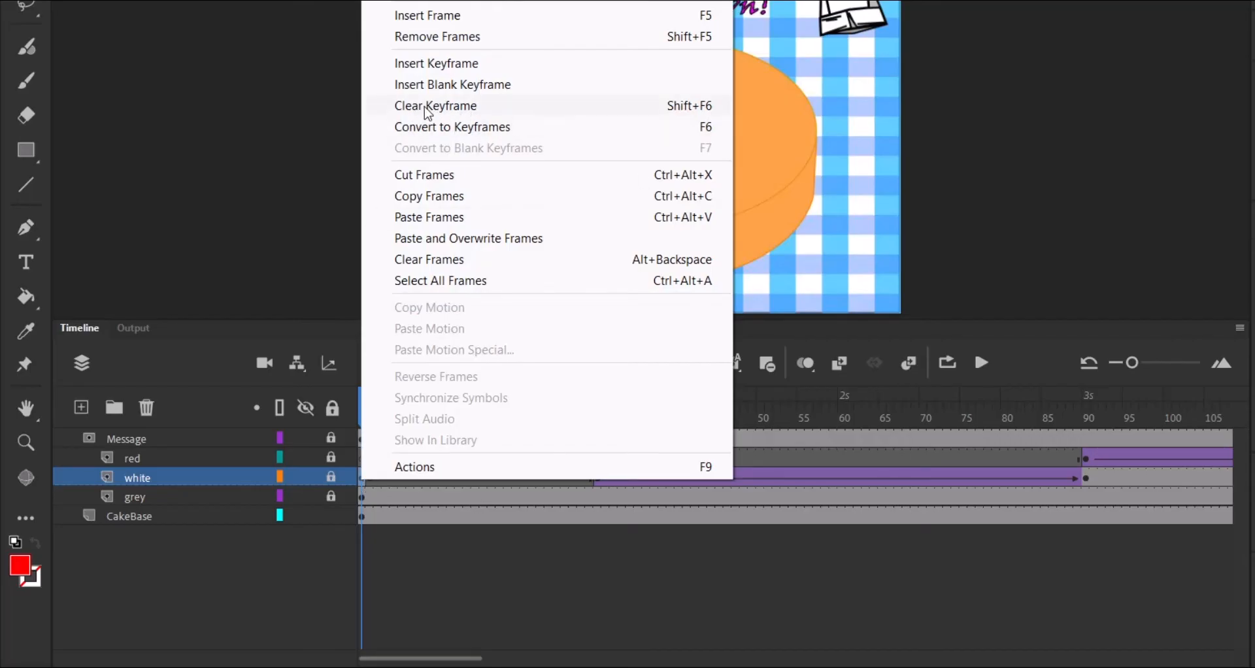
left_click(436, 105)
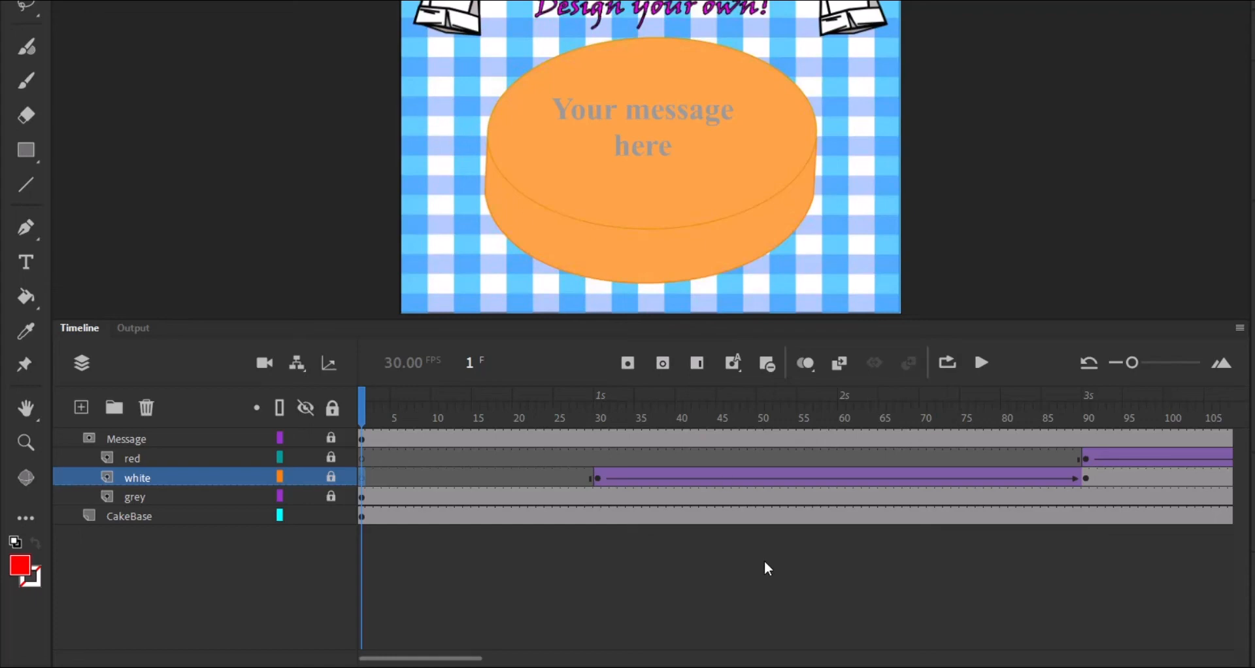
mouse_move(983, 369)
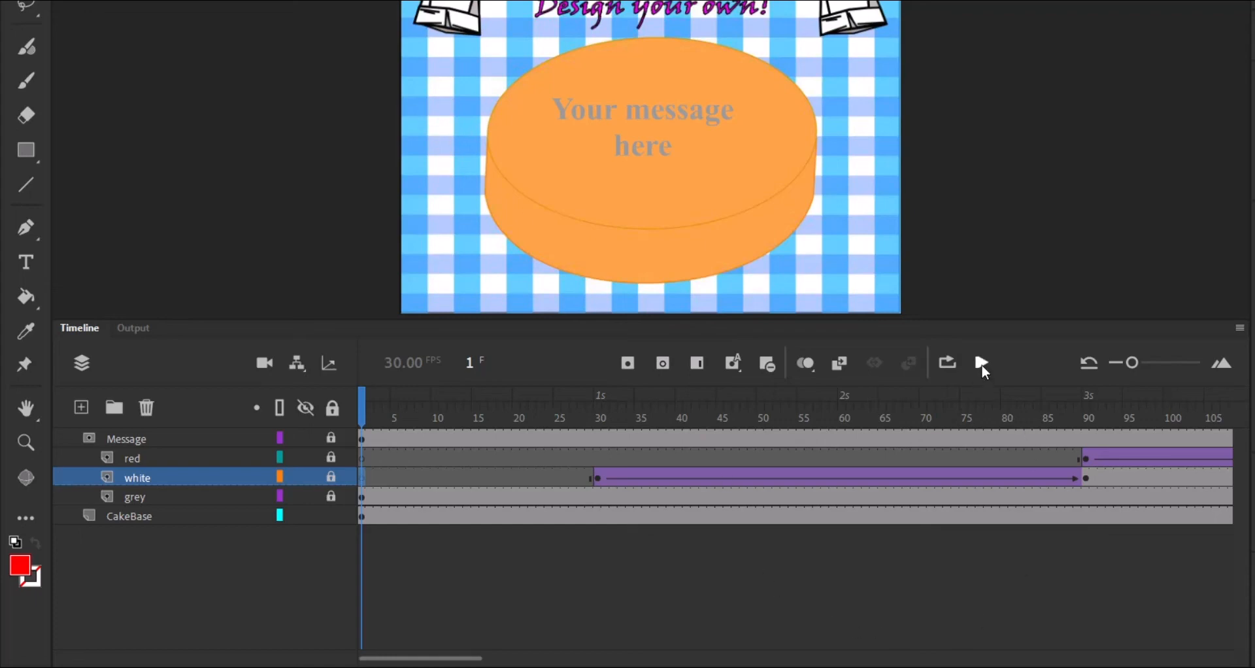
left_click(982, 363)
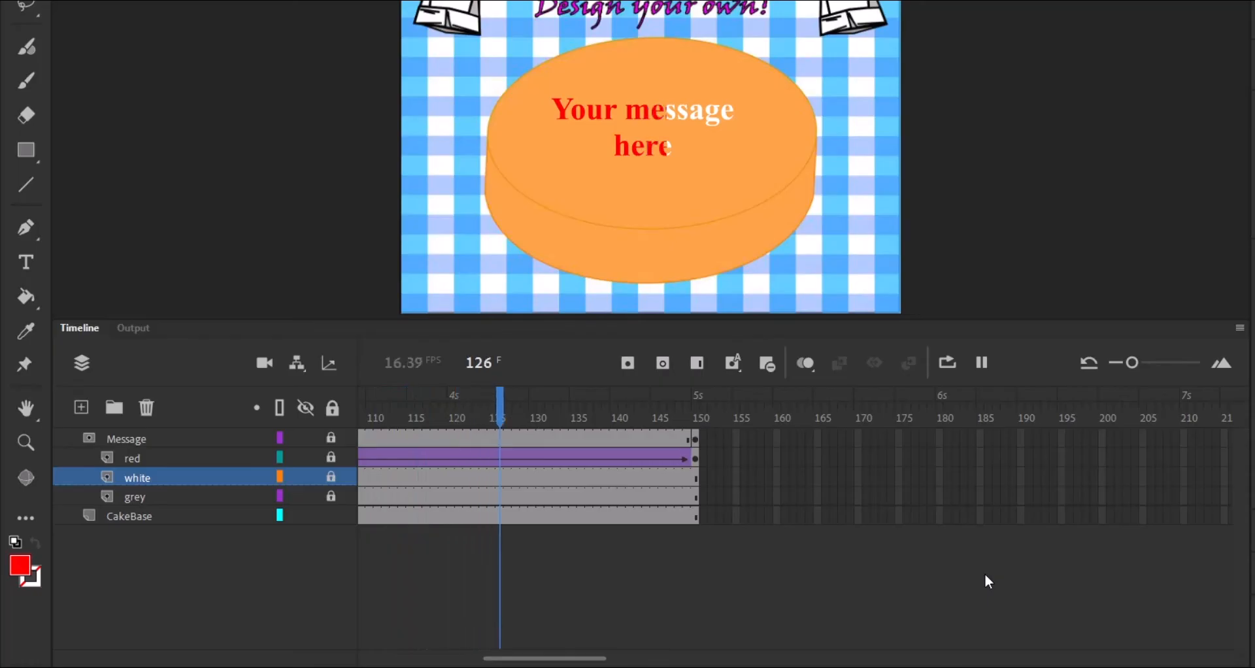
left_click(982, 362)
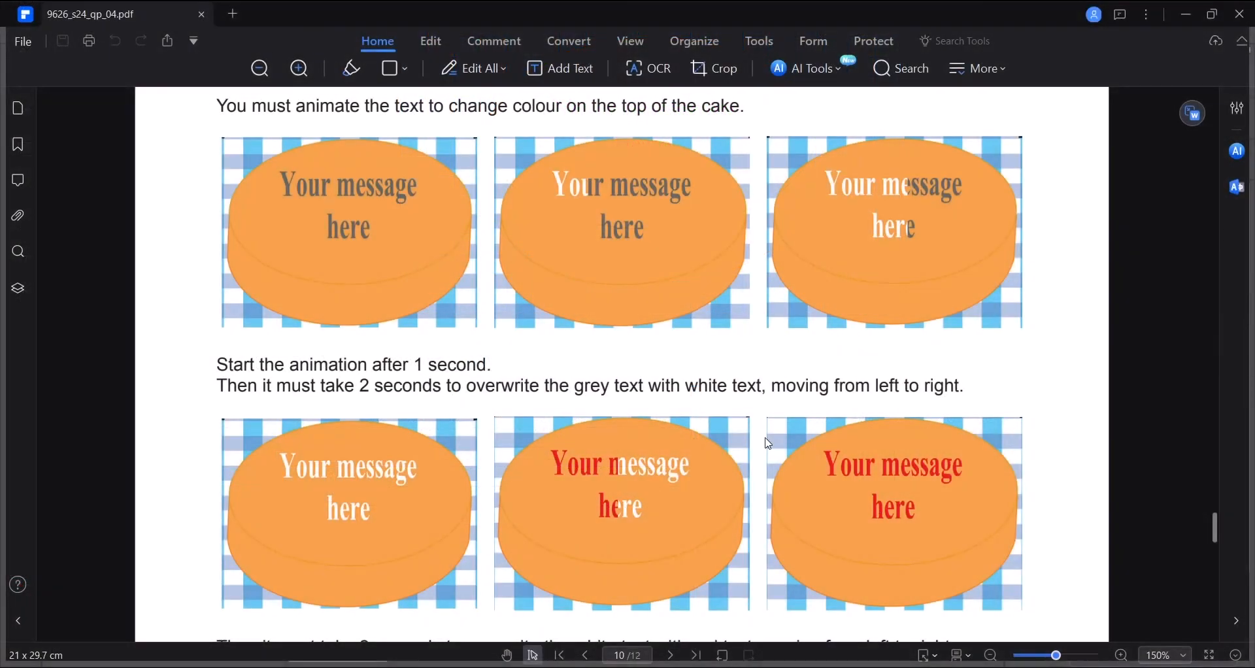
Scroll to the task page to read the timing, loop and CakeMessage GIF naming rules
scroll("down", 3)
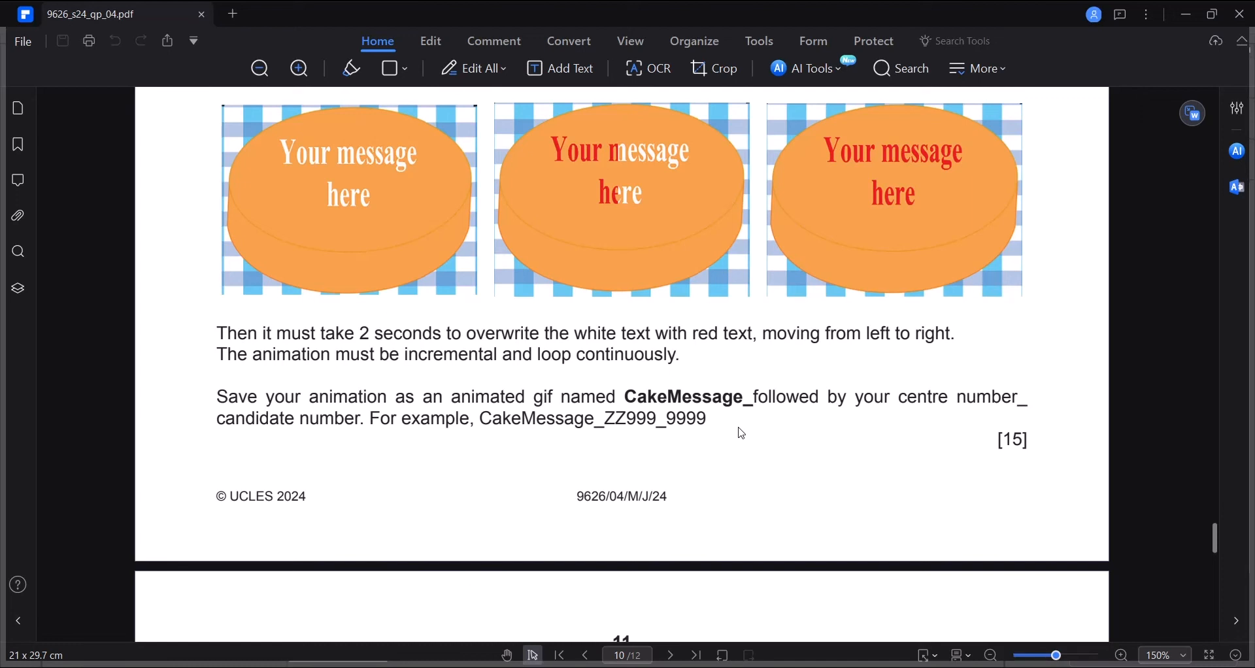
mouse_move(898, 285)
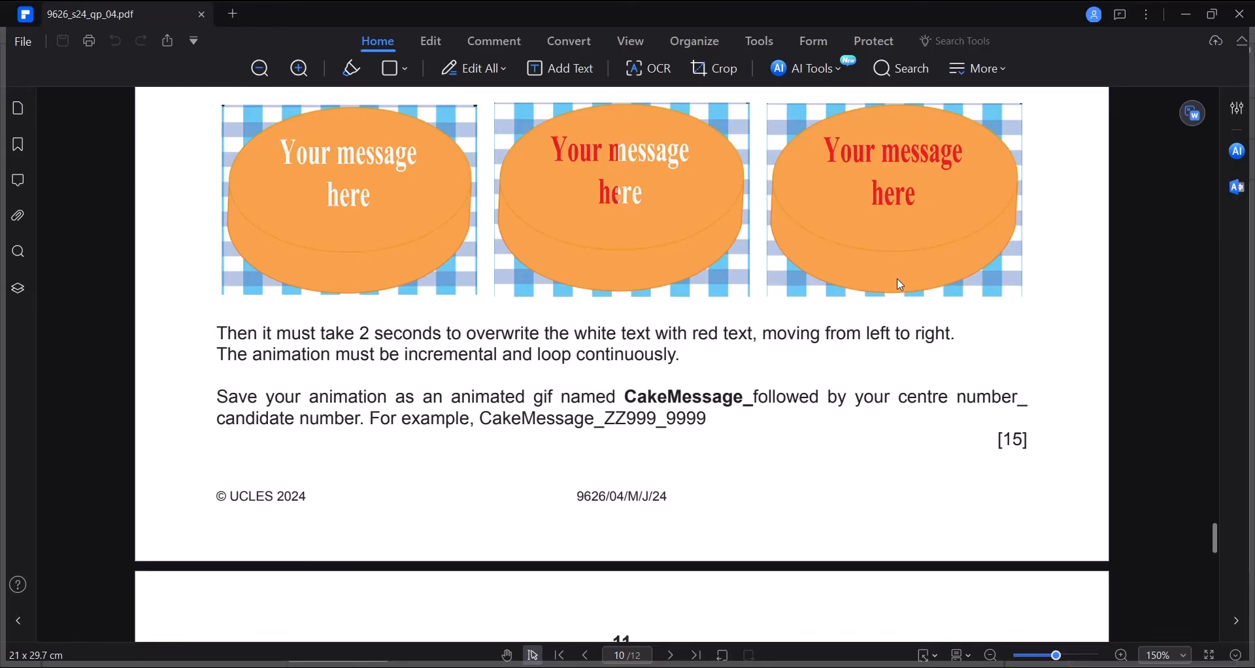
mouse_move(1136, 38)
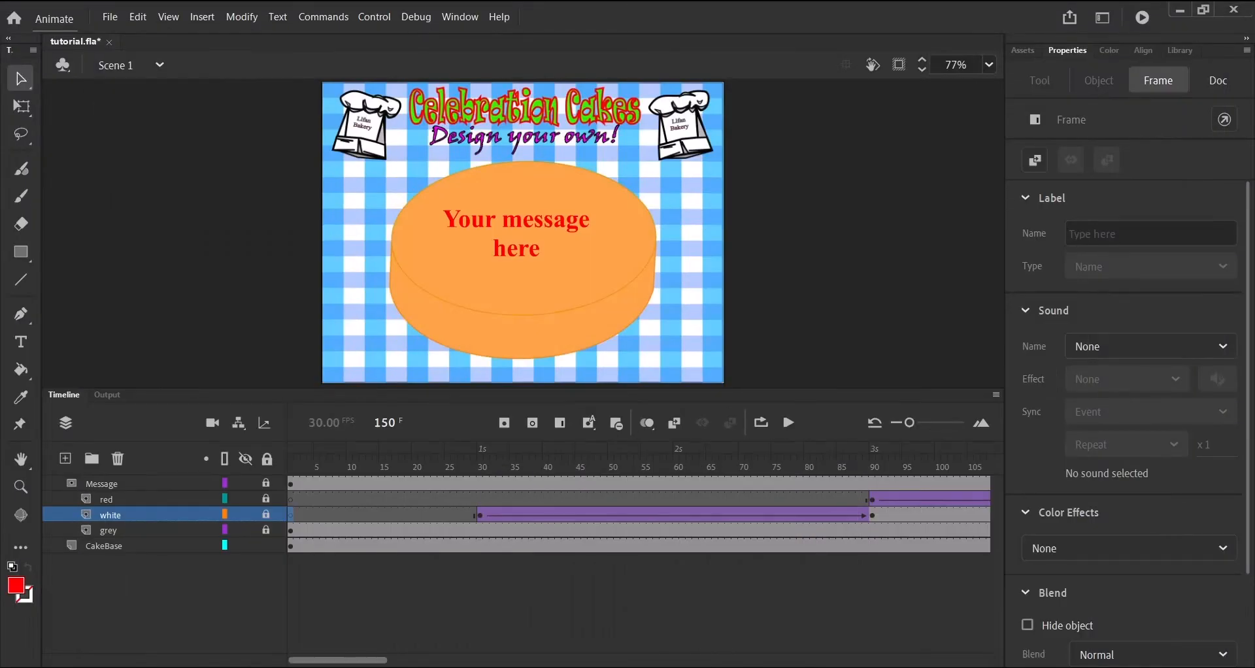
Bring up the document's full Publish Settings from the Doc properties
left_click(1217, 79)
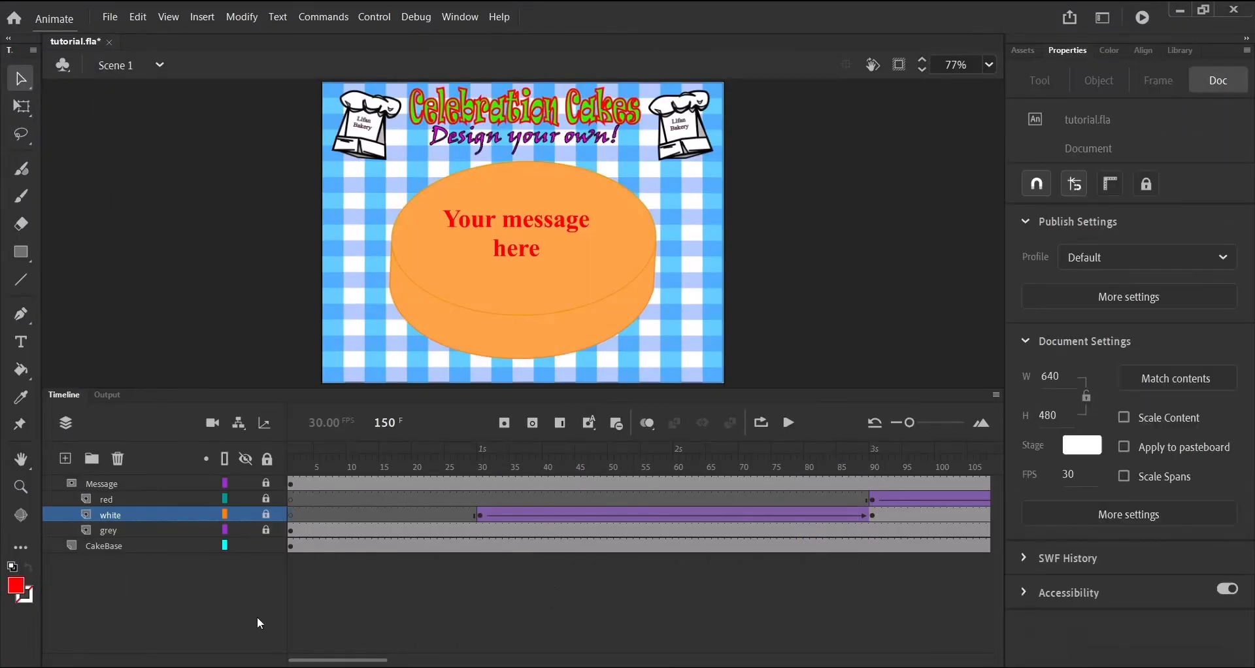
mouse_move(689, 640)
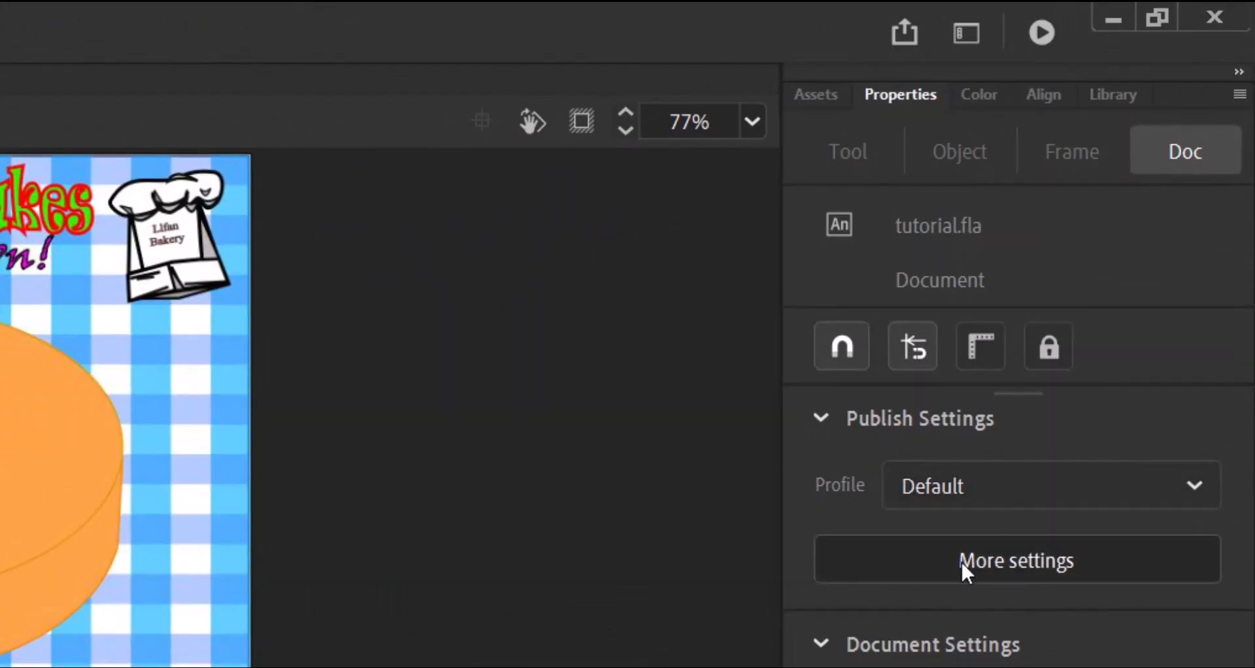
left_click(1017, 559)
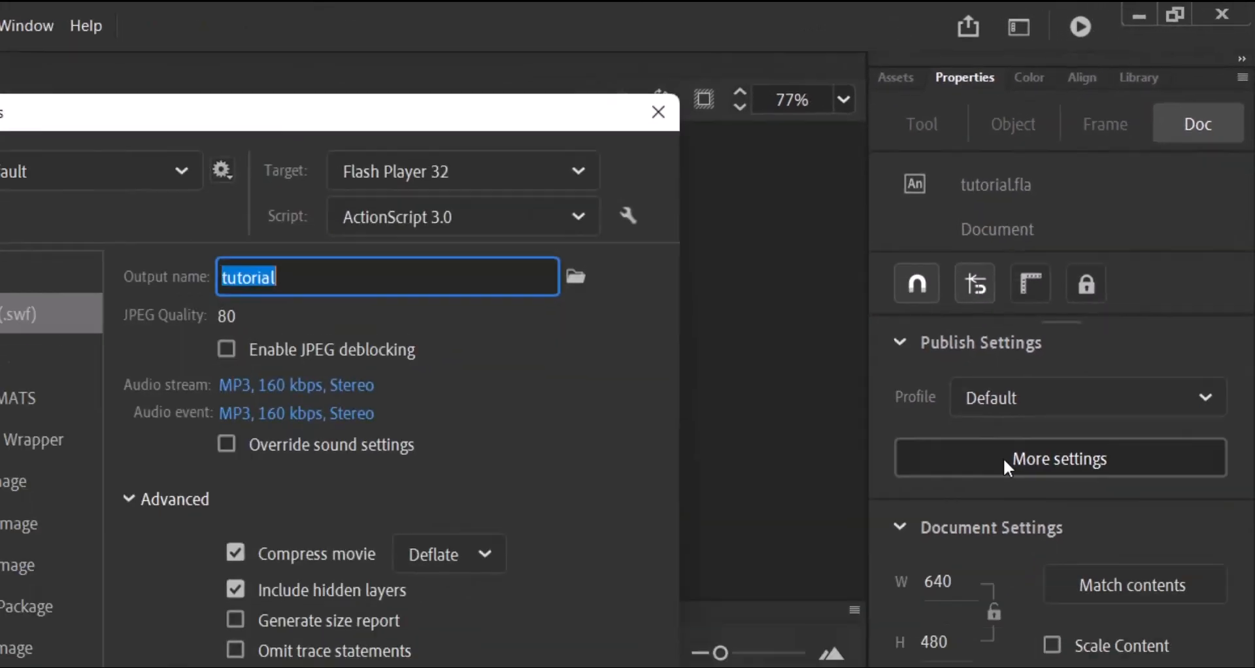
left_click(1058, 458)
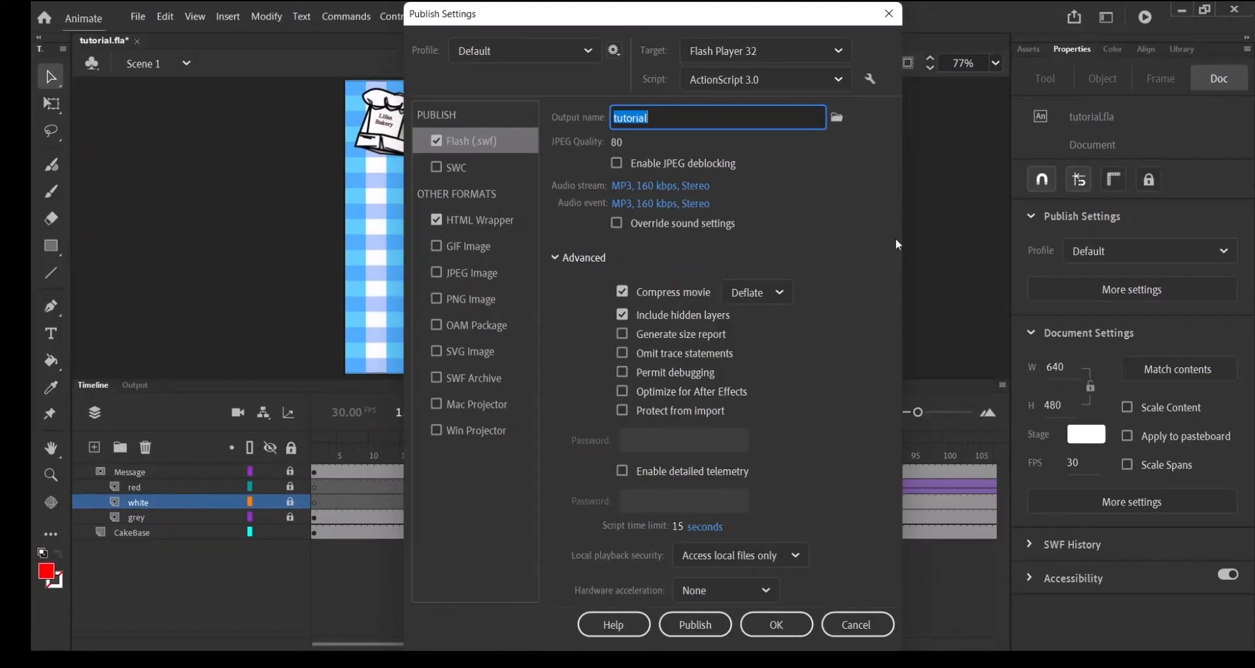
mouse_move(902, 194)
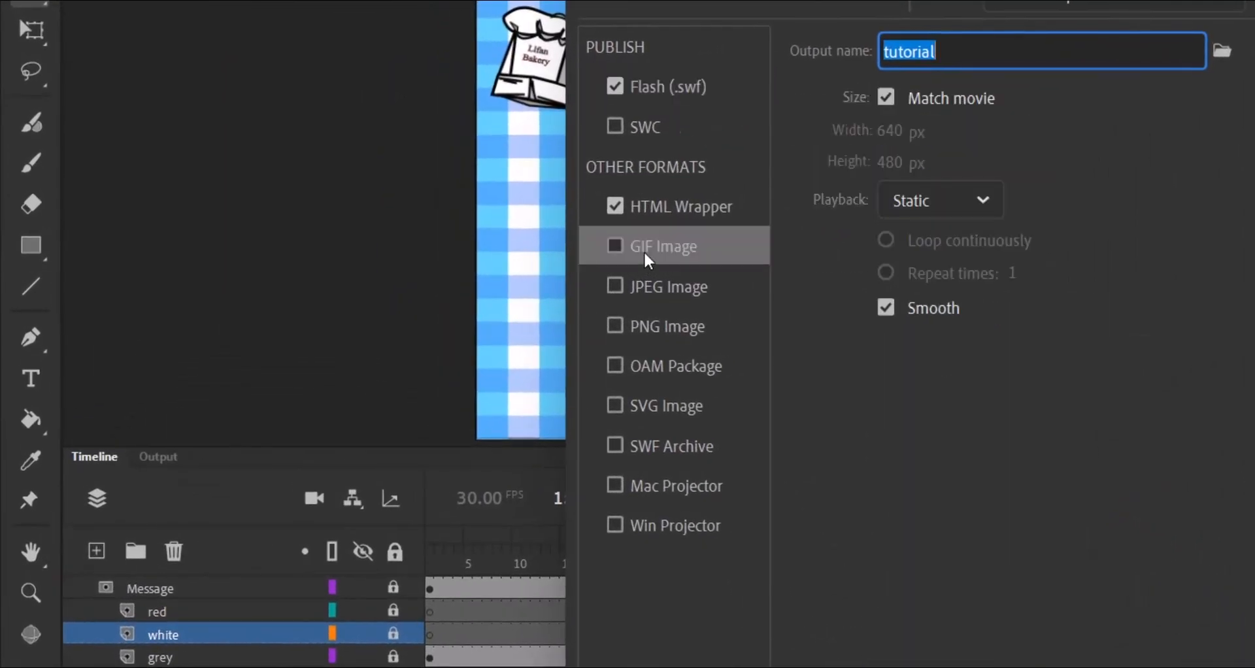
Add GIF Image output with Animated playback that loops continuously
left_click(614, 246)
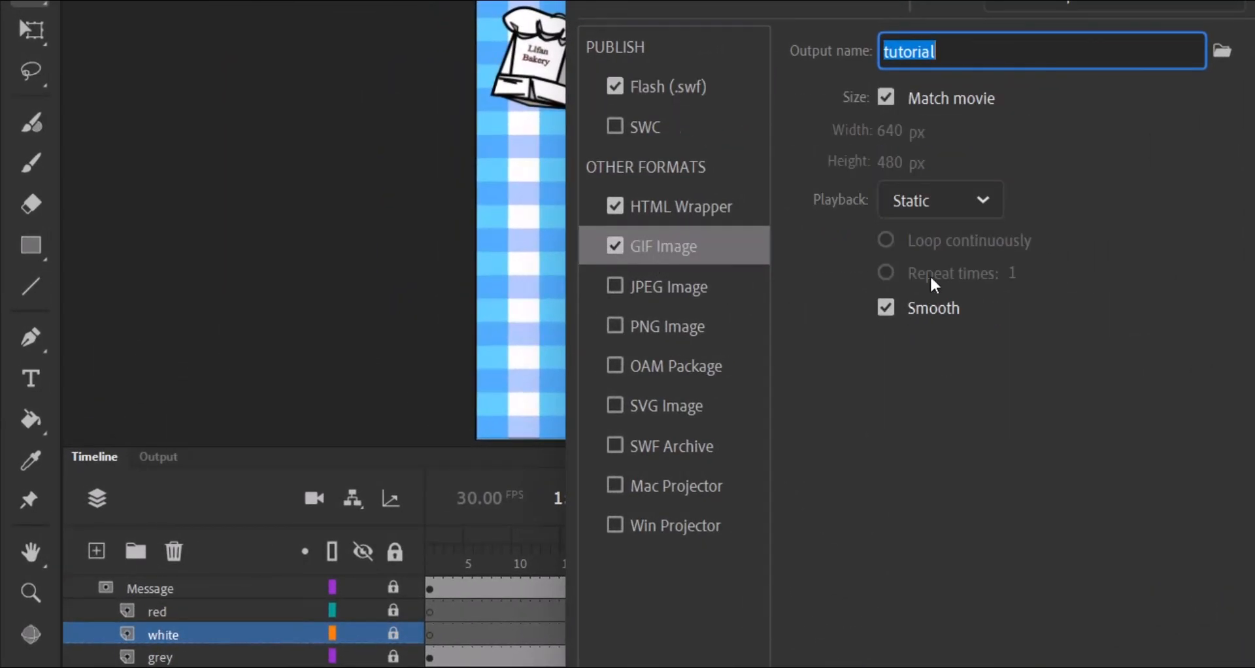
mouse_move(871, 226)
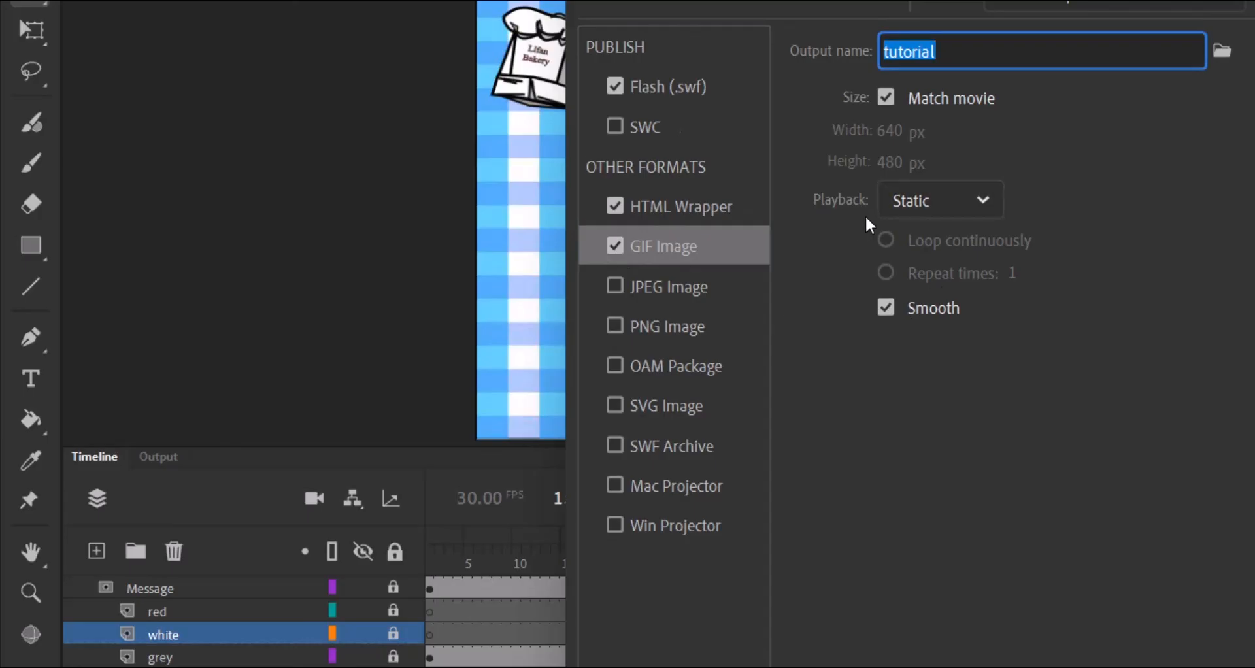
left_click(940, 199)
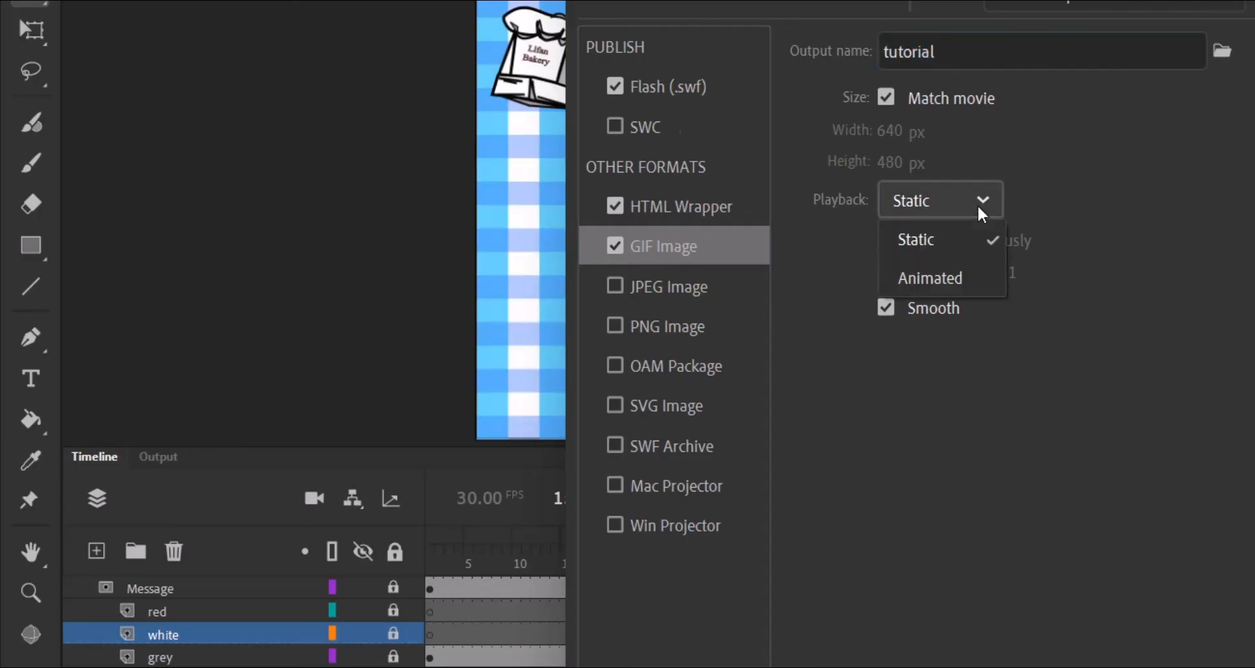
left_click(930, 278)
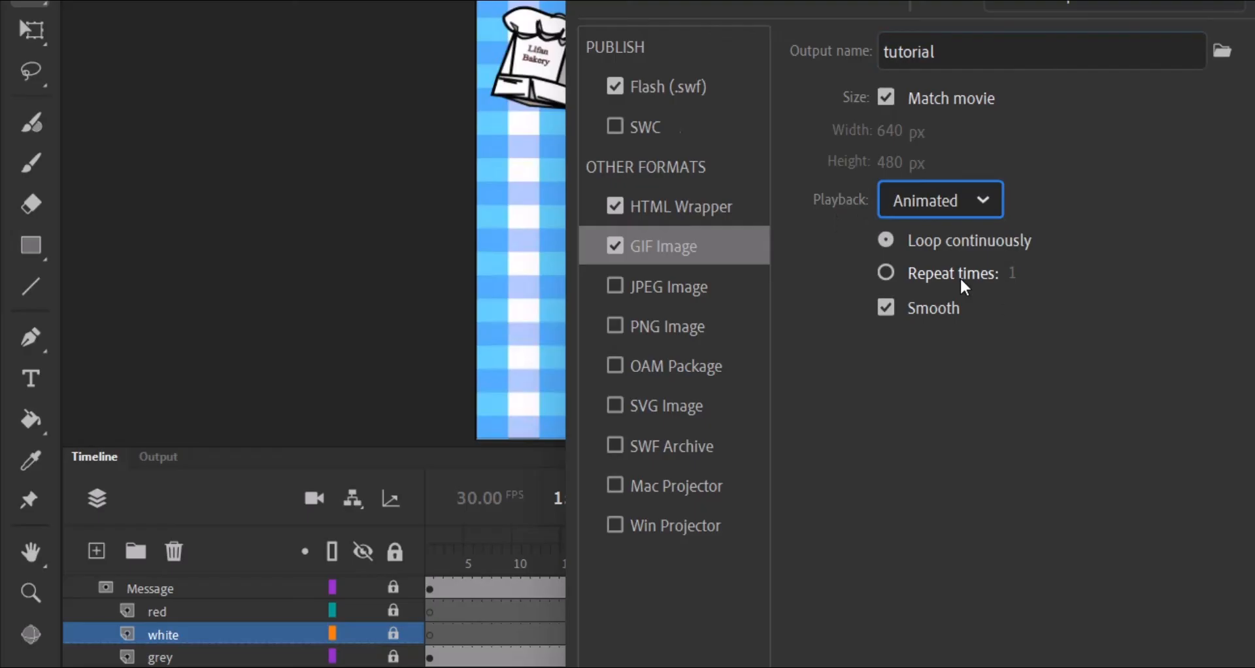
mouse_move(921, 226)
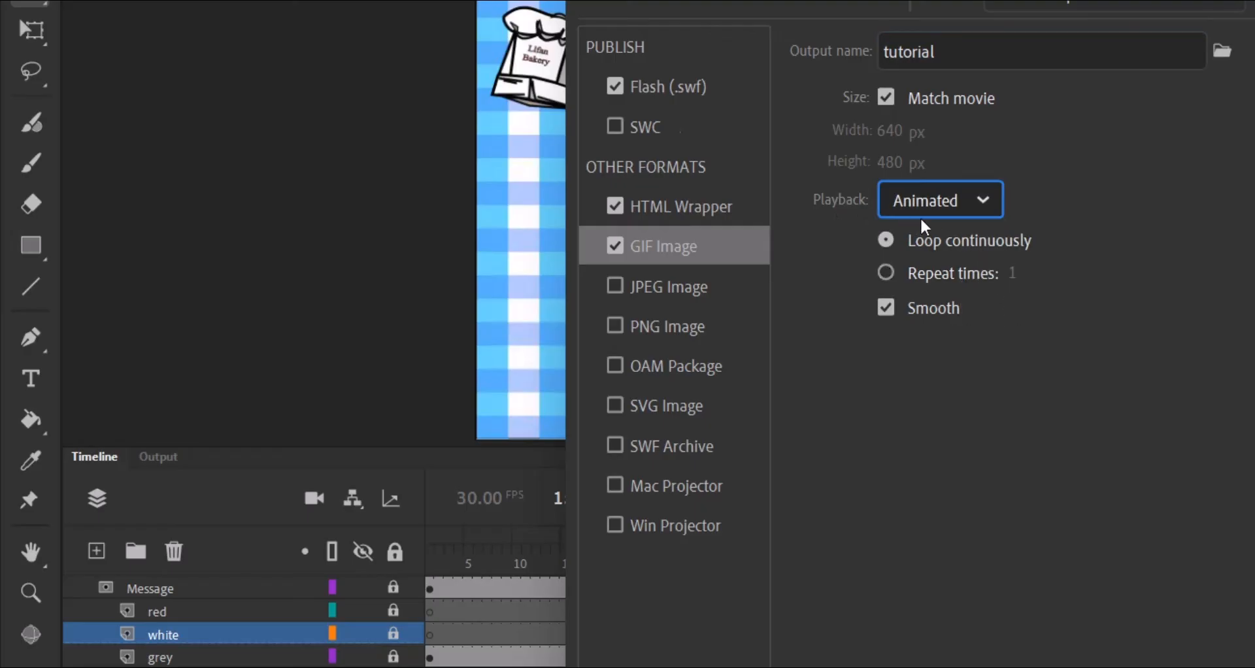
mouse_move(908, 261)
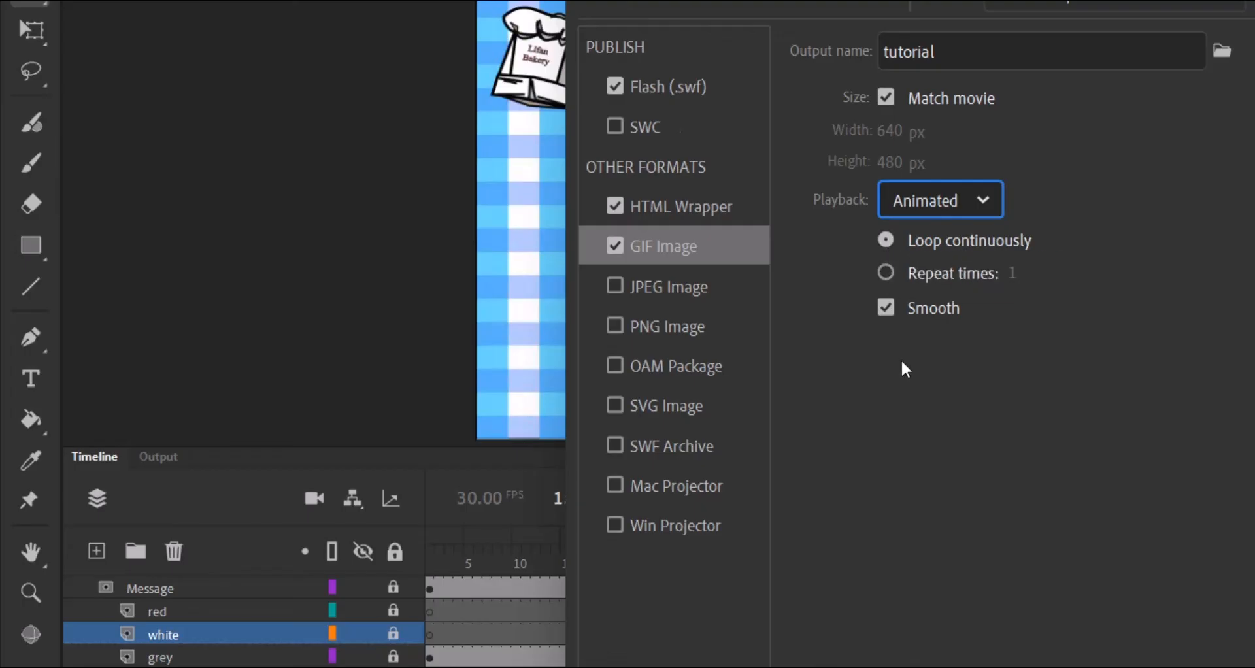
mouse_move(880, 328)
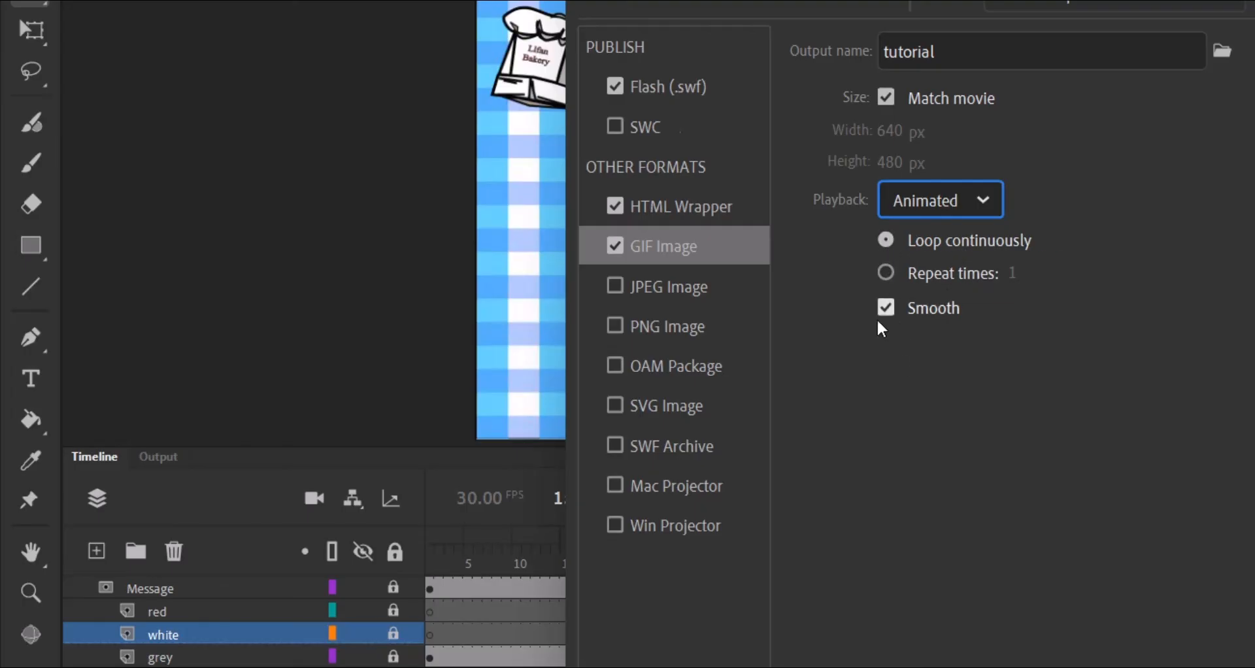
mouse_move(905, 324)
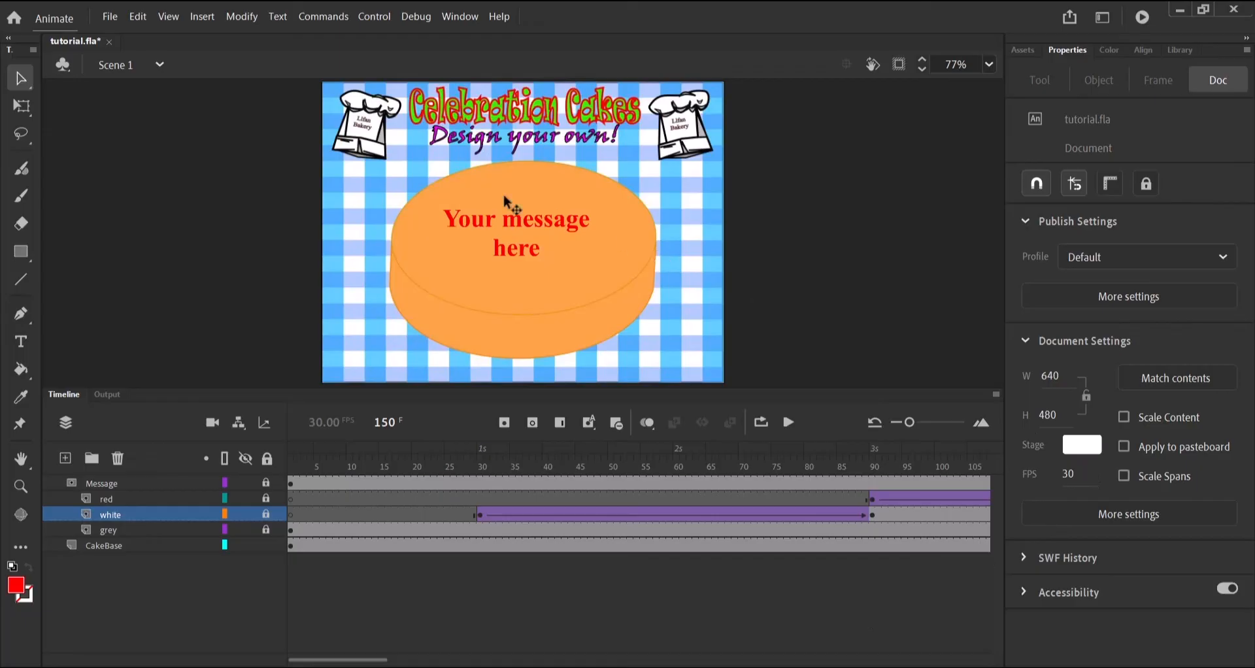
Start File > Export > Export Animated GIF, previewing the scene at 640 by 480
left_click(110, 15)
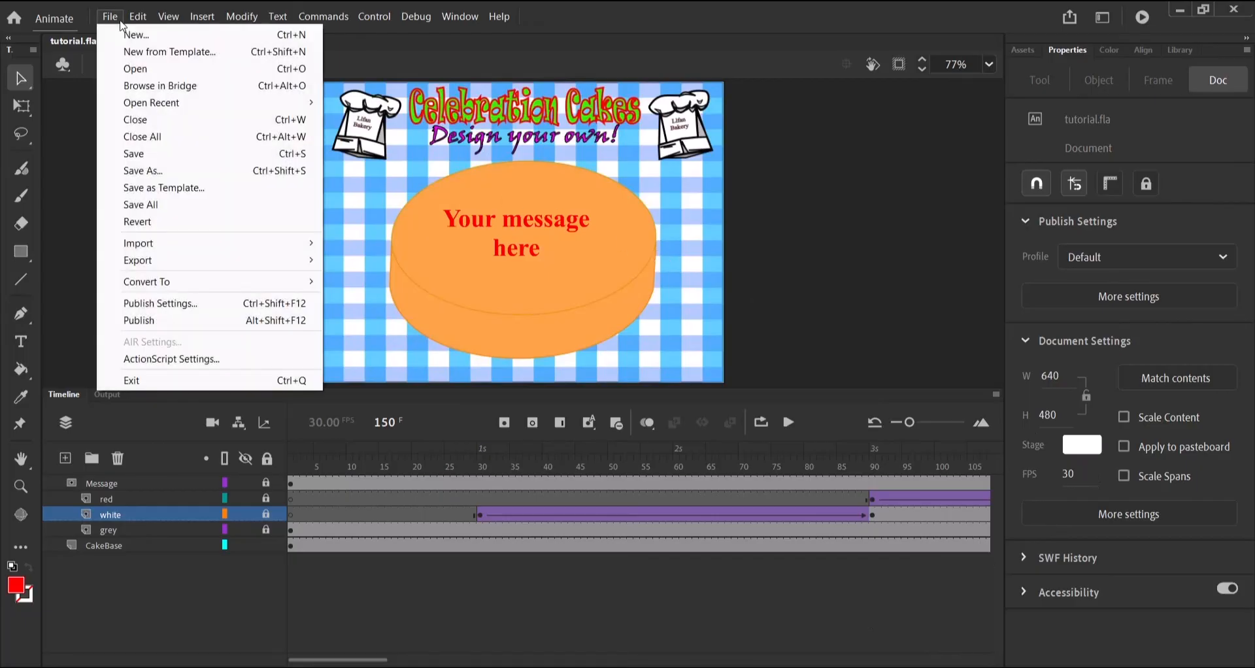
mouse_move(137, 261)
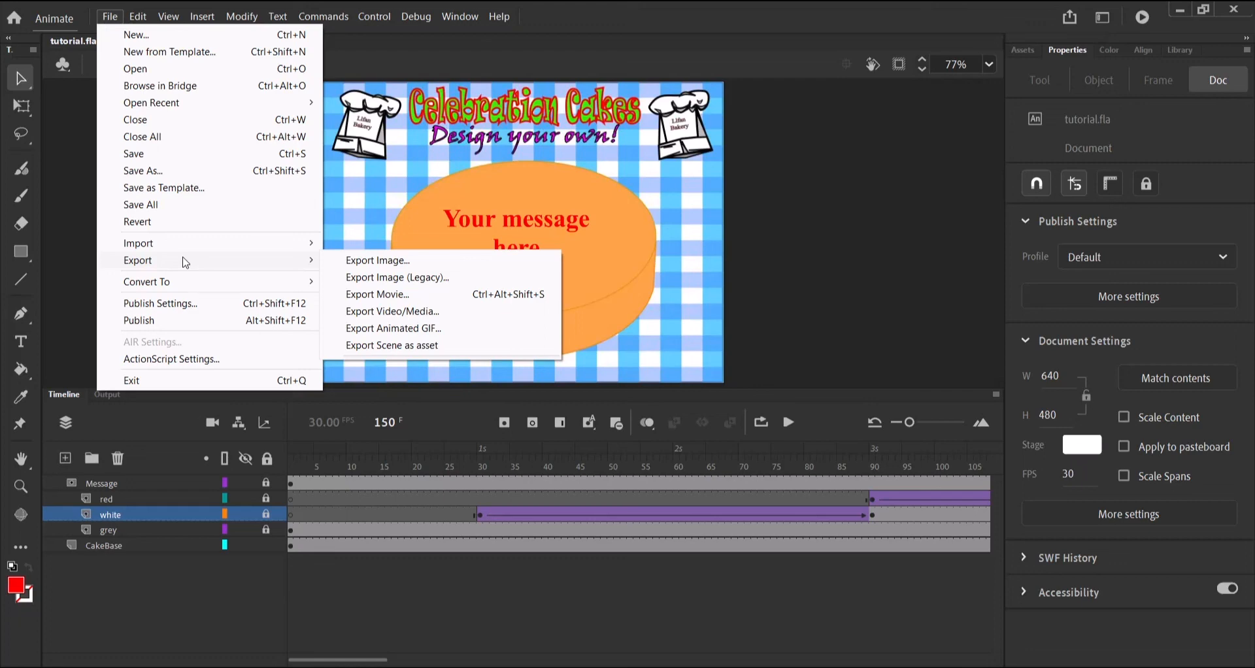
mouse_move(399, 339)
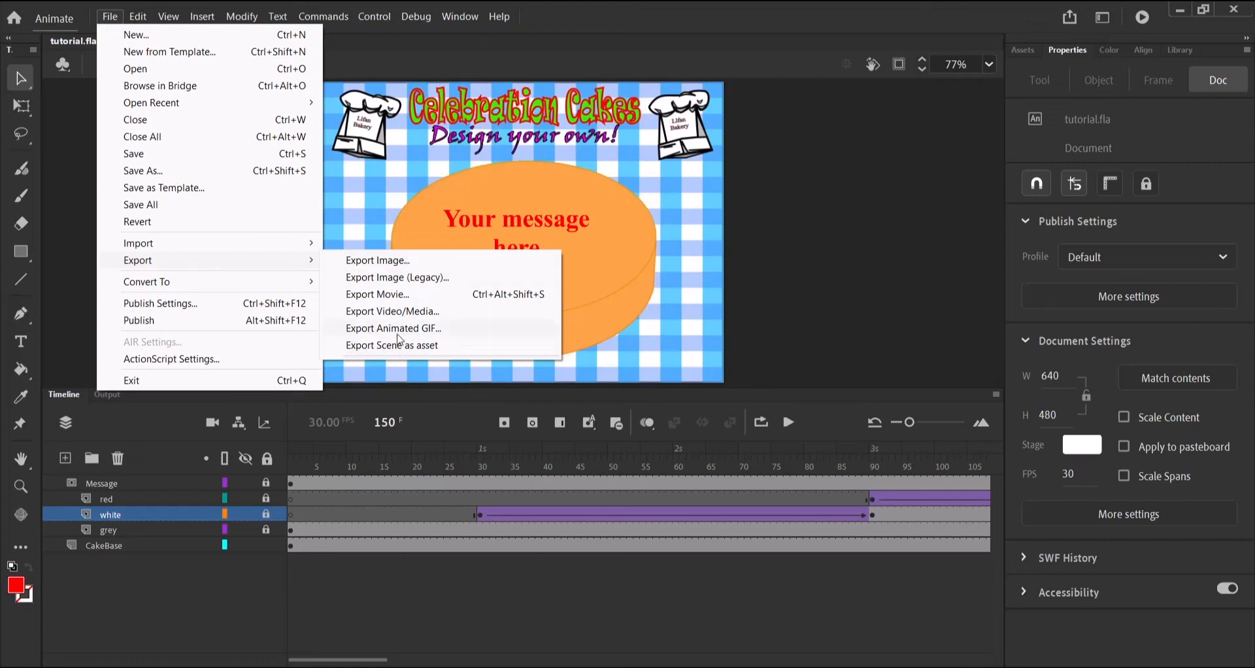
left_click(404, 336)
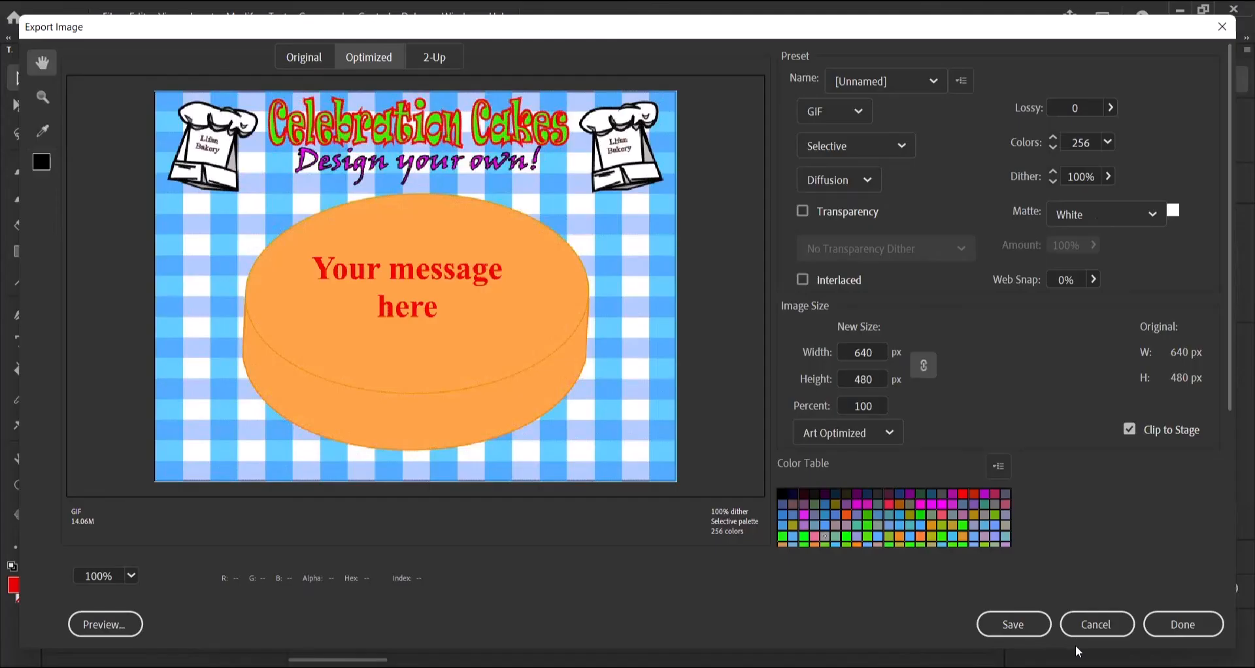
Save the GIF and enter the file name Cakemessage_zz999_9
left_click(1012, 624)
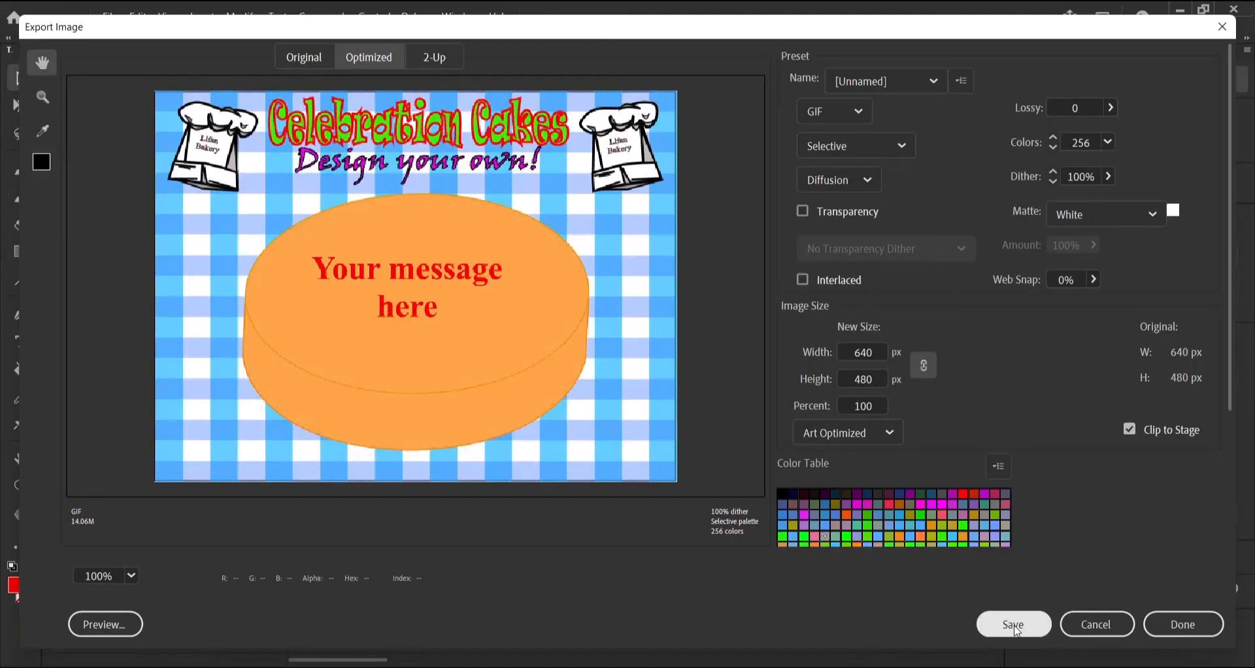
left_click(1012, 623)
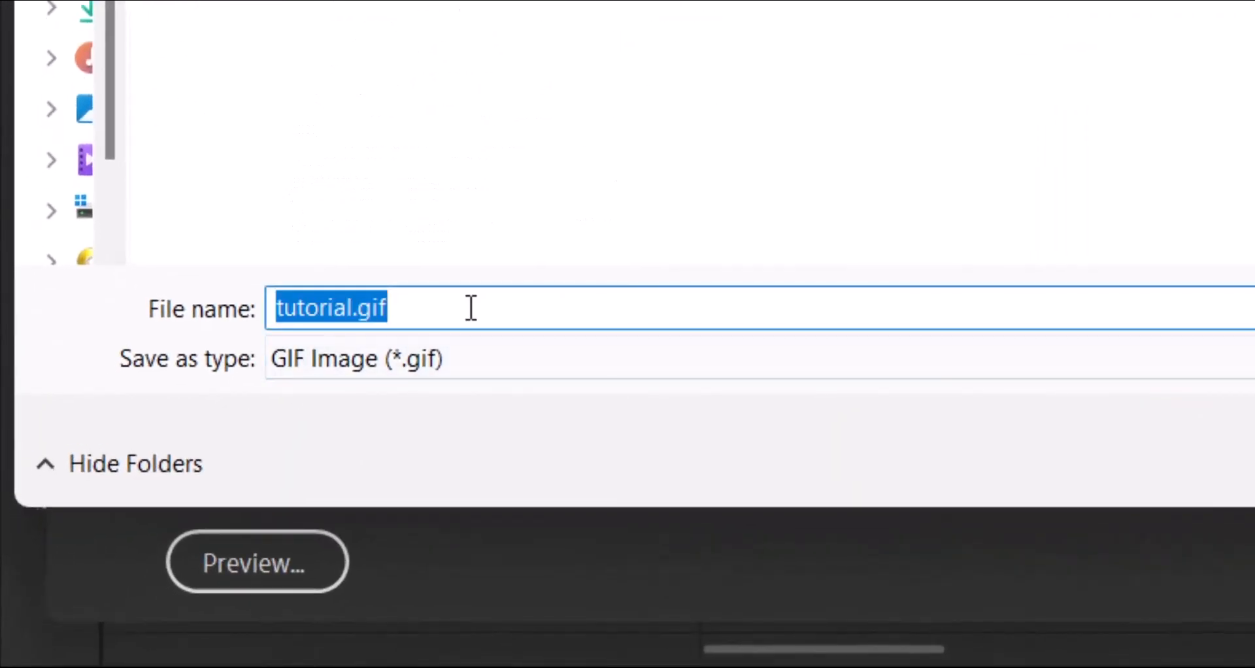
type("C")
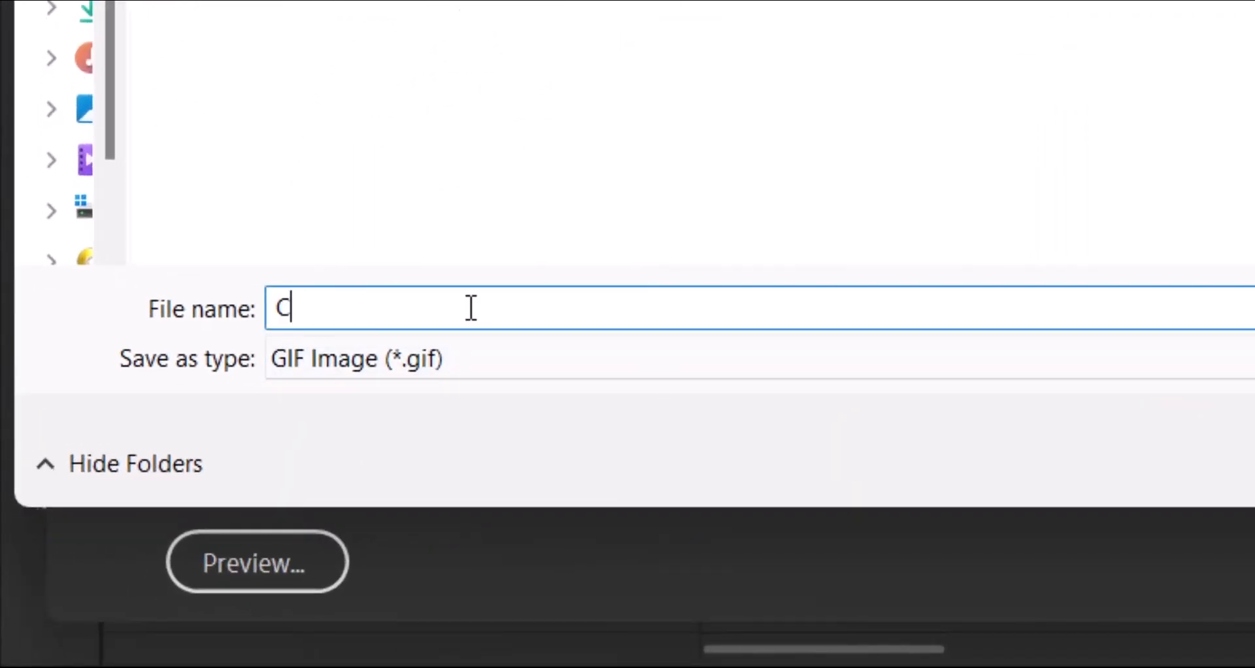
type("akem")
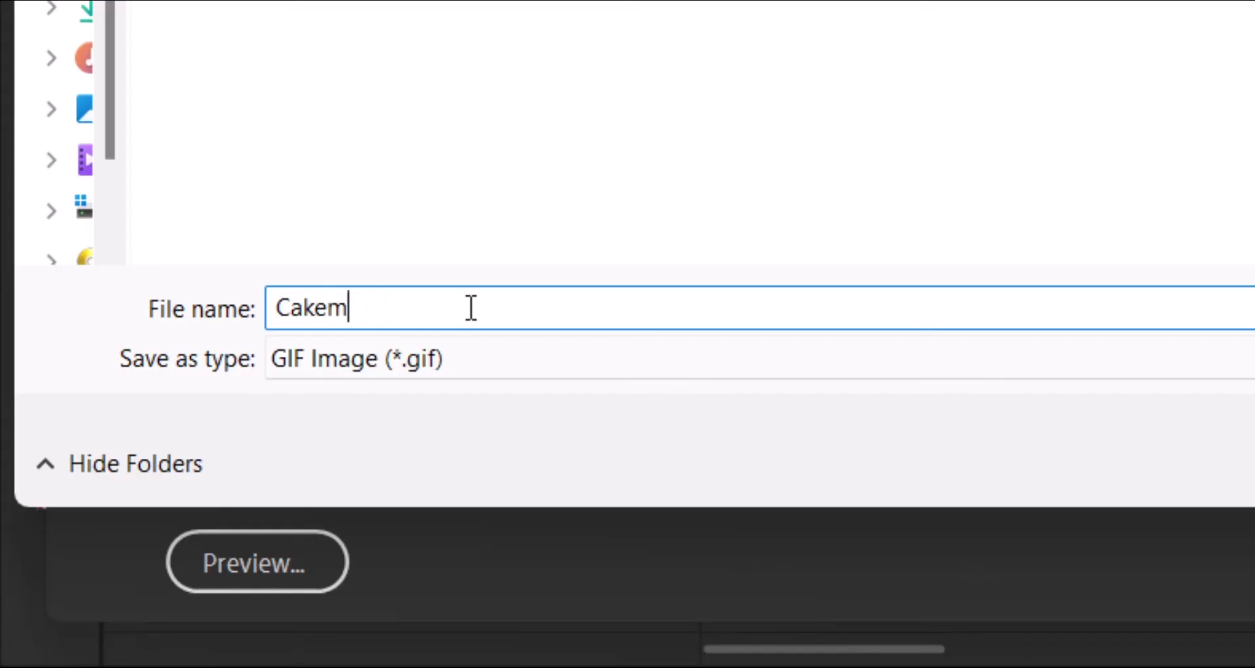
type("essage")
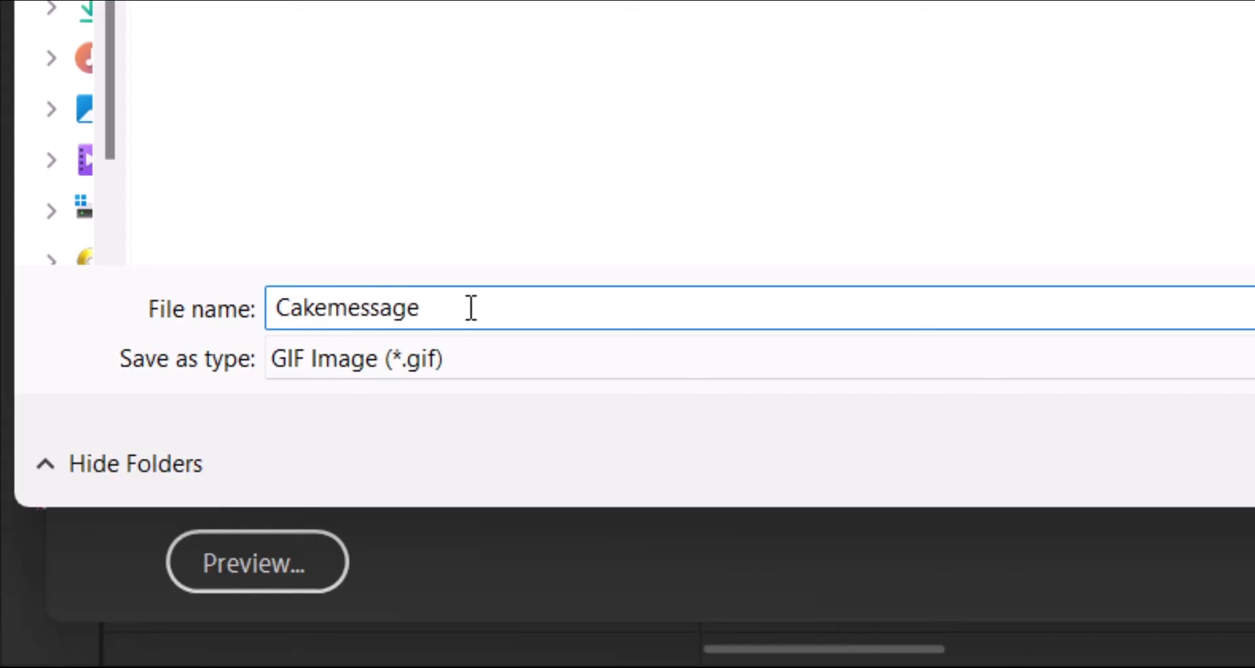
type("_")
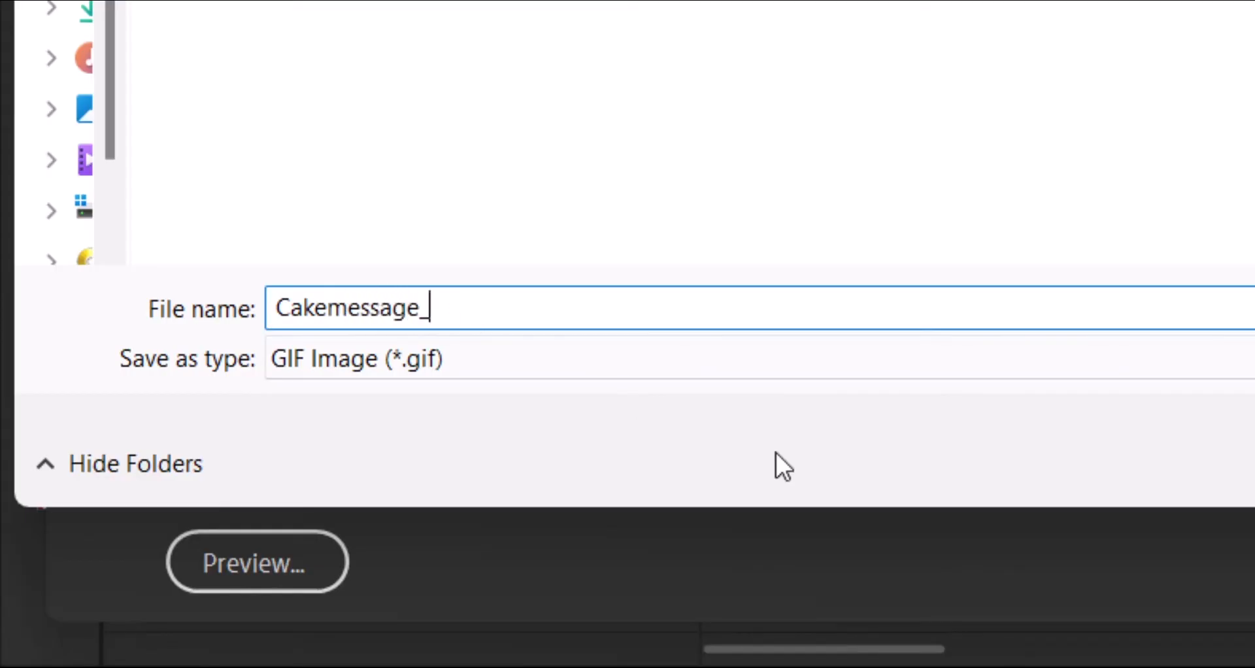
type("zz999")
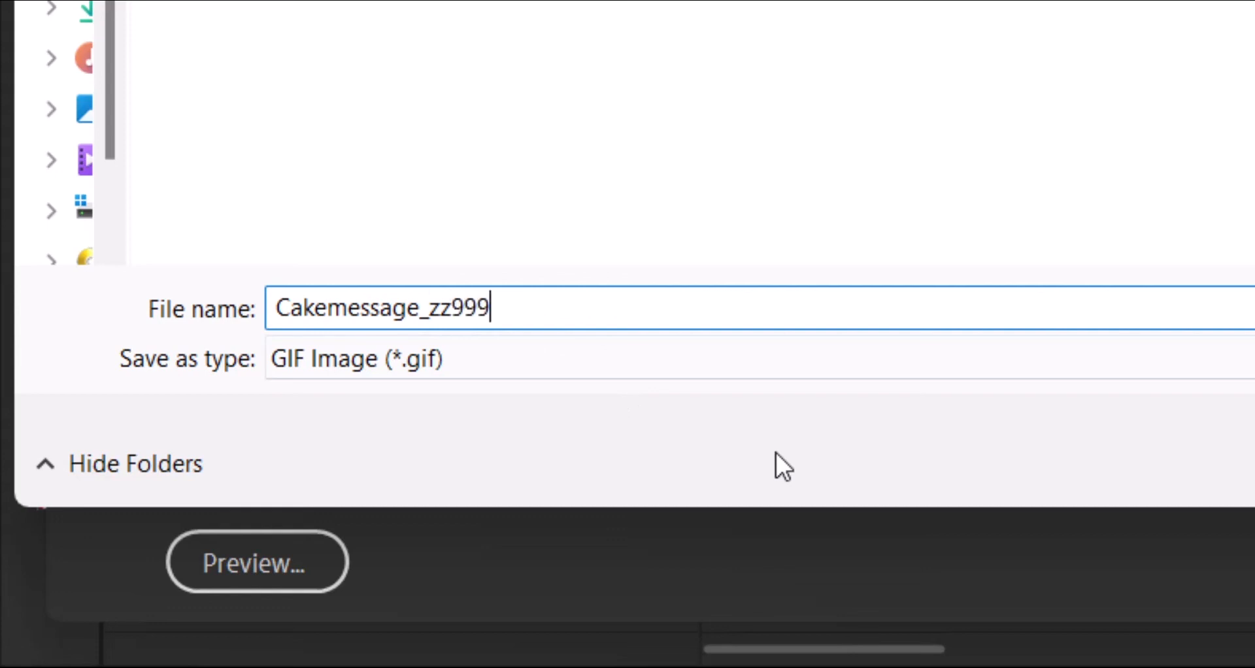
type("_9")
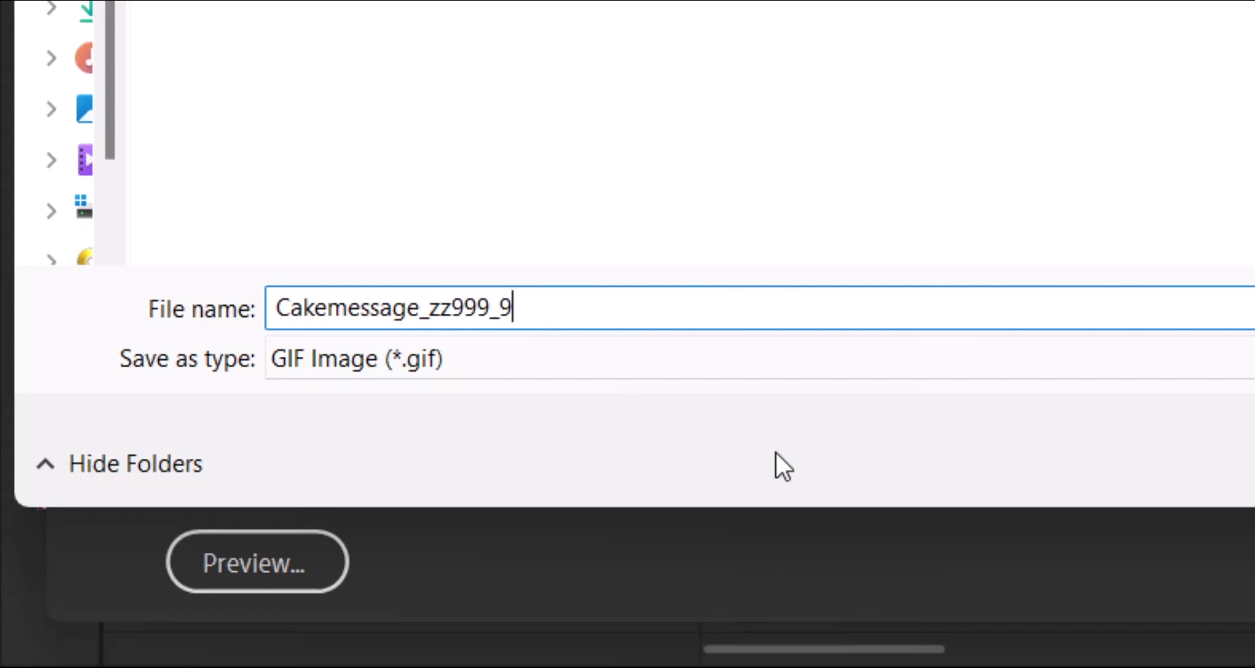